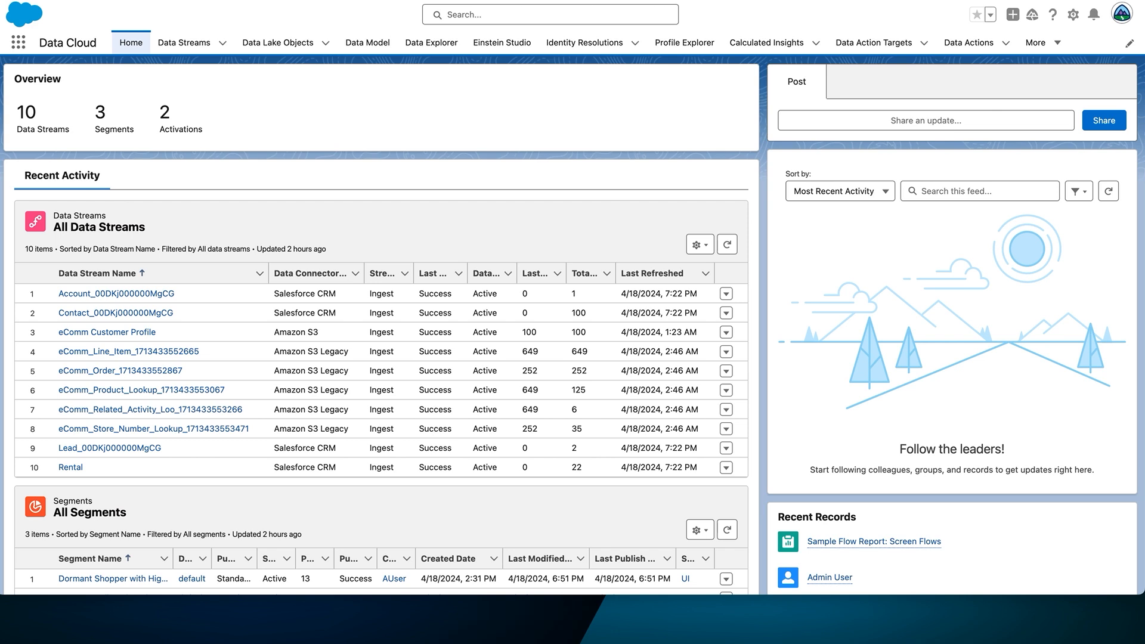
mouse_move(1076, 42)
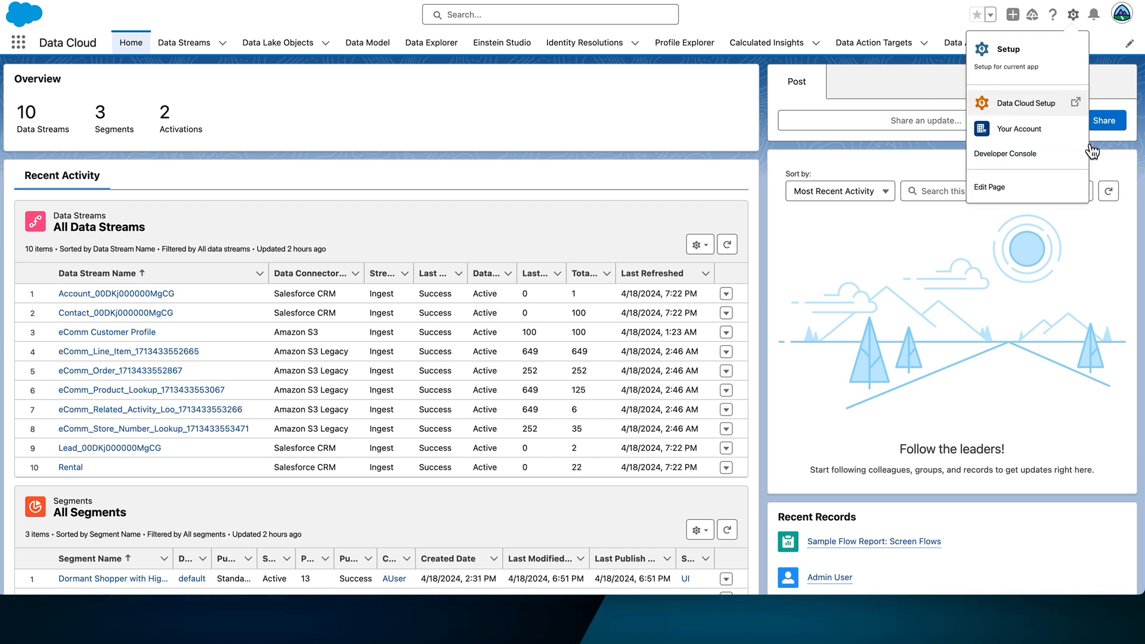
Open Data Cloud Setup from the gear menu.
click(1007, 49)
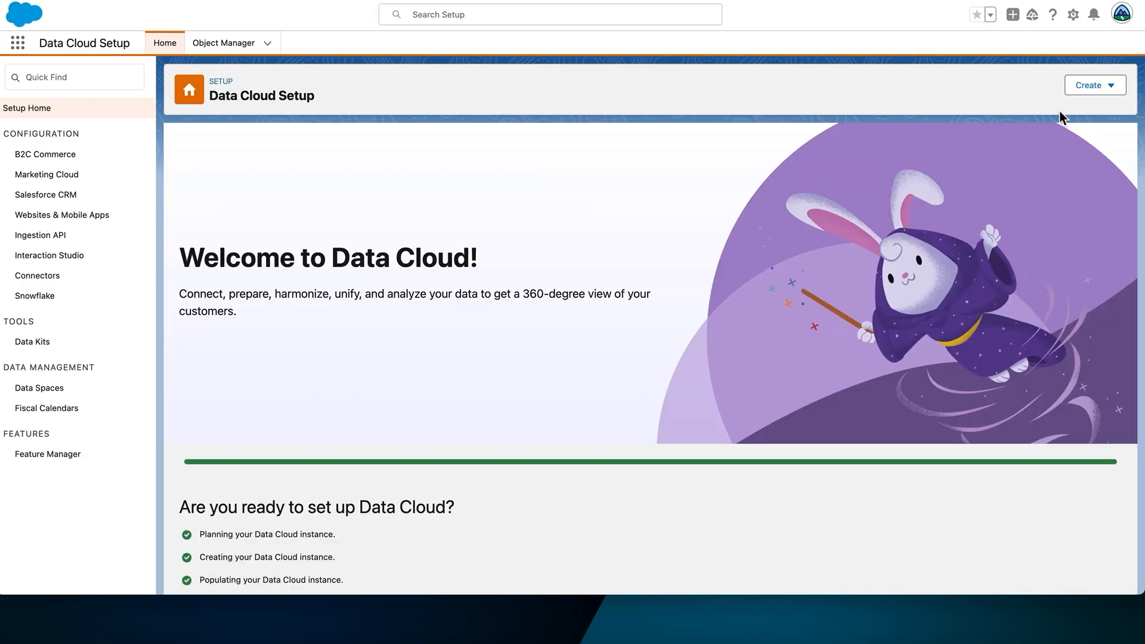
mouse_move(699, 205)
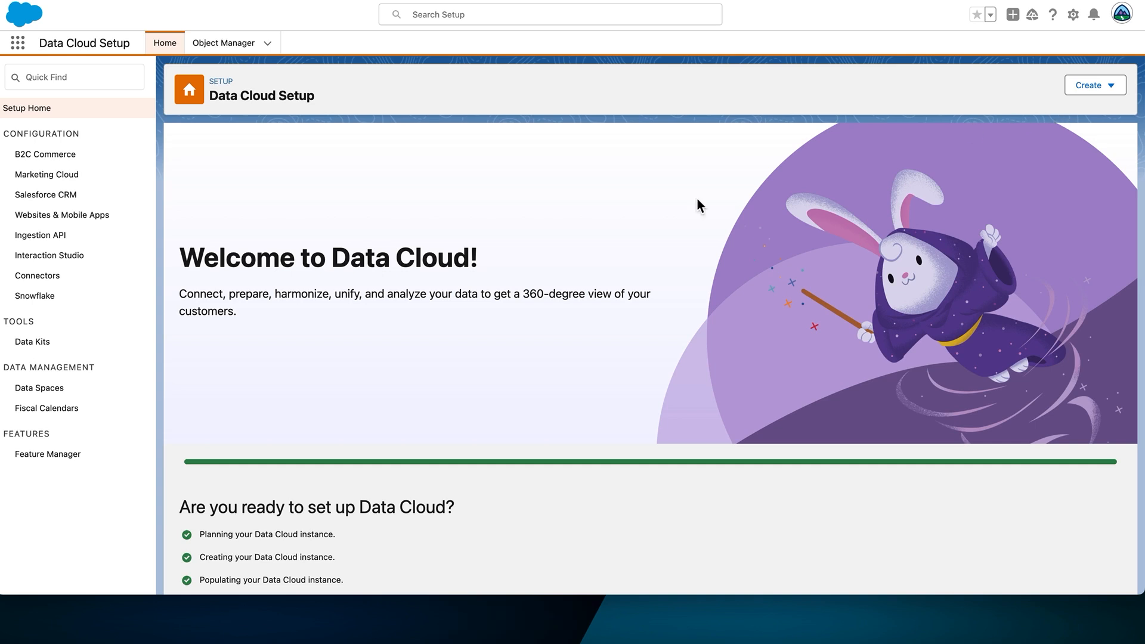
mouse_move(62, 215)
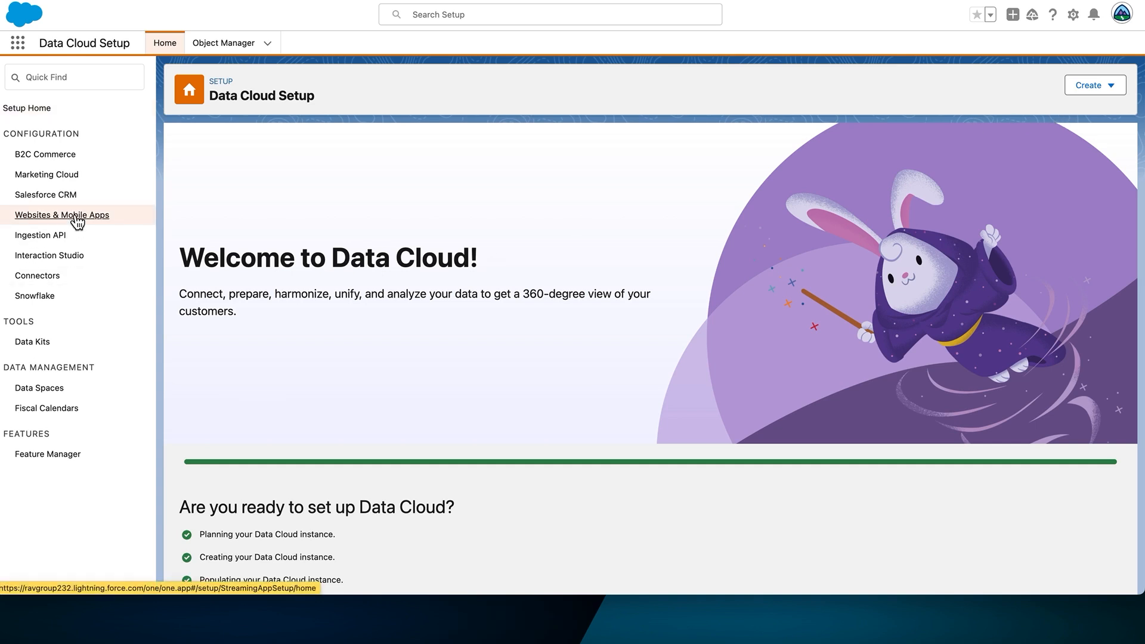
Create a new mobile app connector named 'Mockup Mobile App'.
click(62, 215)
text(Mock)
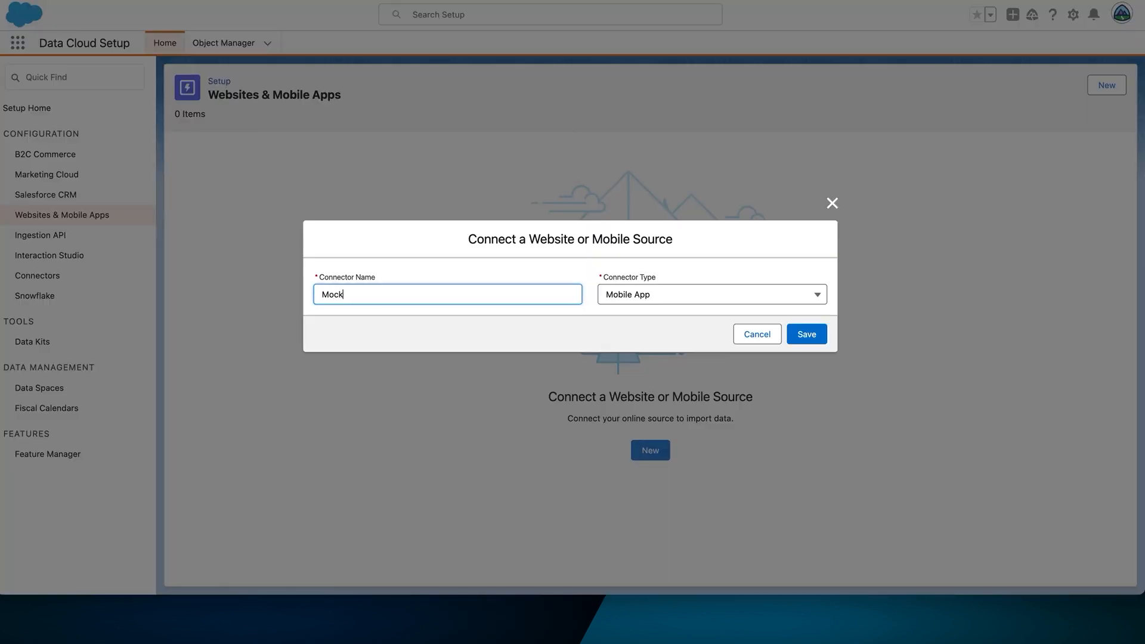
text(up Mobile)
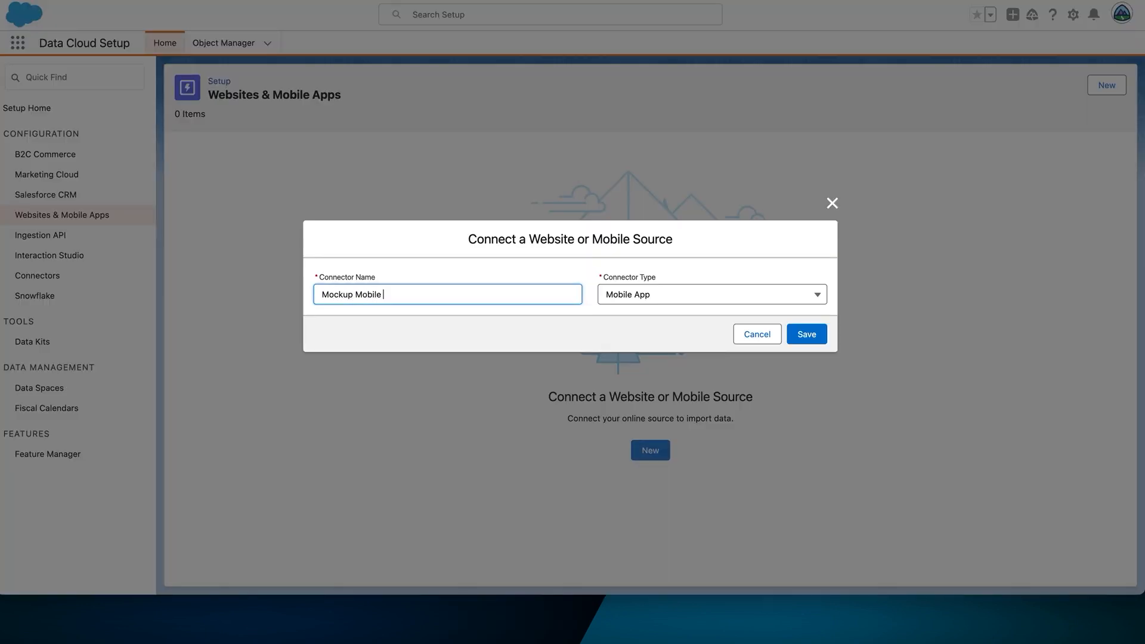
text(App)
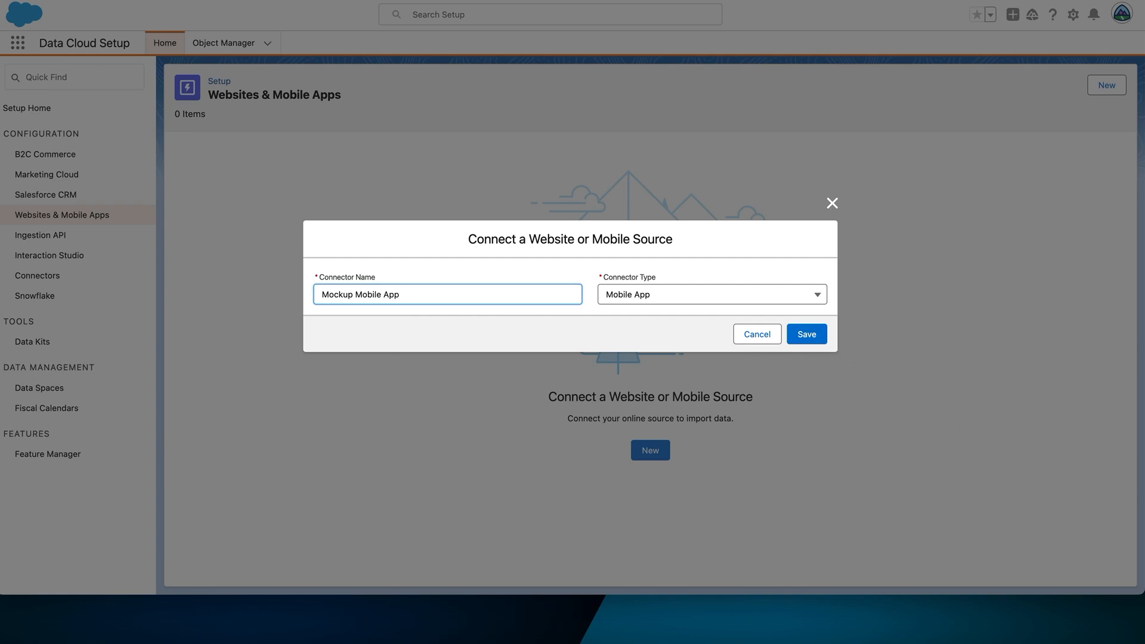
mouse_move(807, 334)
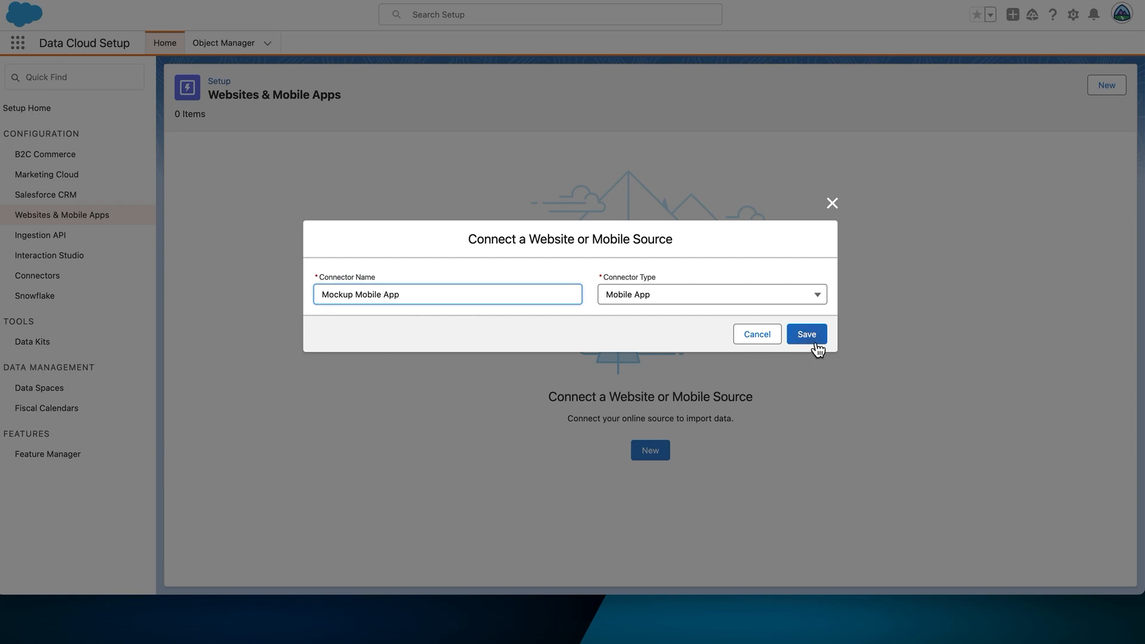
click(807, 334)
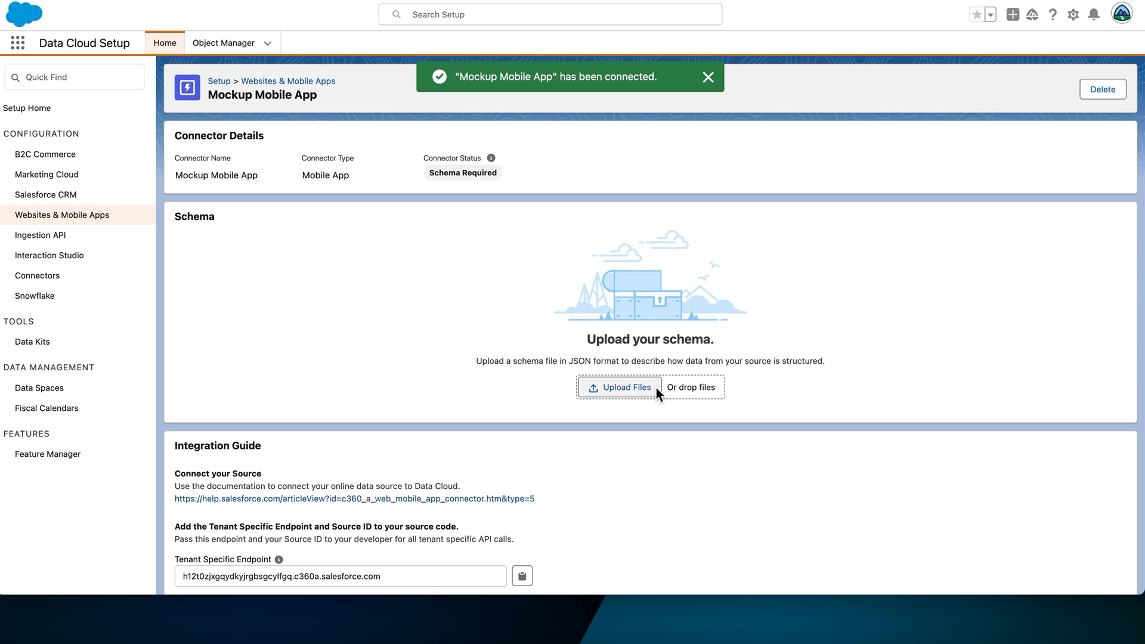
mouse_move(635, 403)
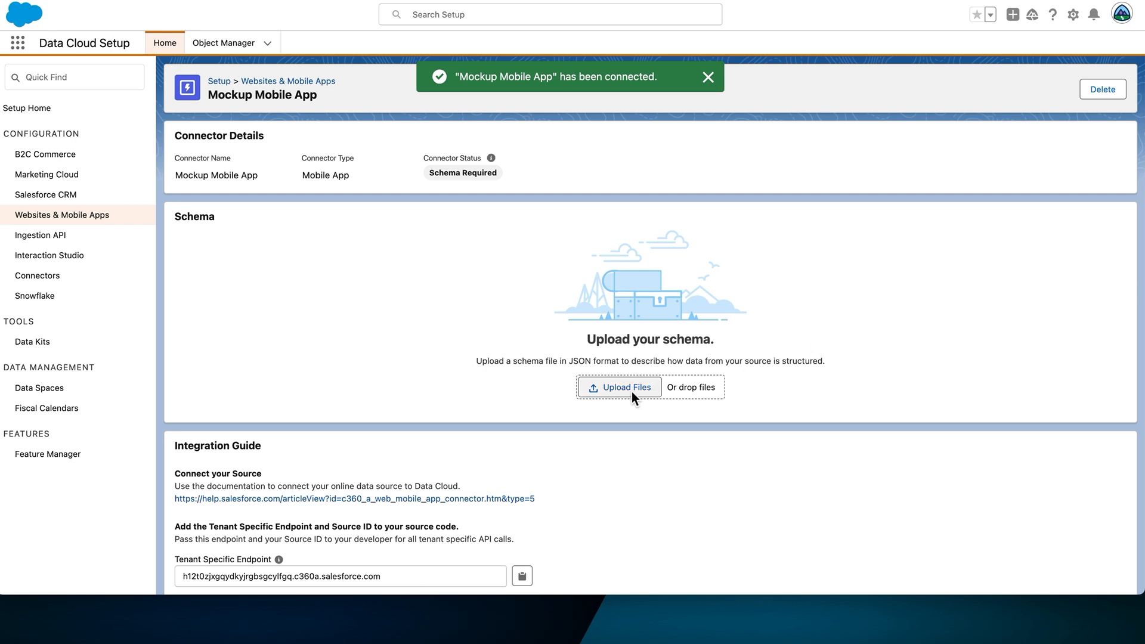
Upload realtimeschema.json as the connector's schema and save the previewed MobileEngagement fields.
click(621, 387)
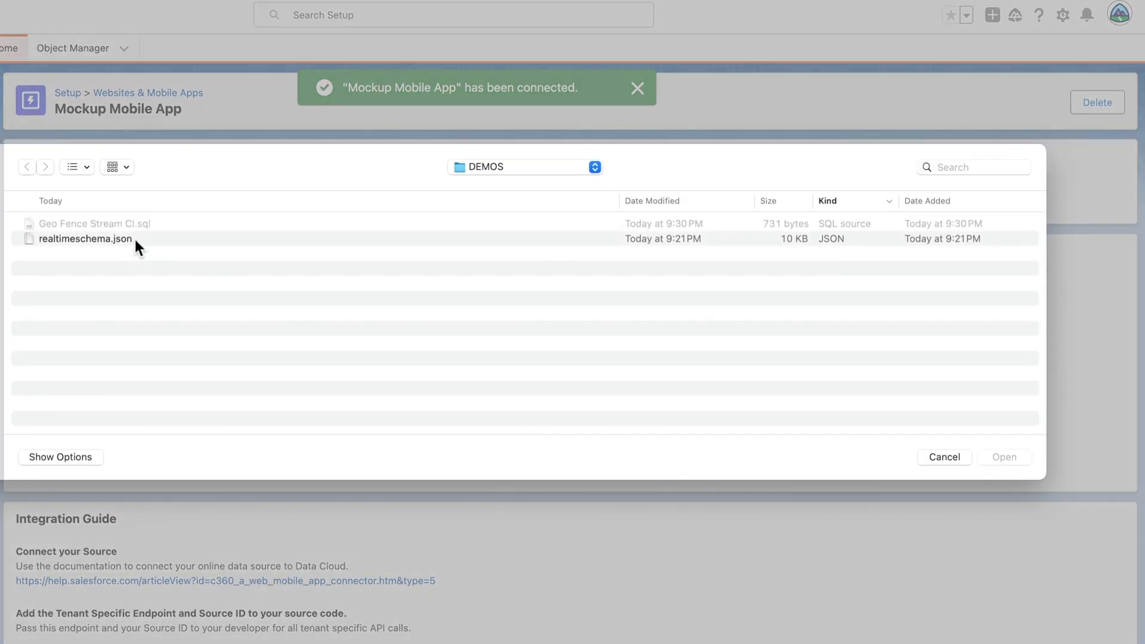
click(86, 238)
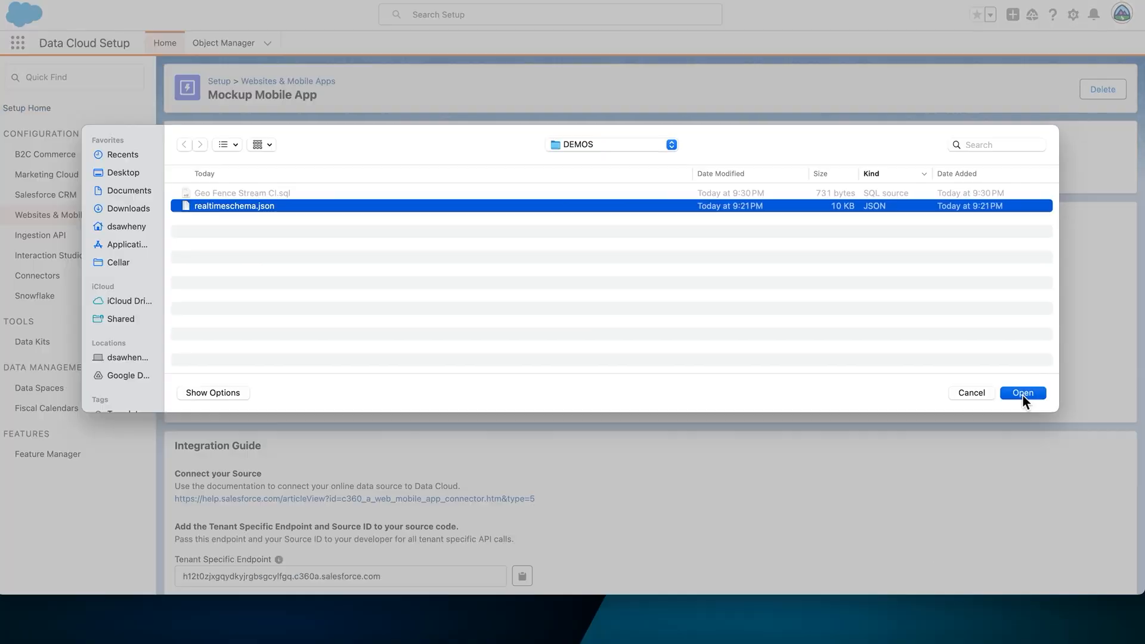
click(1021, 393)
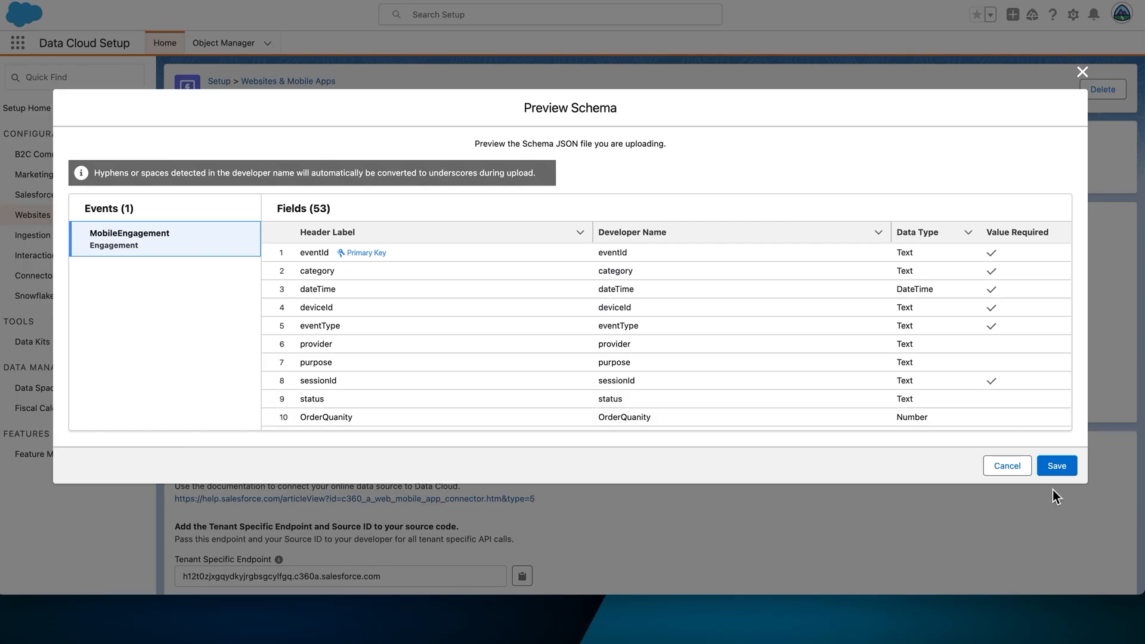
click(1057, 465)
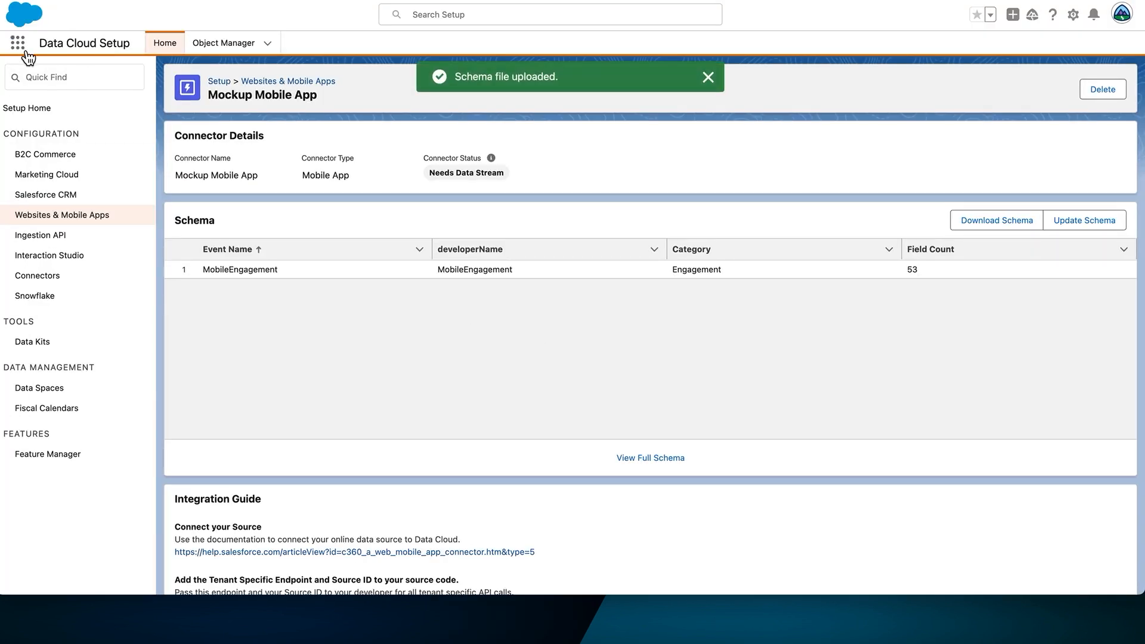
Set up a Mobile App data stream for Mockup Mobile App's MobileEngagement event.
text(data)
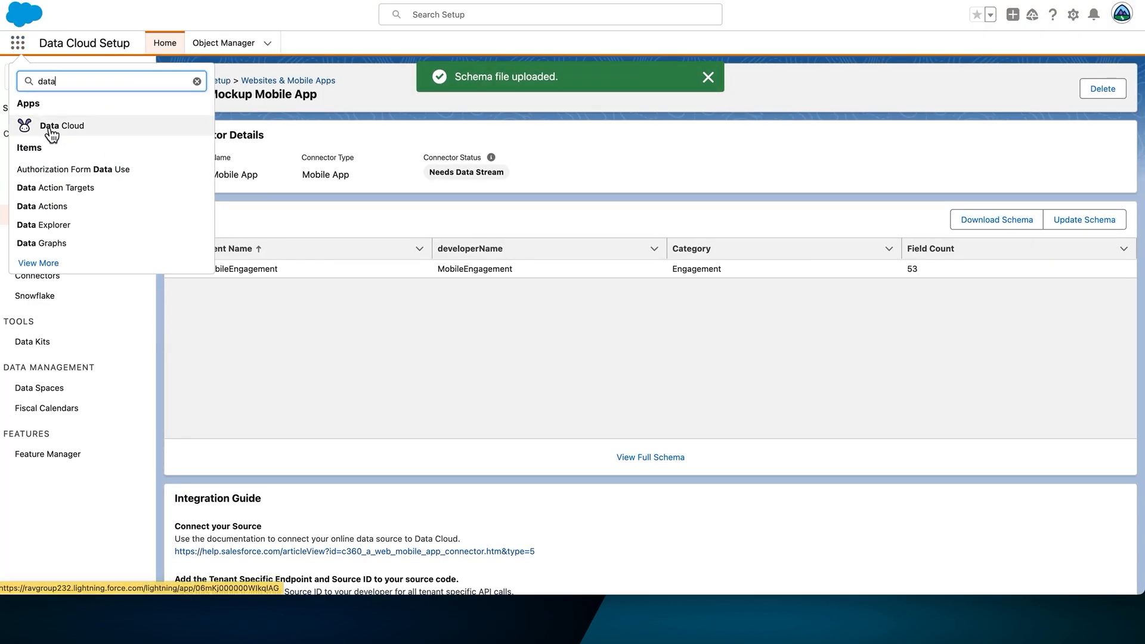
click(62, 126)
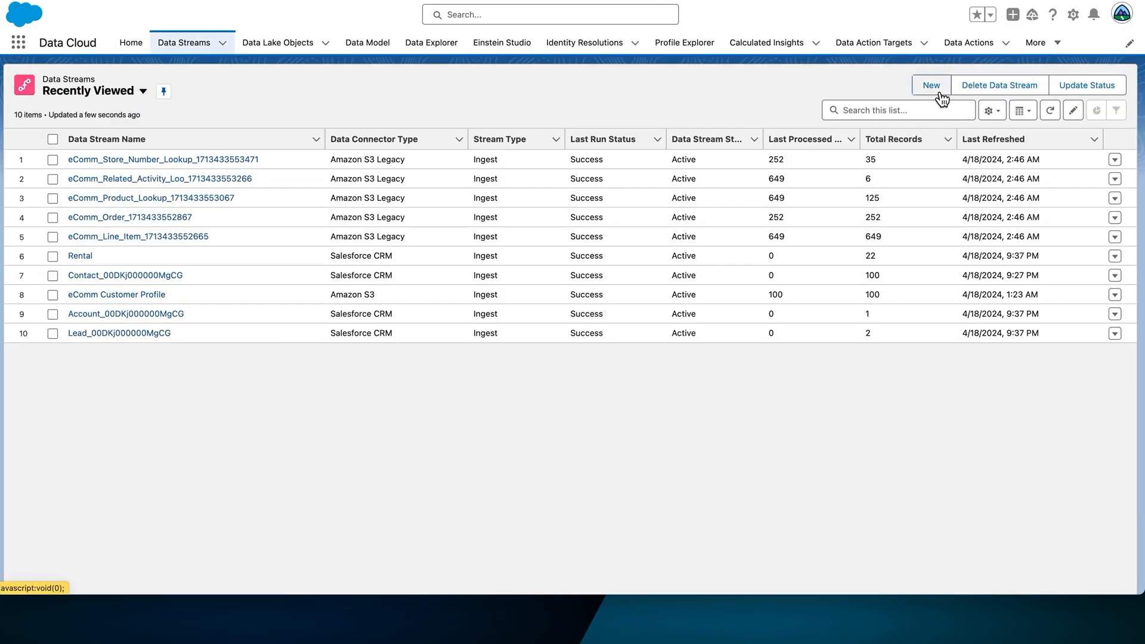
click(930, 84)
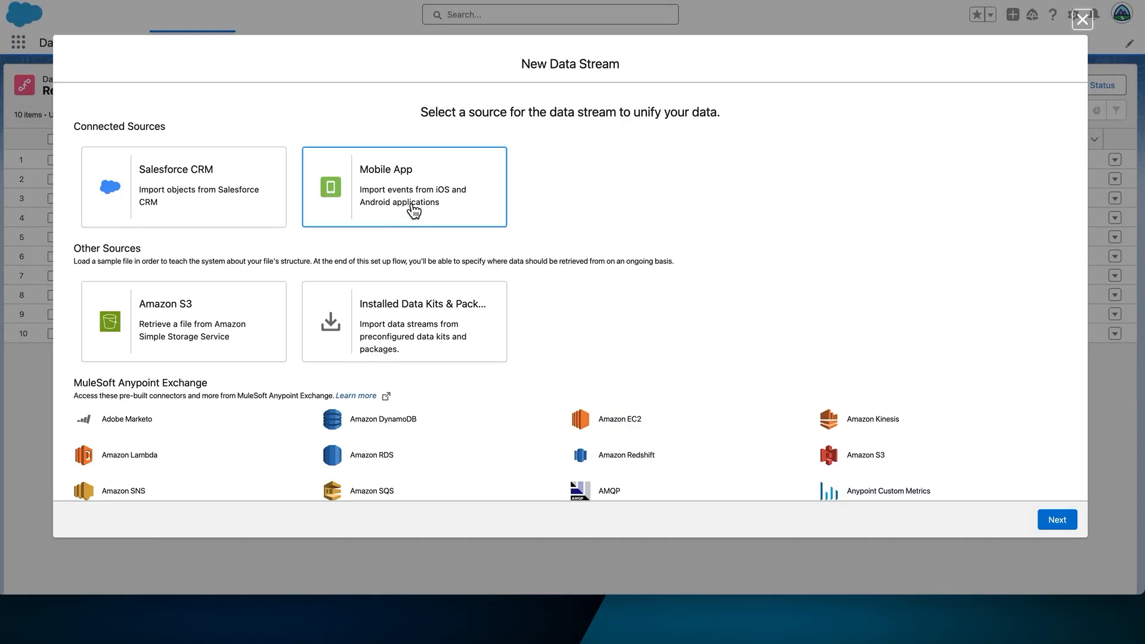
click(403, 187)
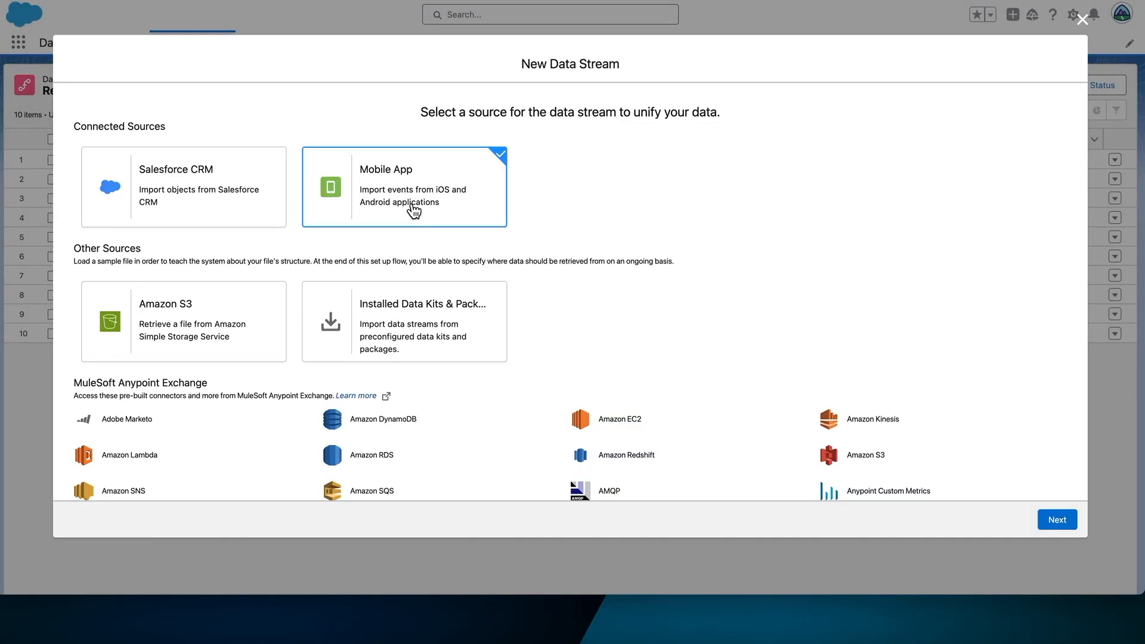
mouse_move(1056, 520)
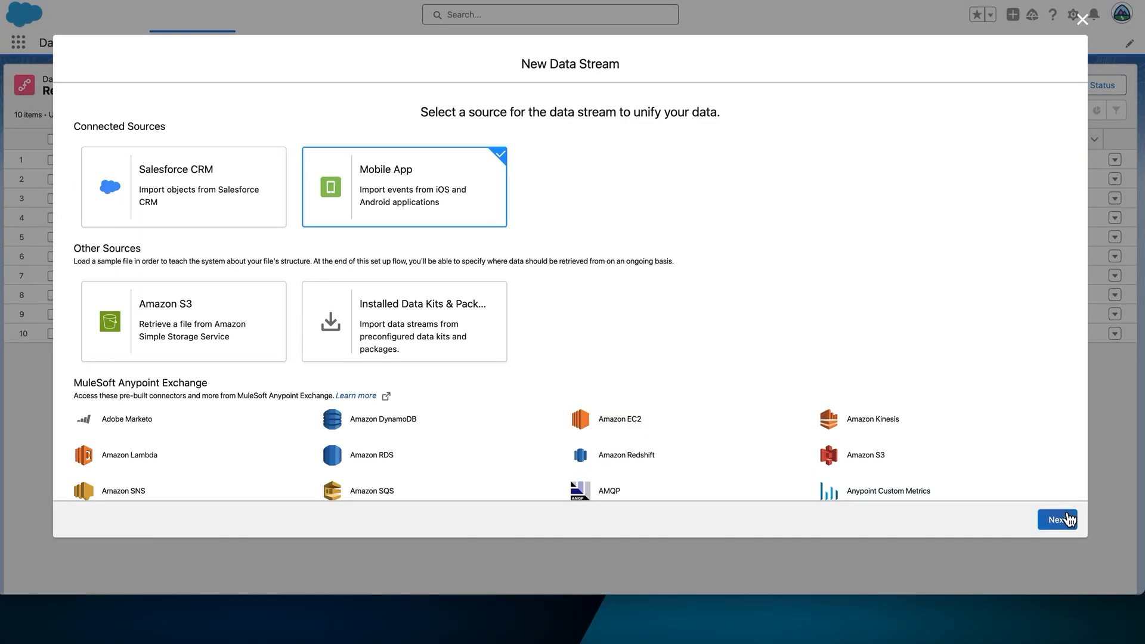
click(1056, 520)
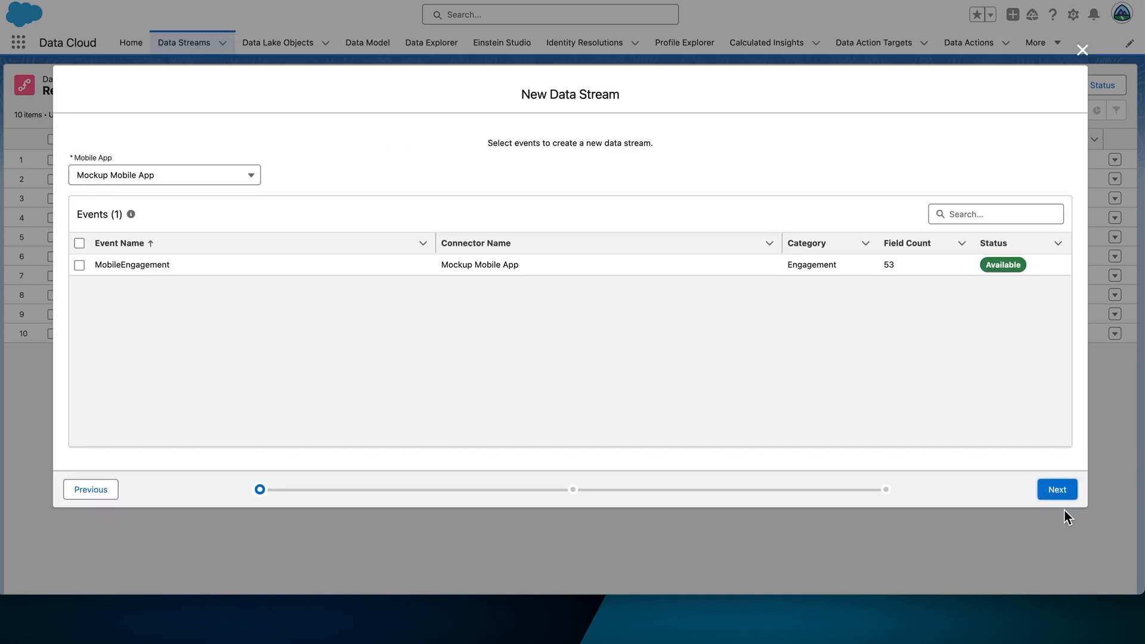
mouse_move(105, 311)
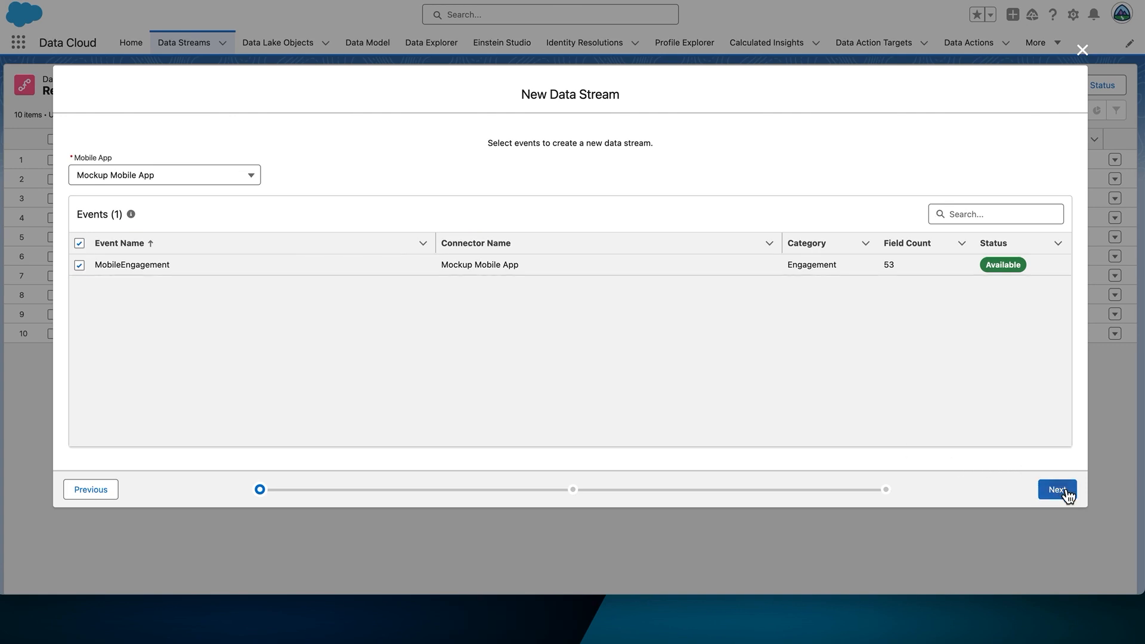
click(1057, 489)
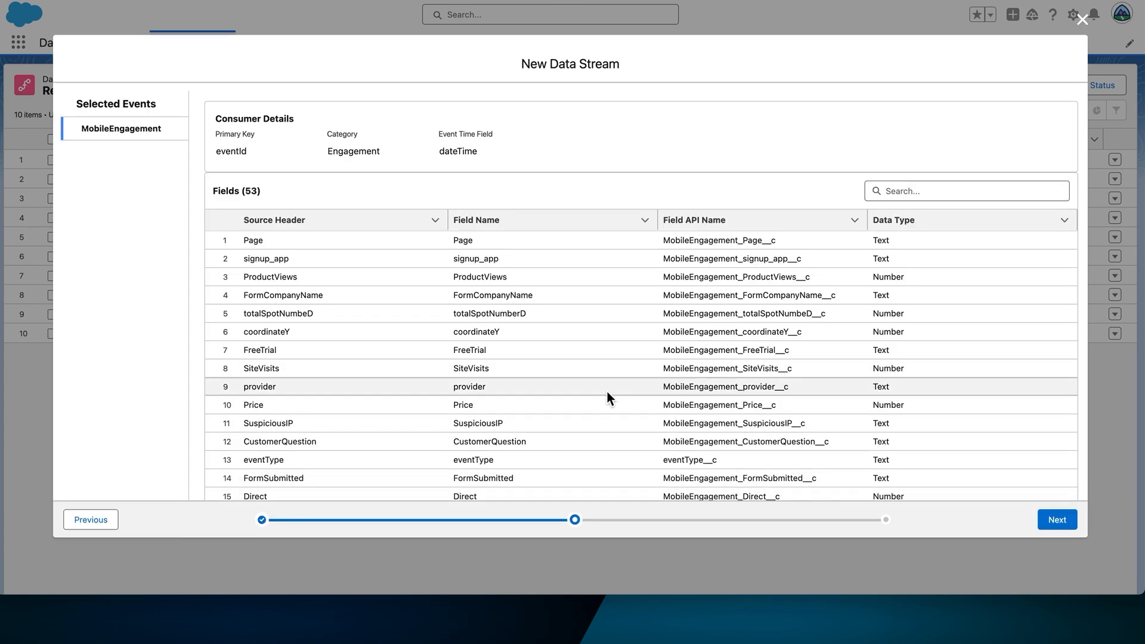
mouse_move(984, 469)
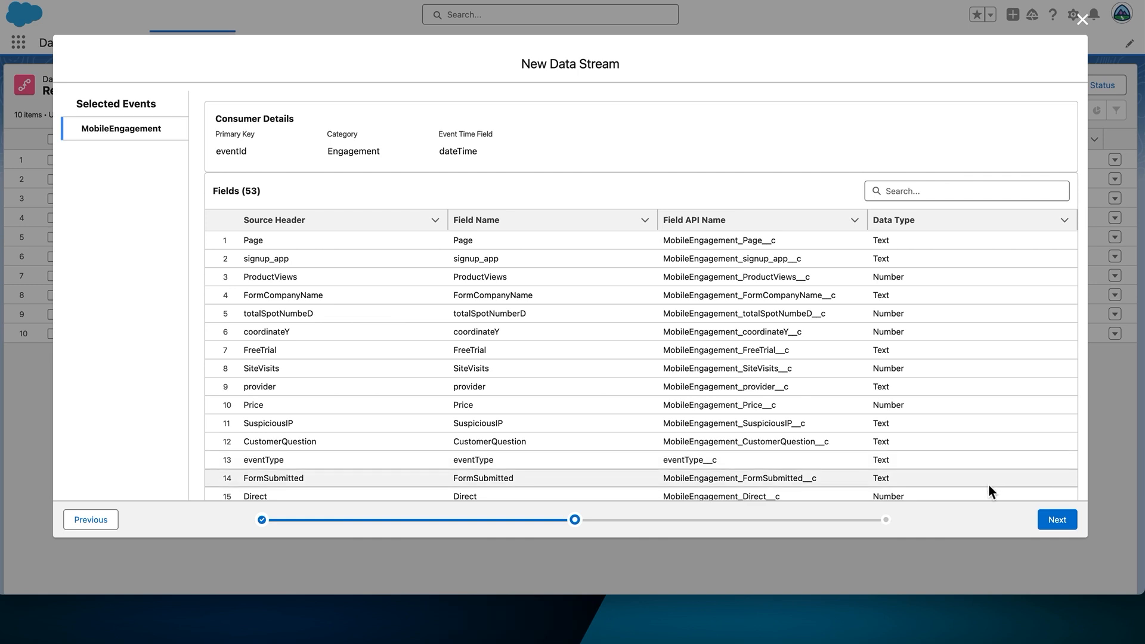
click(1056, 520)
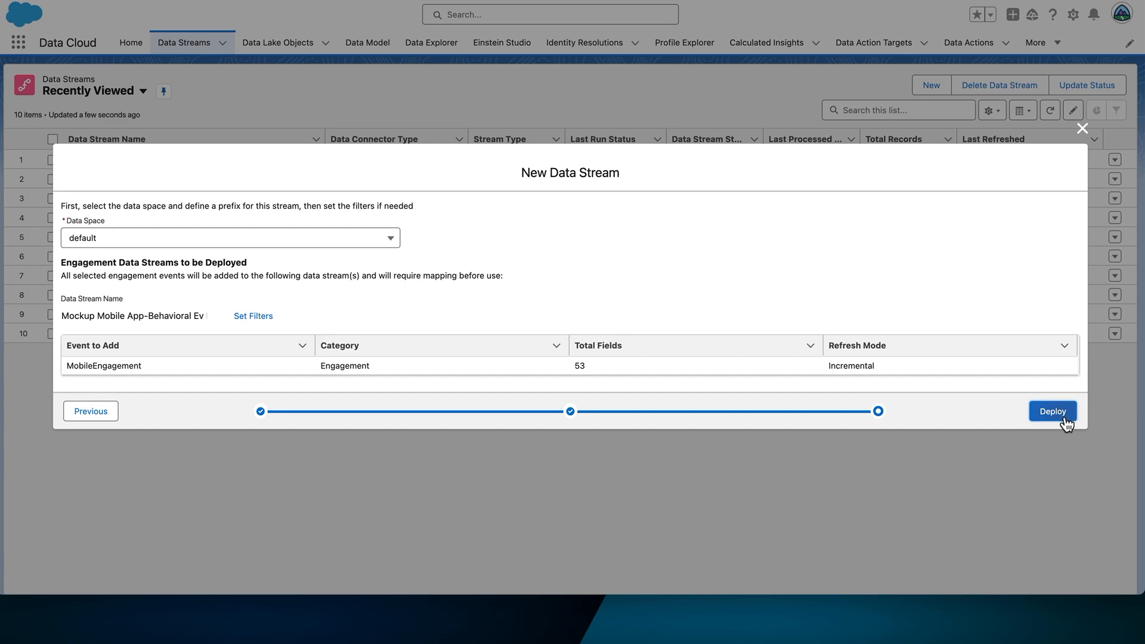
Deploy the MobileEngagement stream and start a new custom data model object for mapping.
click(1051, 411)
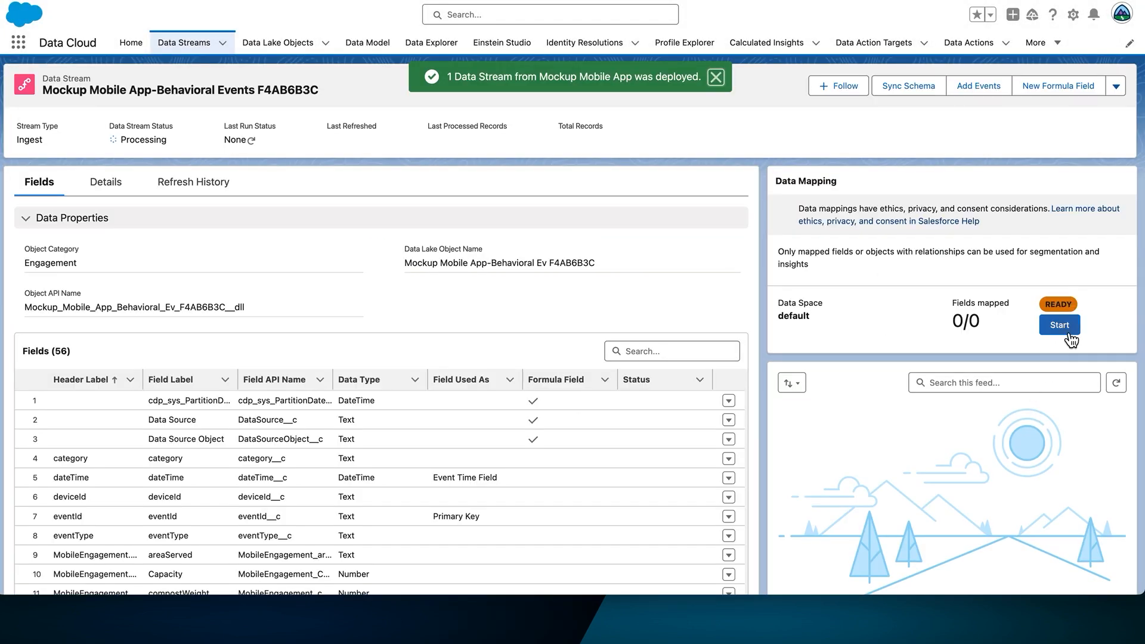
click(1058, 325)
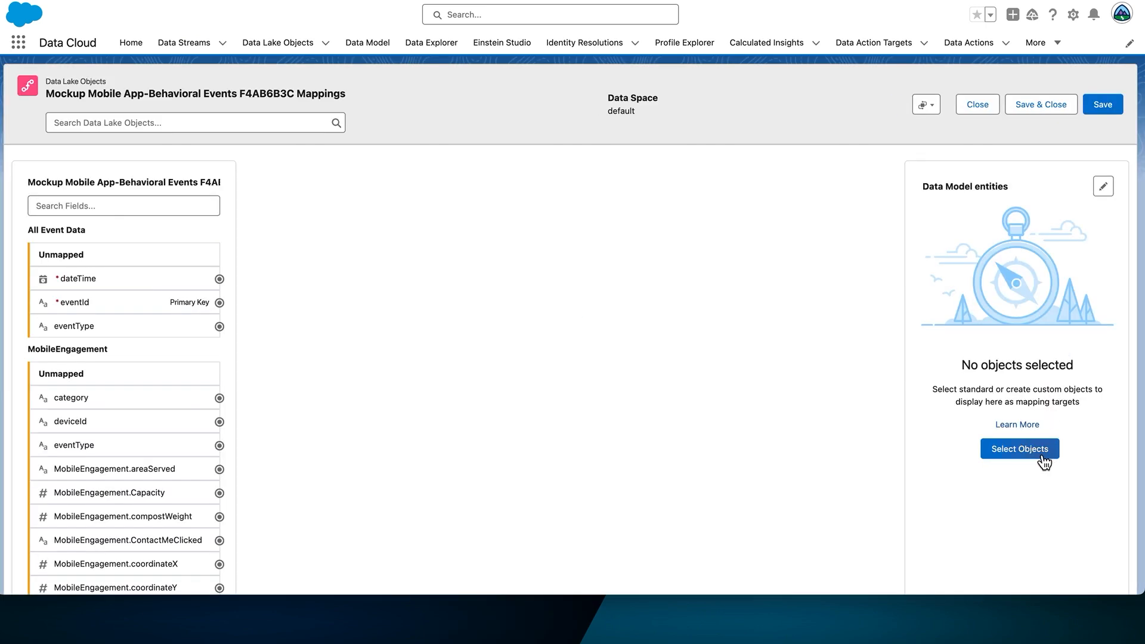
click(1018, 449)
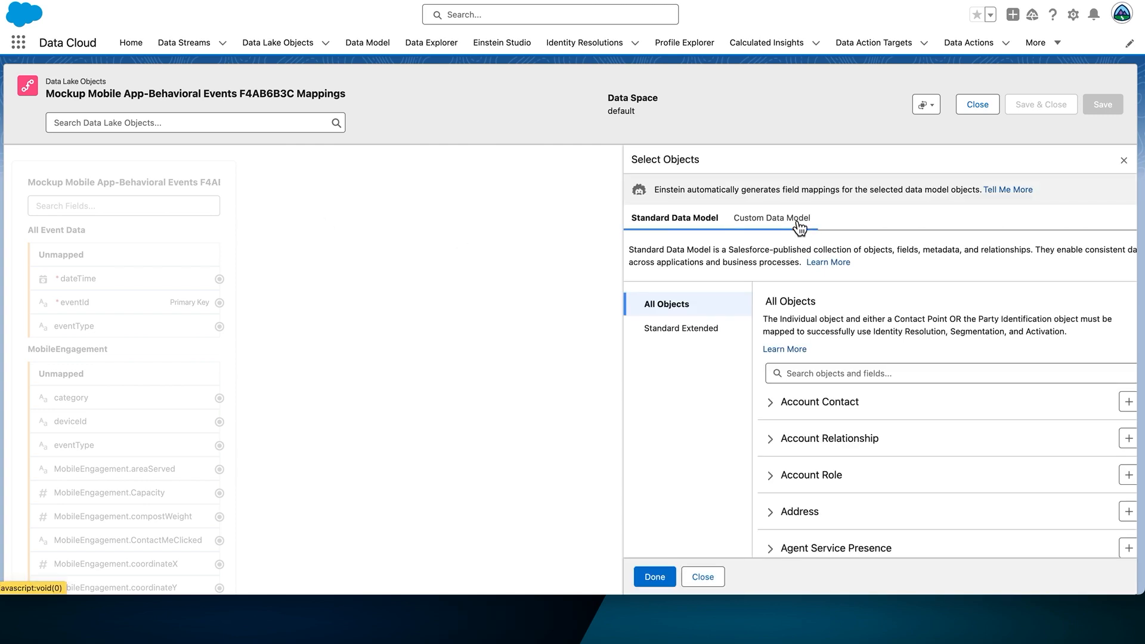
click(770, 218)
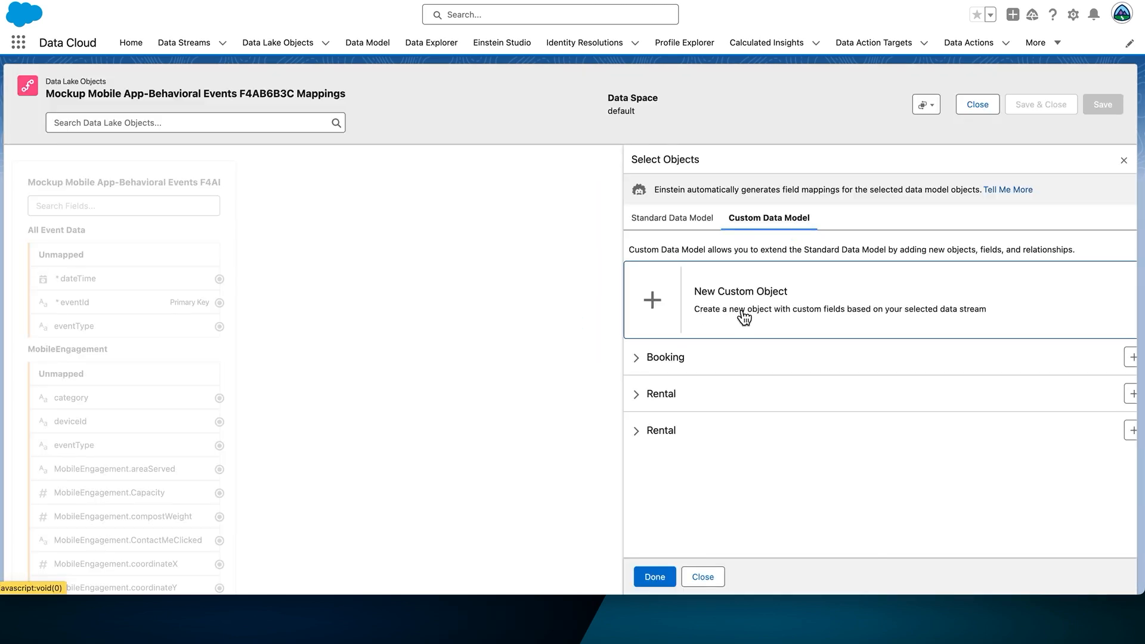
click(739, 291)
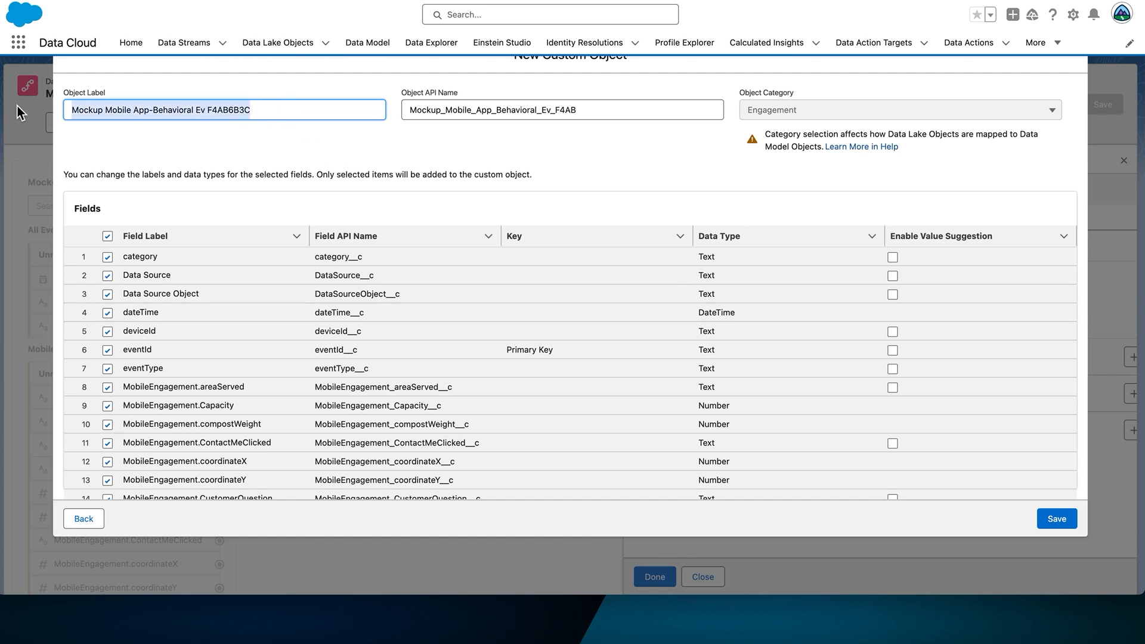
mouse_move(30, 117)
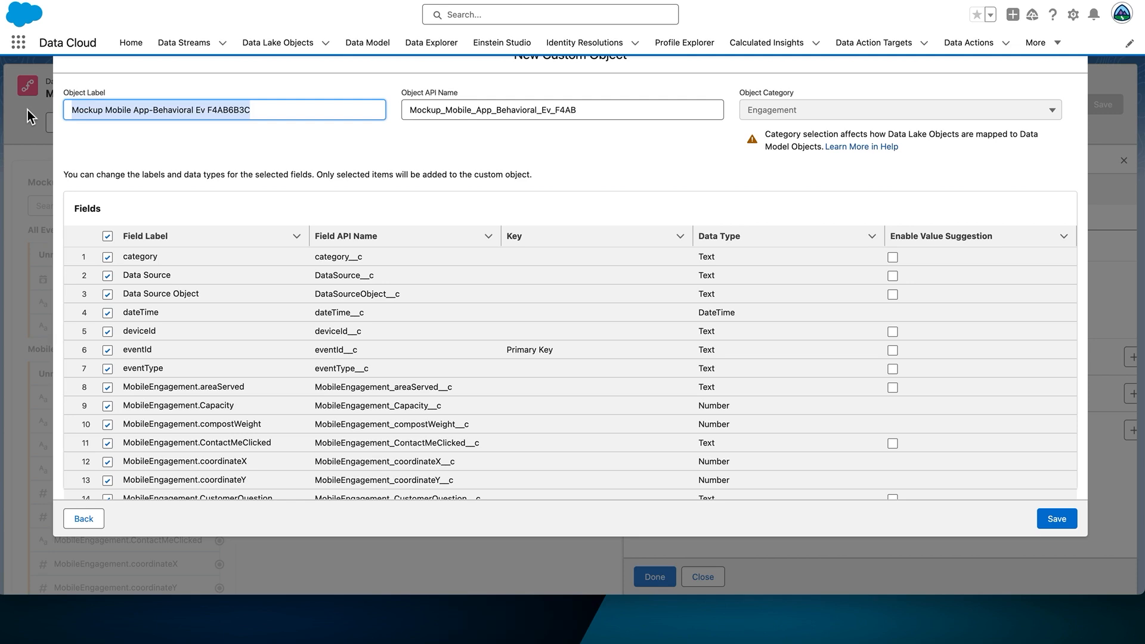
Label the custom object 'Real Time Mobile Events' and save it.
text(Real Time Mob)
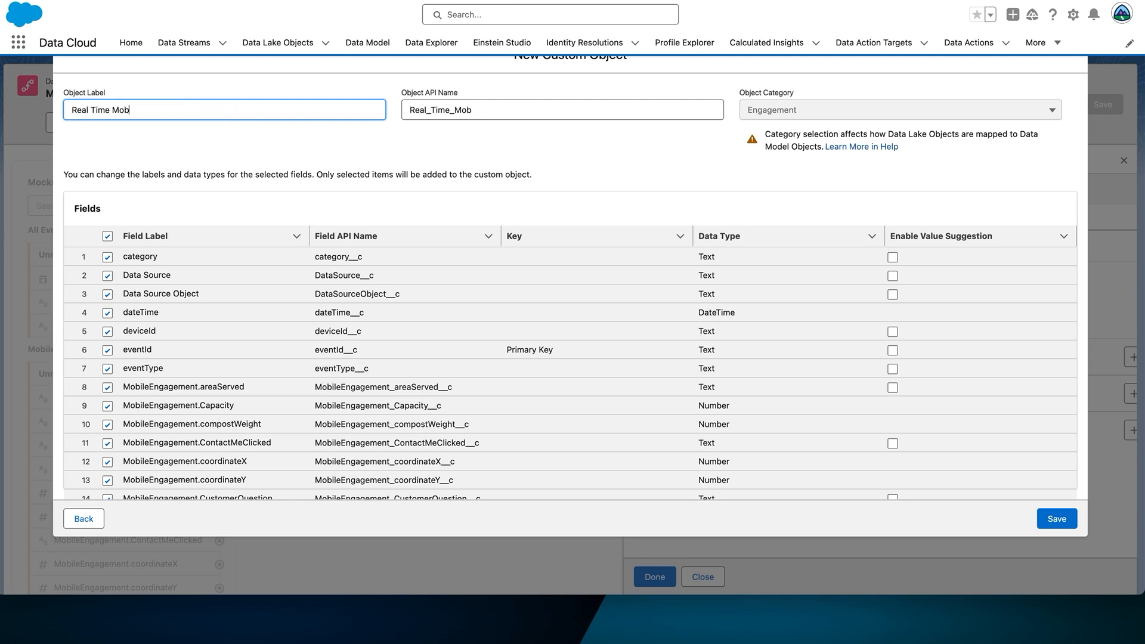
text(ile)
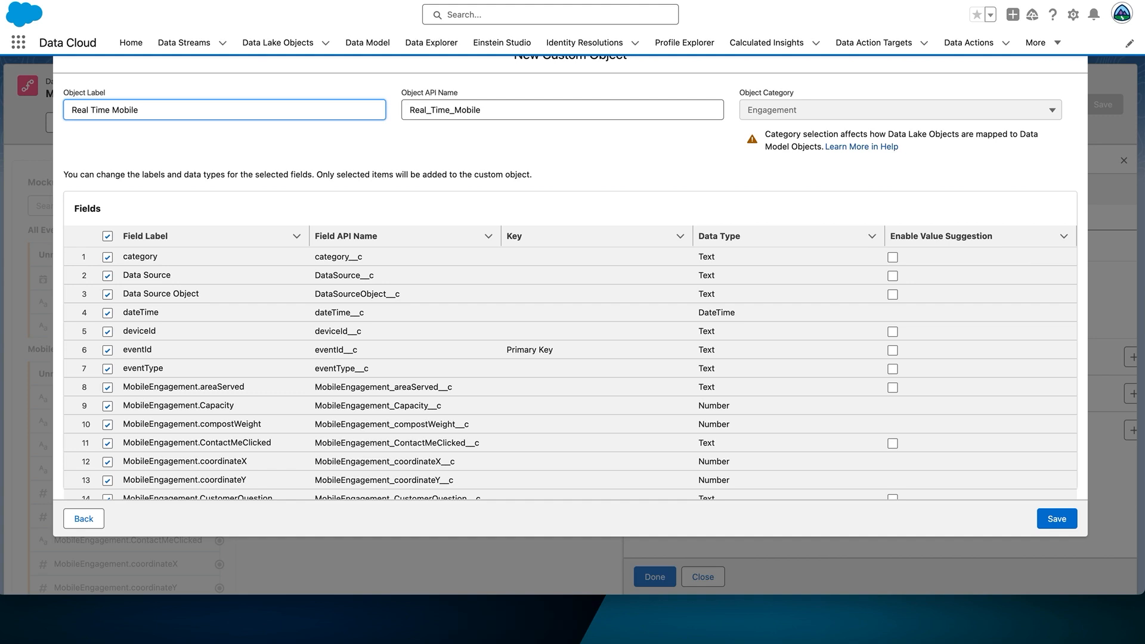
text(Events)
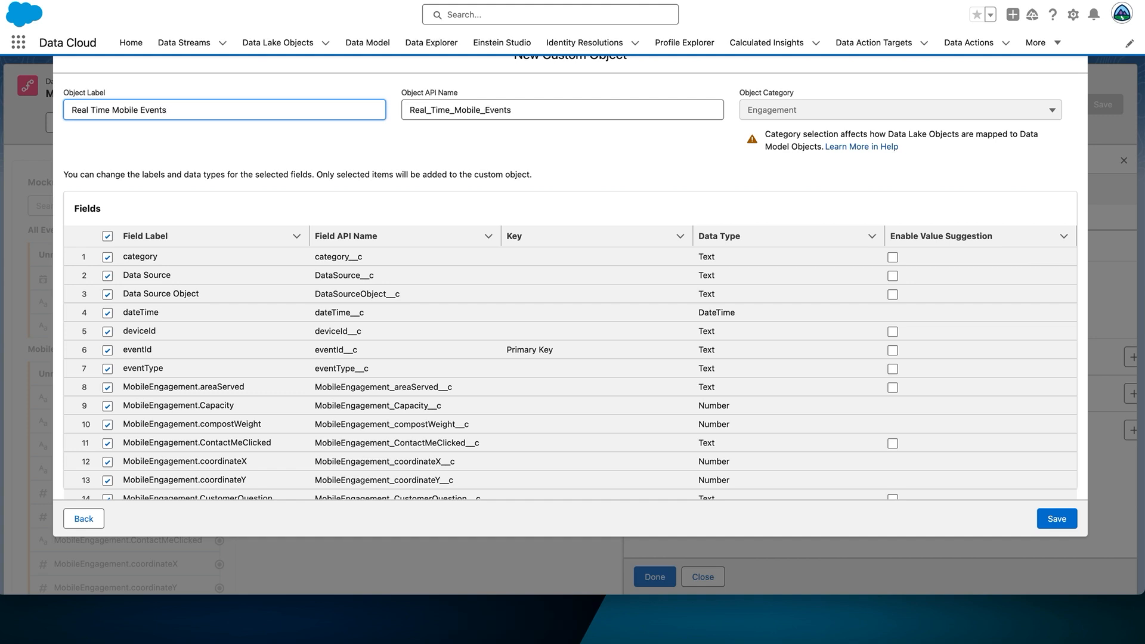
mouse_move(258, 152)
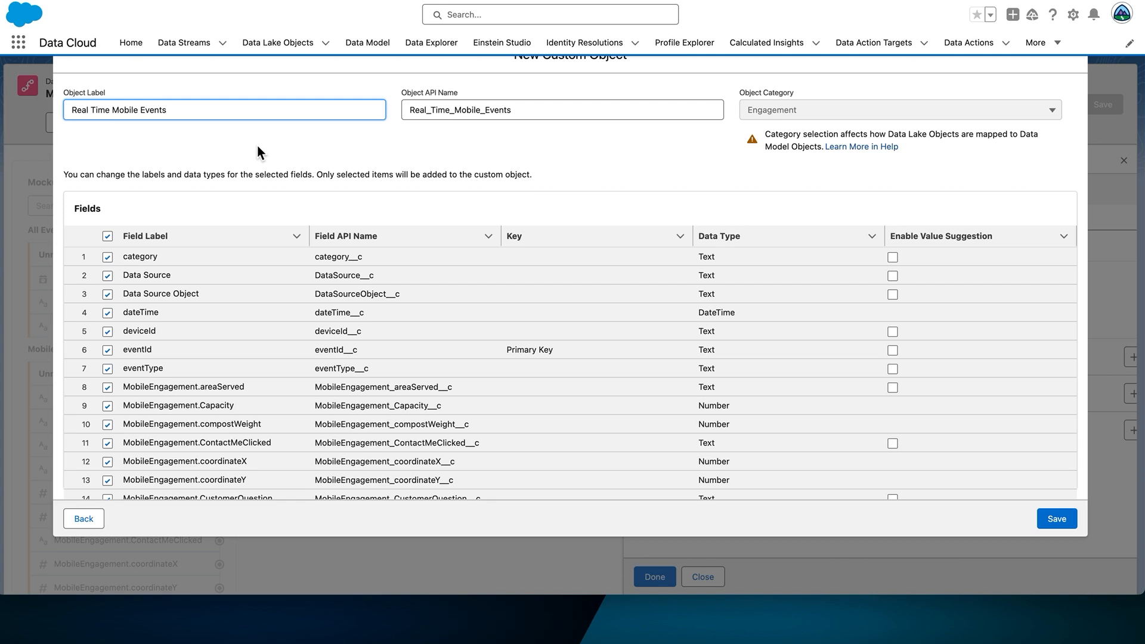
mouse_move(1057, 518)
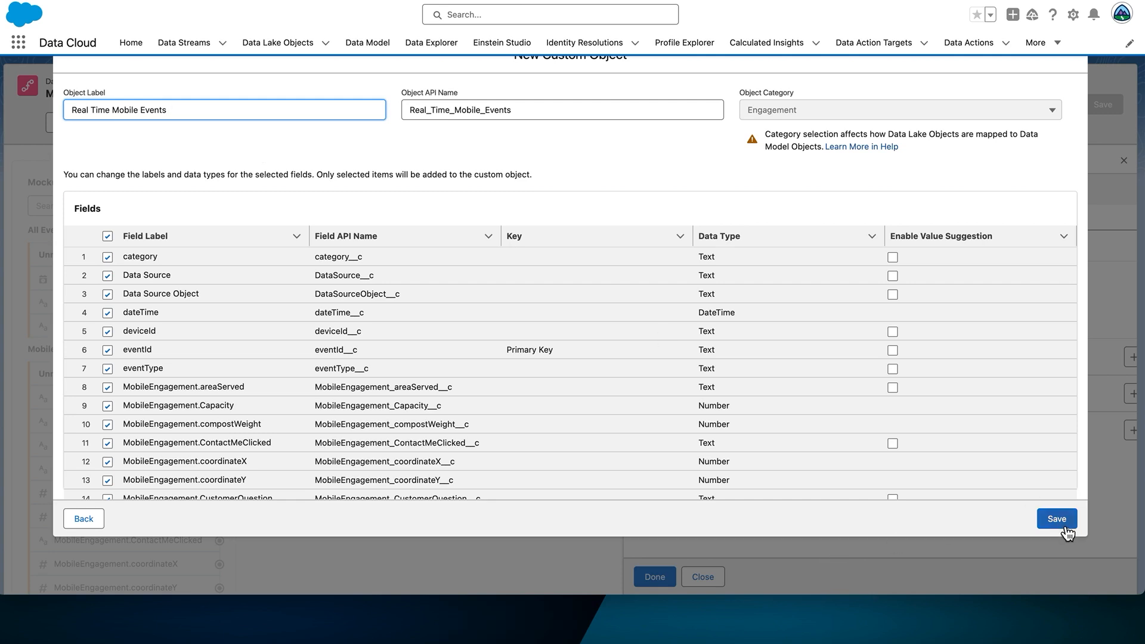
click(1056, 518)
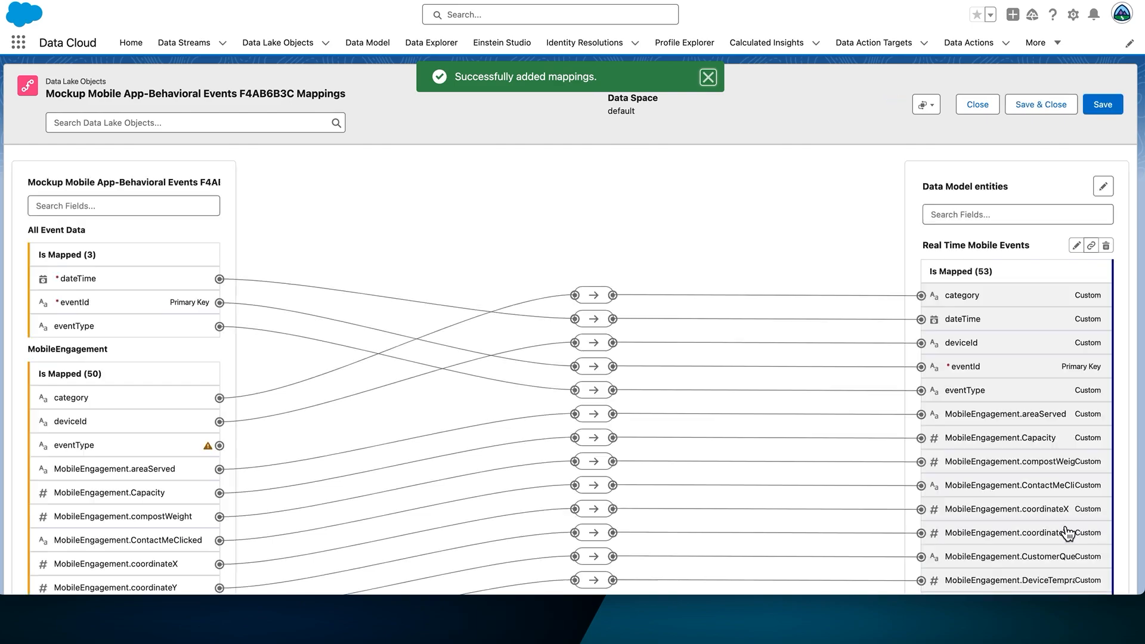
Review the generated field mappings to Real Time Mobile Events and save them.
scroll(down, 3)
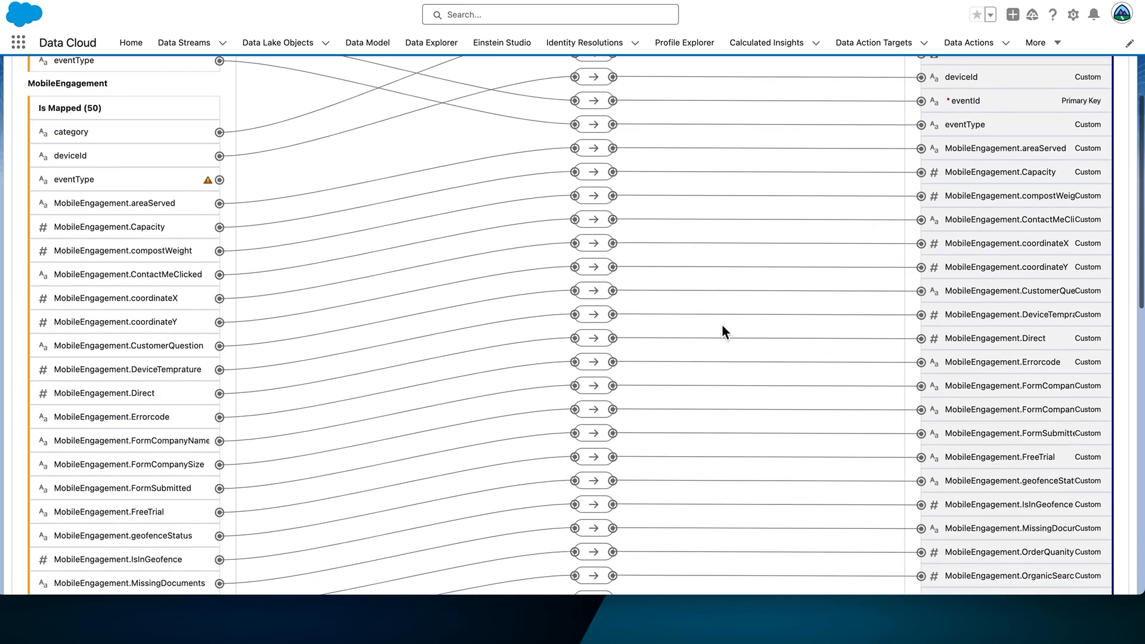
scroll(down, 3)
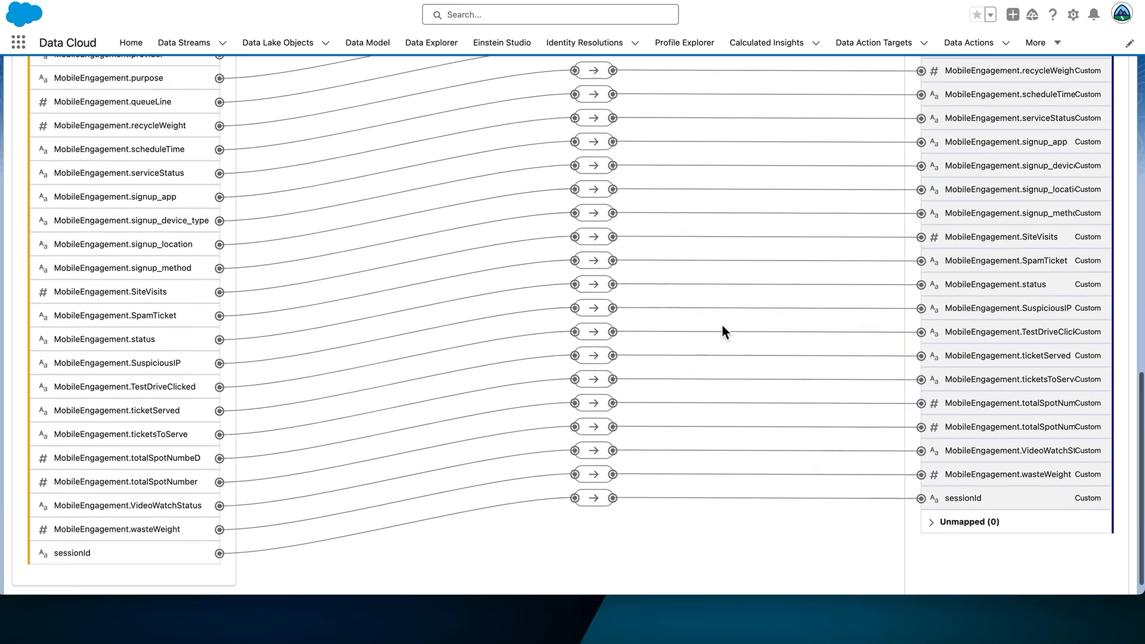
scroll(up, 3)
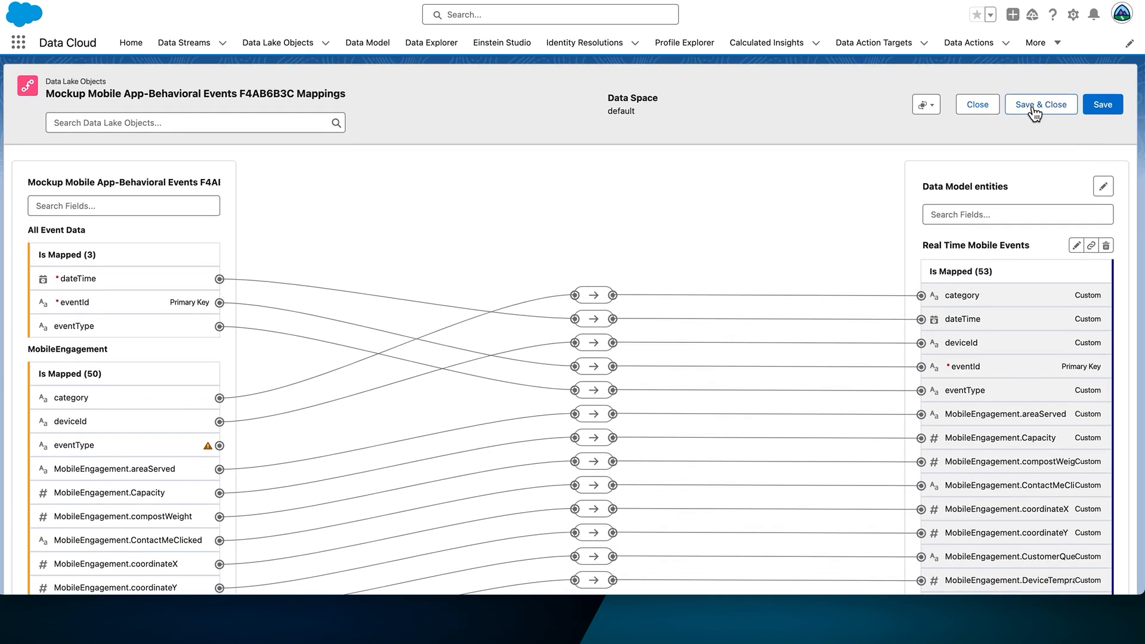
click(1040, 104)
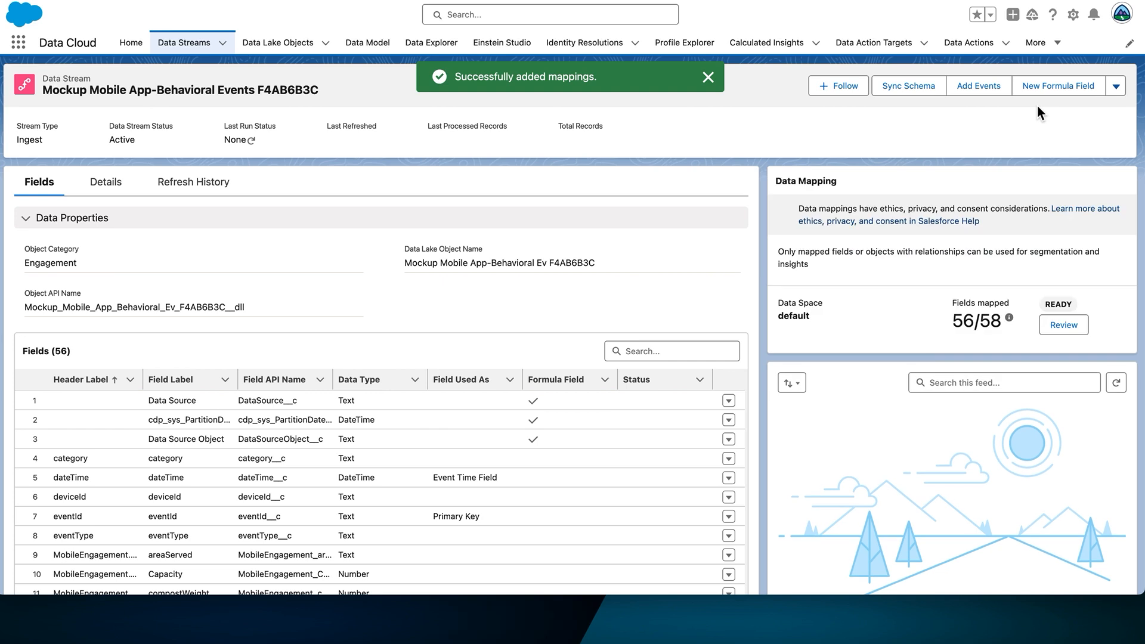
mouse_move(1028, 118)
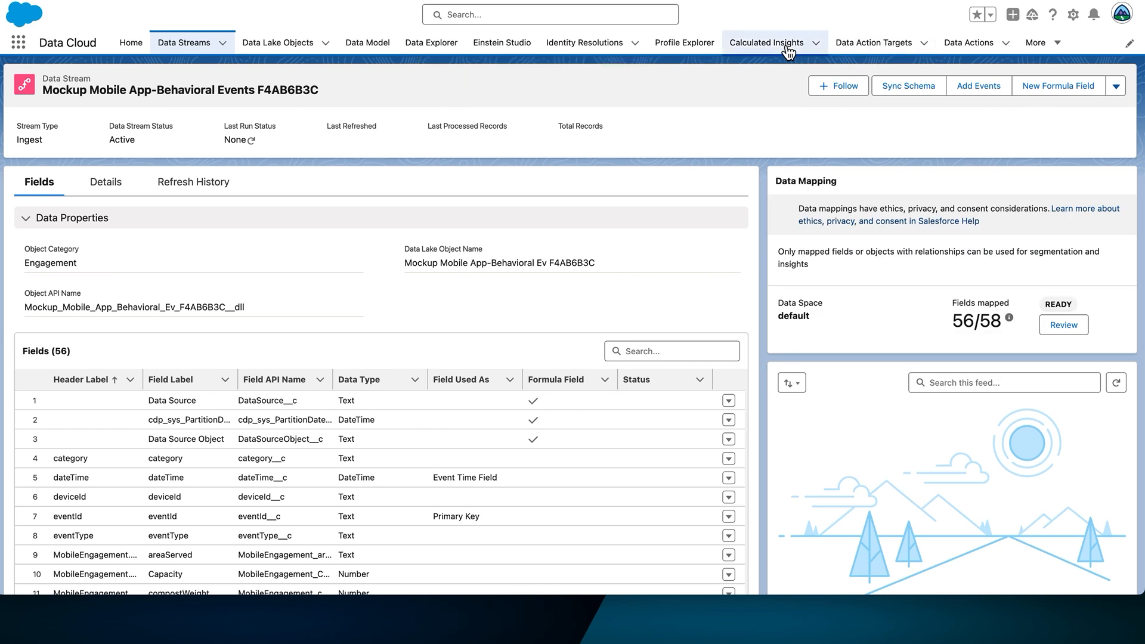
Go to the Calculated Insights list.
click(766, 42)
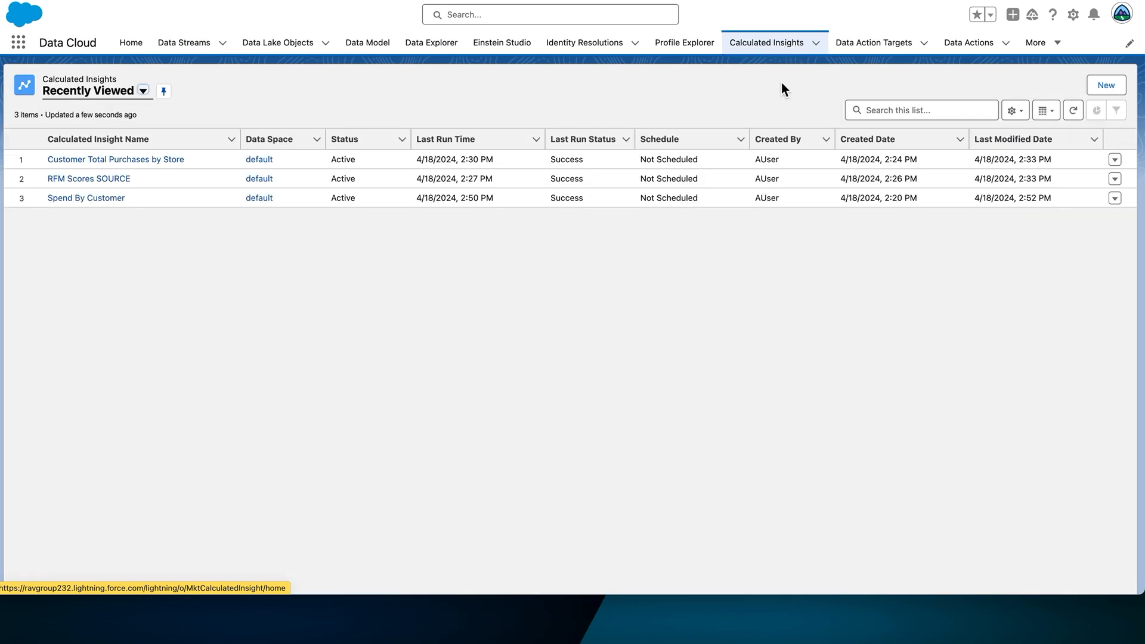
mouse_move(1106, 85)
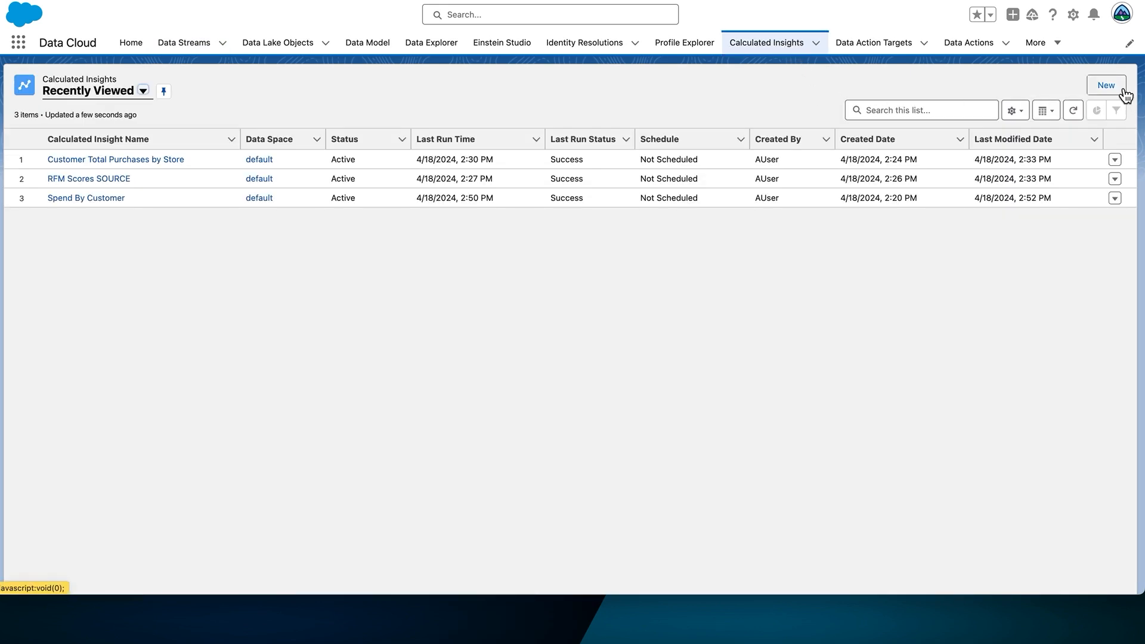
Start a new calculated insight of the Streaming Insight type.
click(1106, 85)
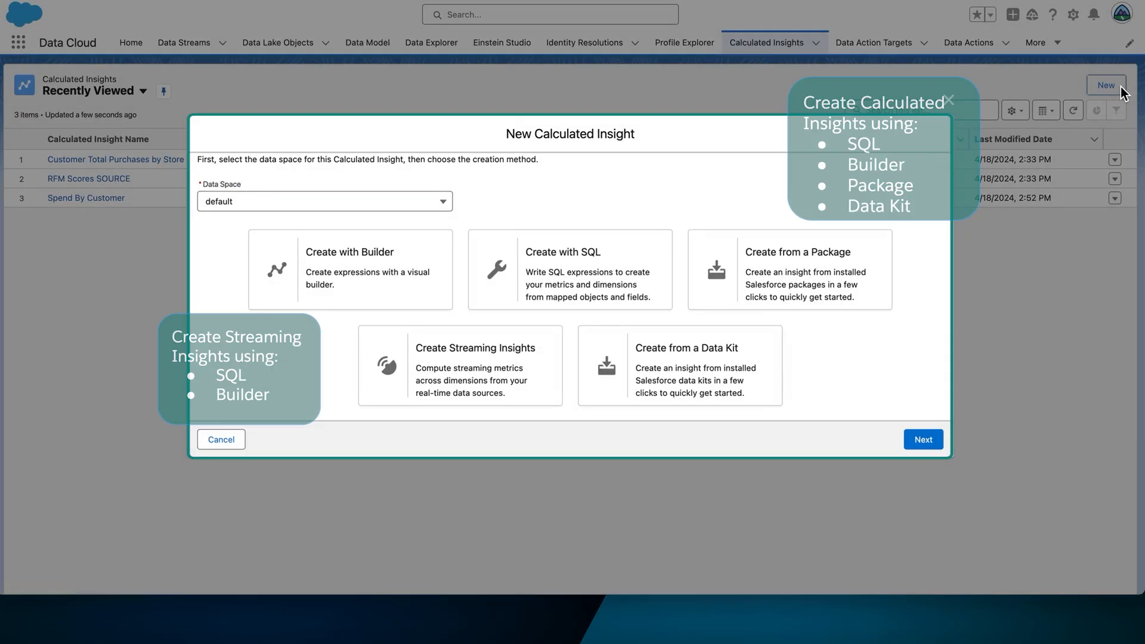
click(460, 365)
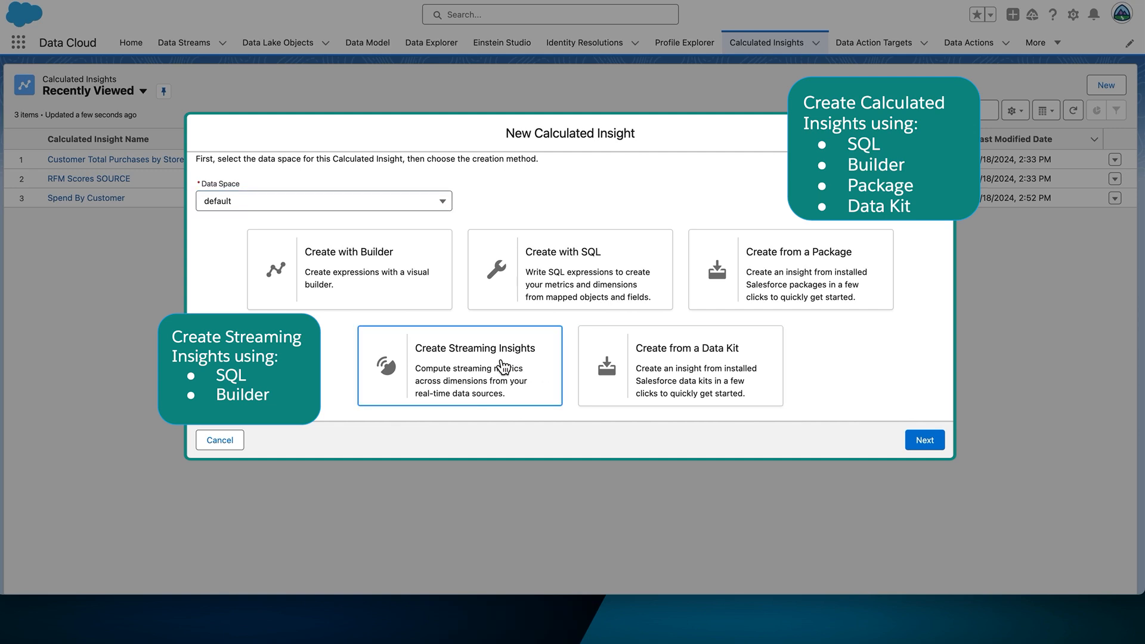
click(459, 365)
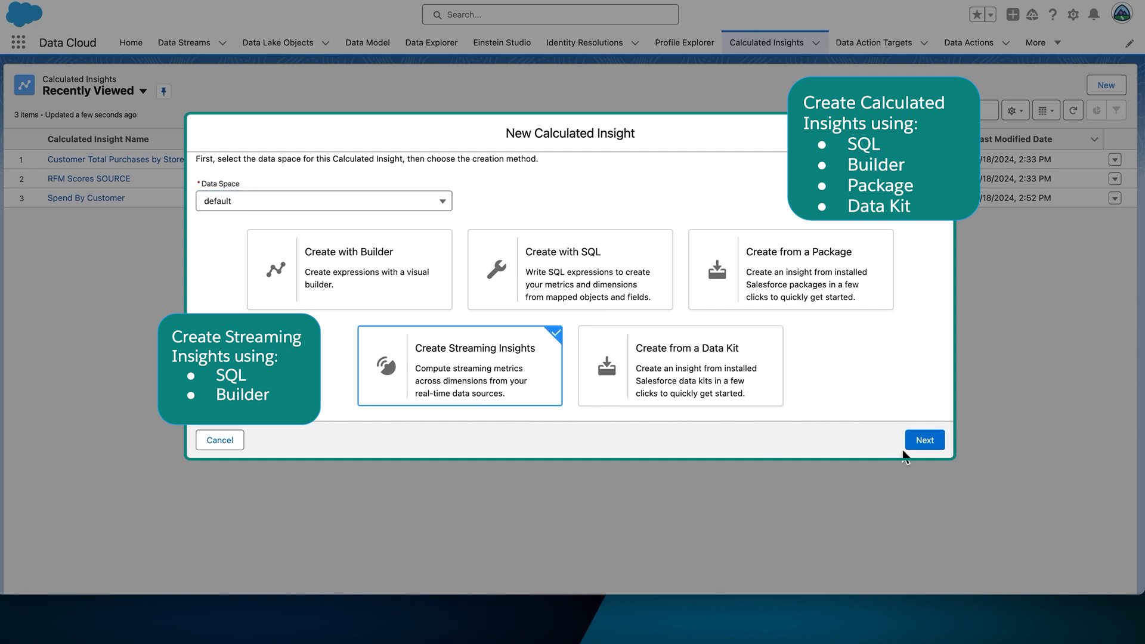
click(924, 440)
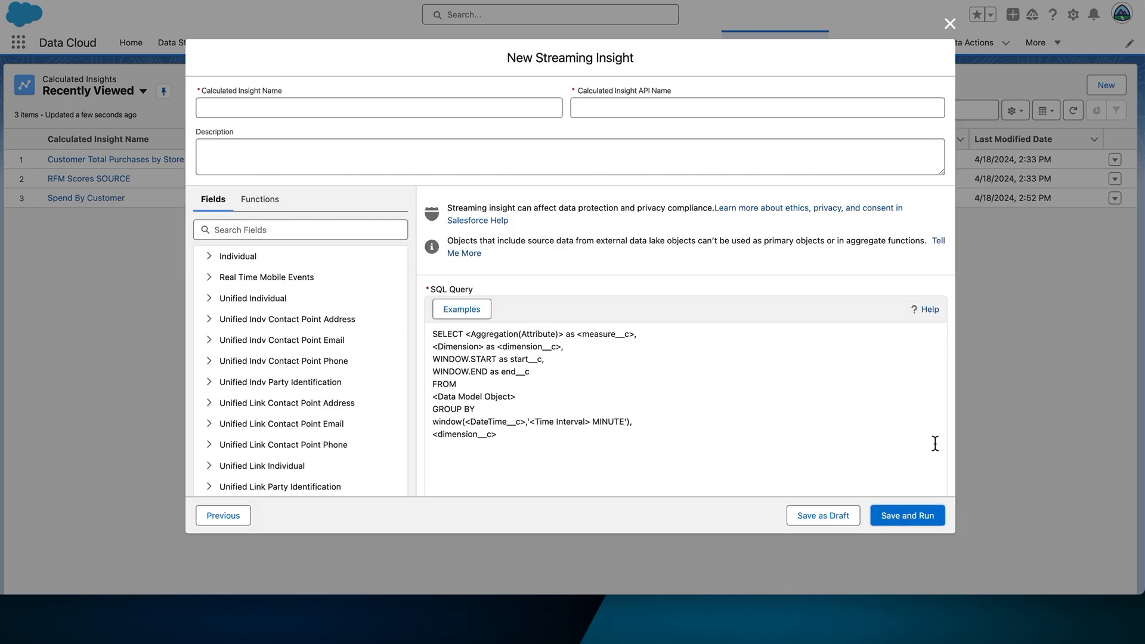
mouse_move(723, 363)
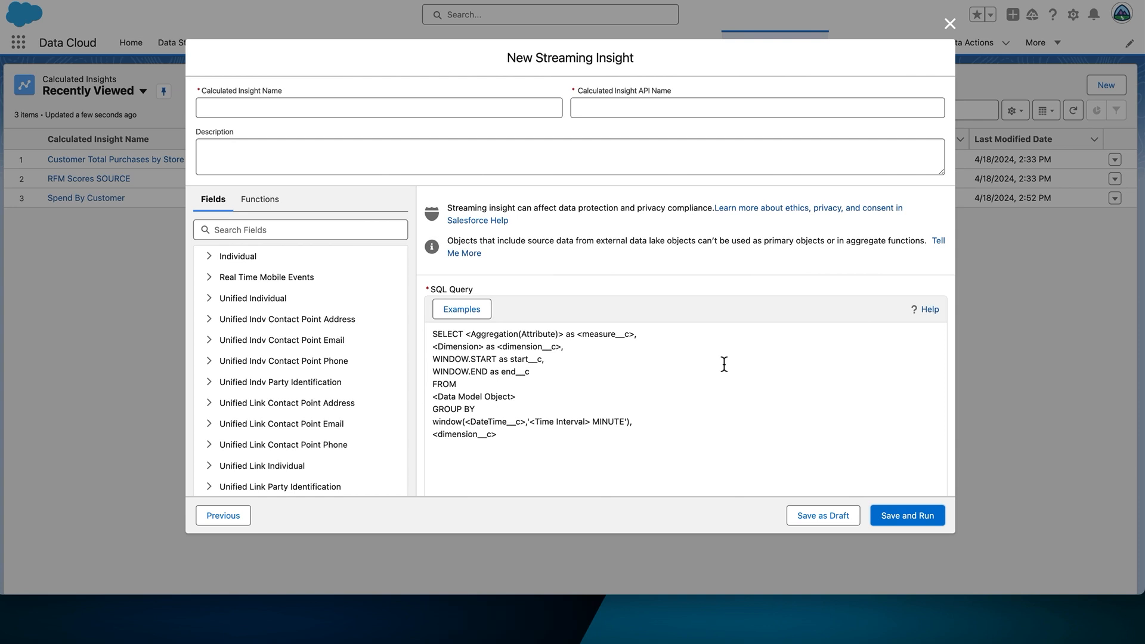
mouse_move(514, 444)
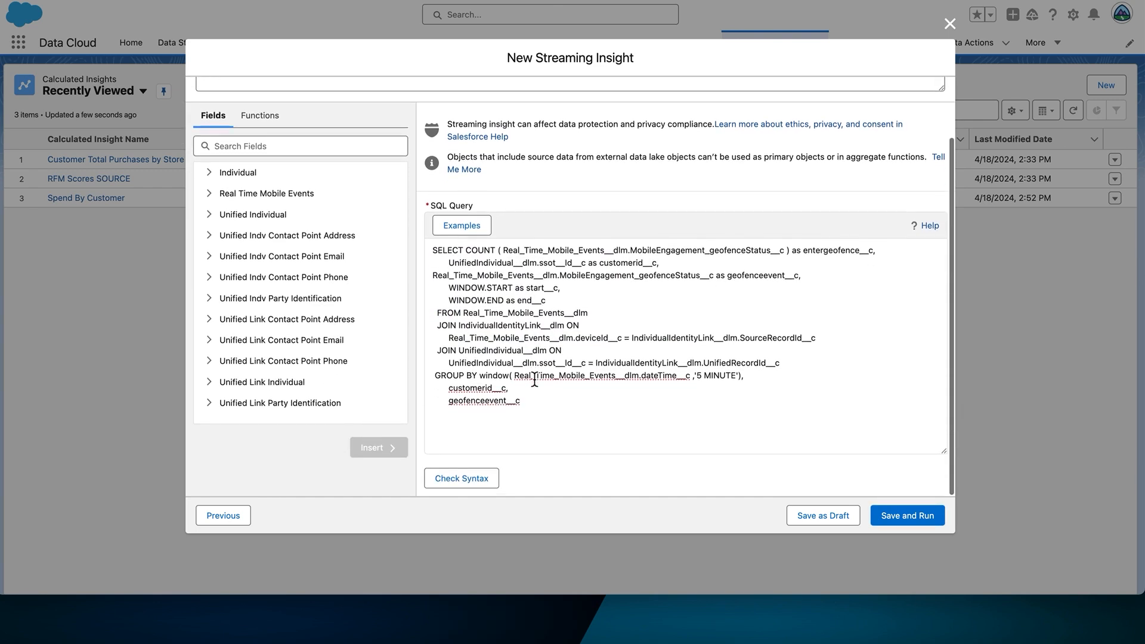
mouse_move(461, 478)
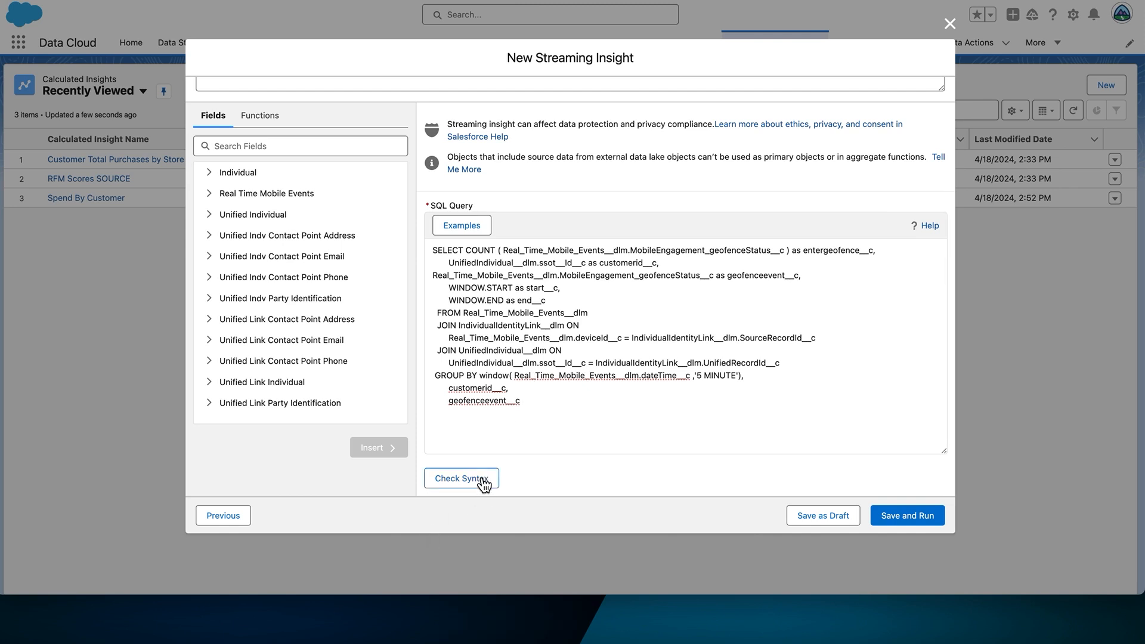
Validate the syntax of the geofence counting SQL query.
click(461, 478)
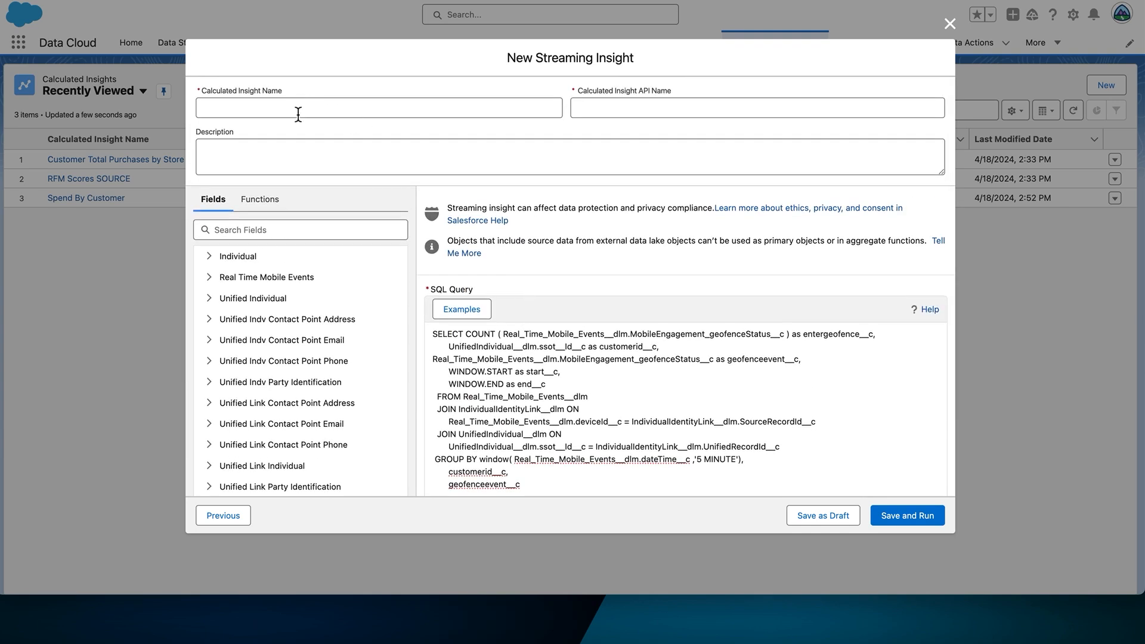
Name the insight 'Geo Fence Stream', then save and run it.
text(Geo Fen)
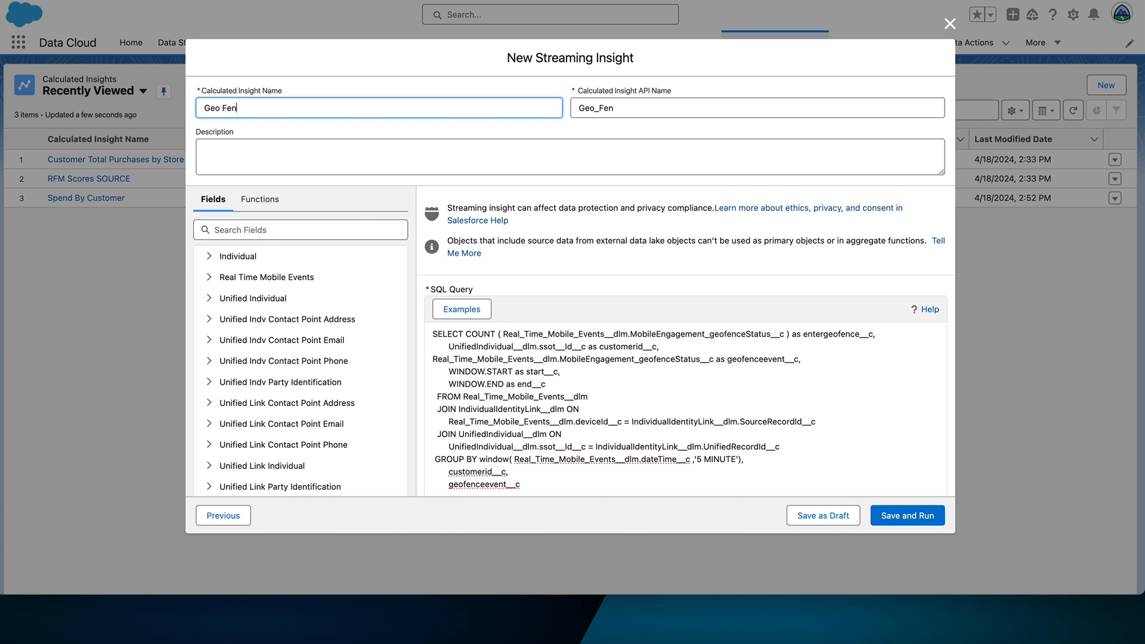
text(ce Stream)
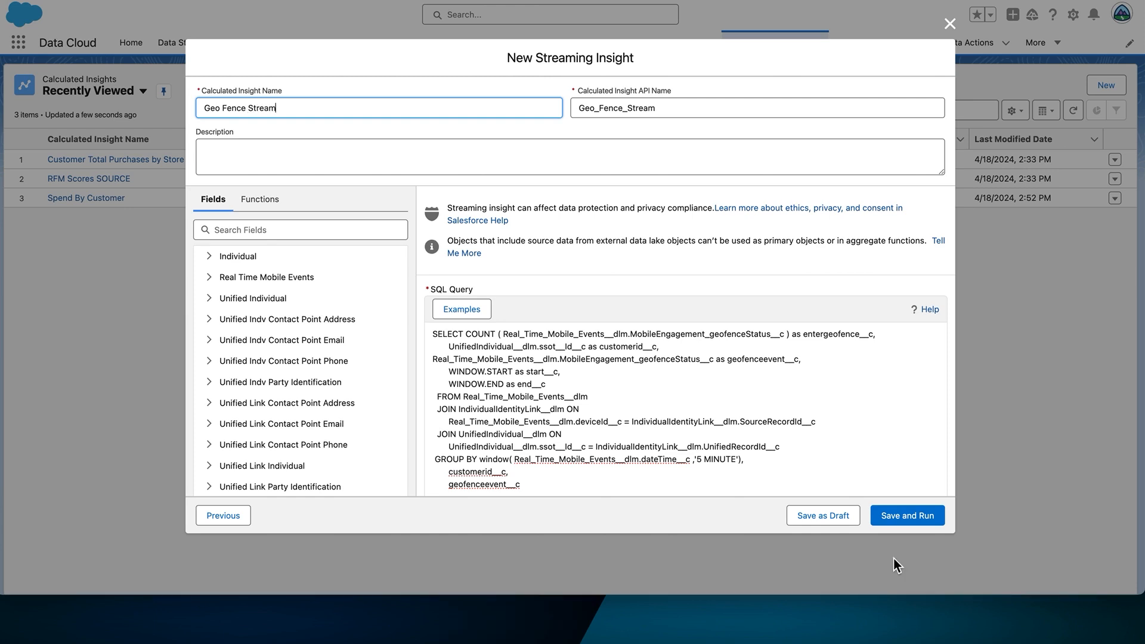
click(907, 514)
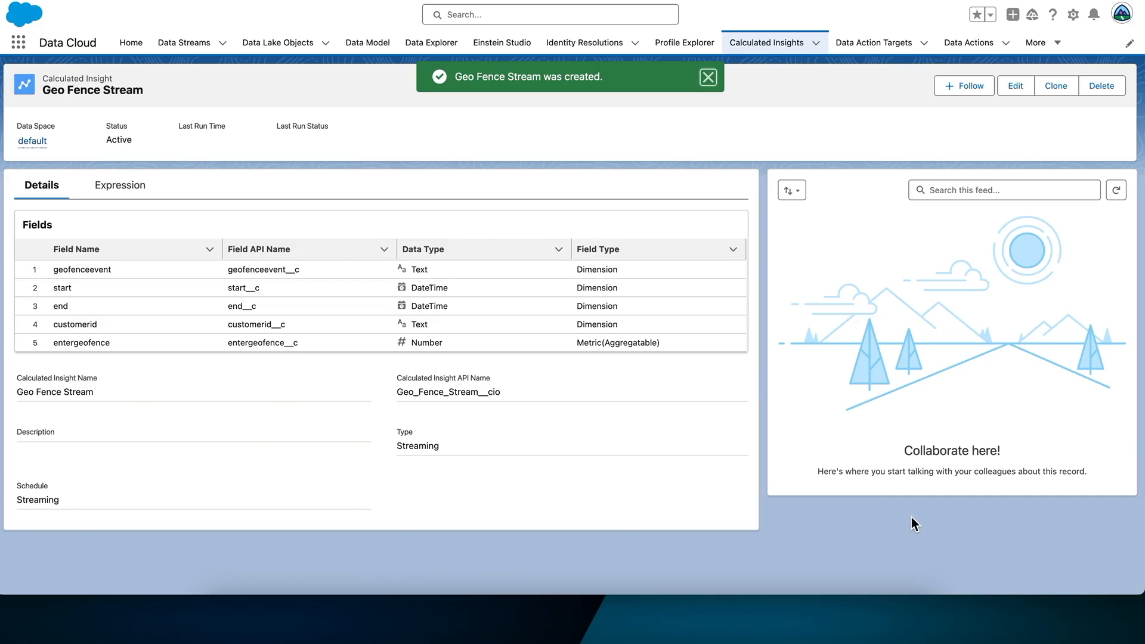
Dismiss the confirmation message and go to the Data Action Targets list.
click(707, 77)
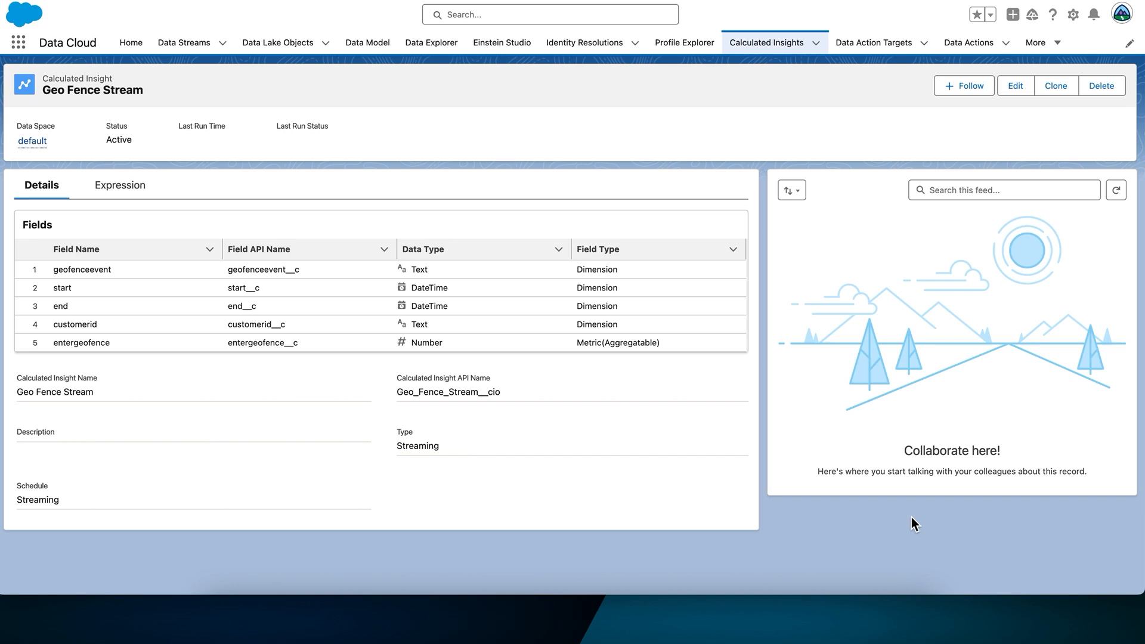
mouse_move(873, 43)
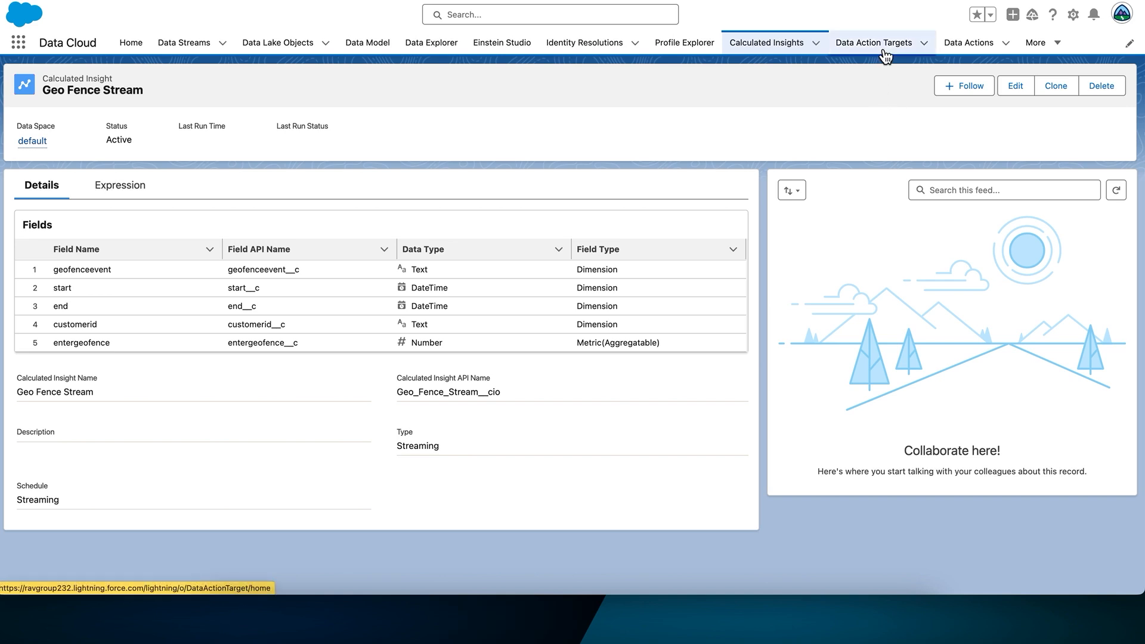
click(873, 42)
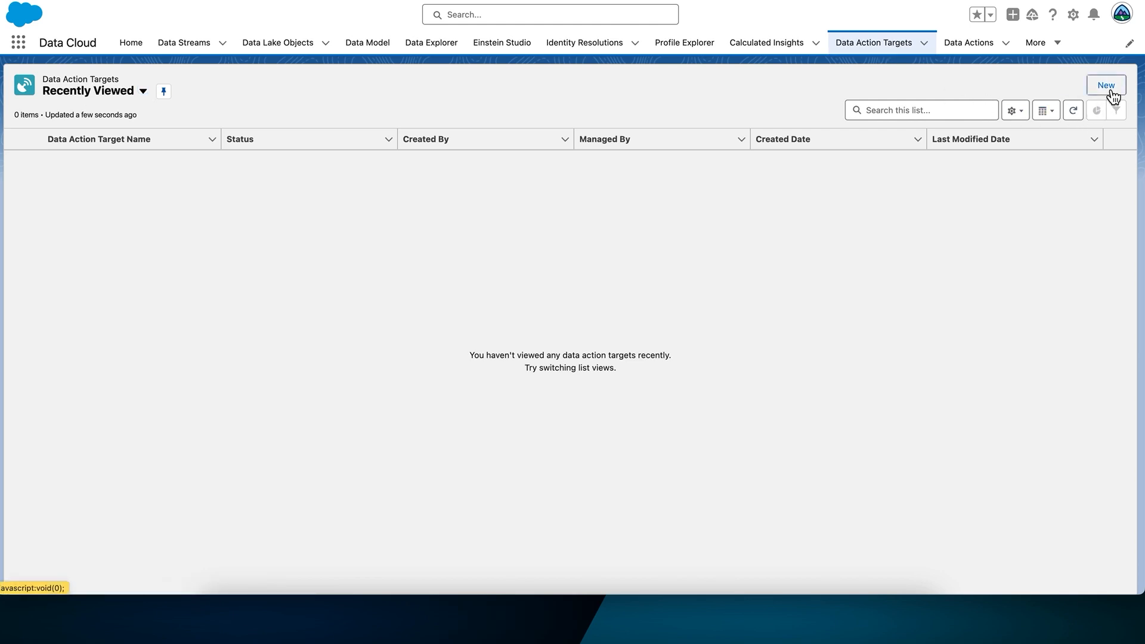
Create a data action target 'Salesforce Platform Event' of type Salesforce Platform Event and save.
click(1105, 86)
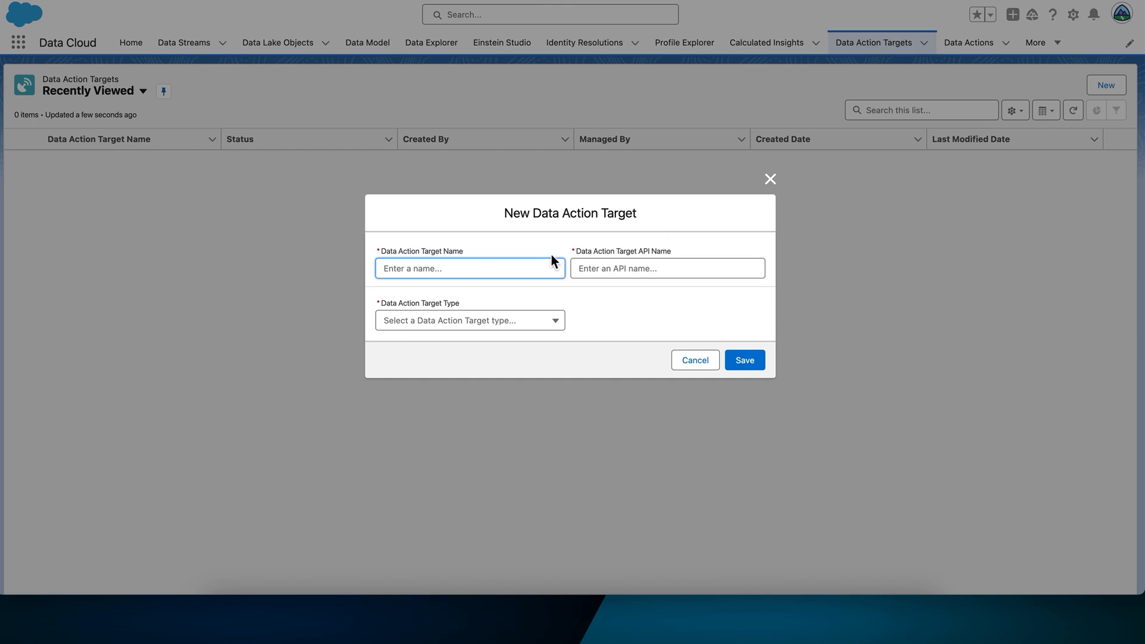
text(Salesforce)
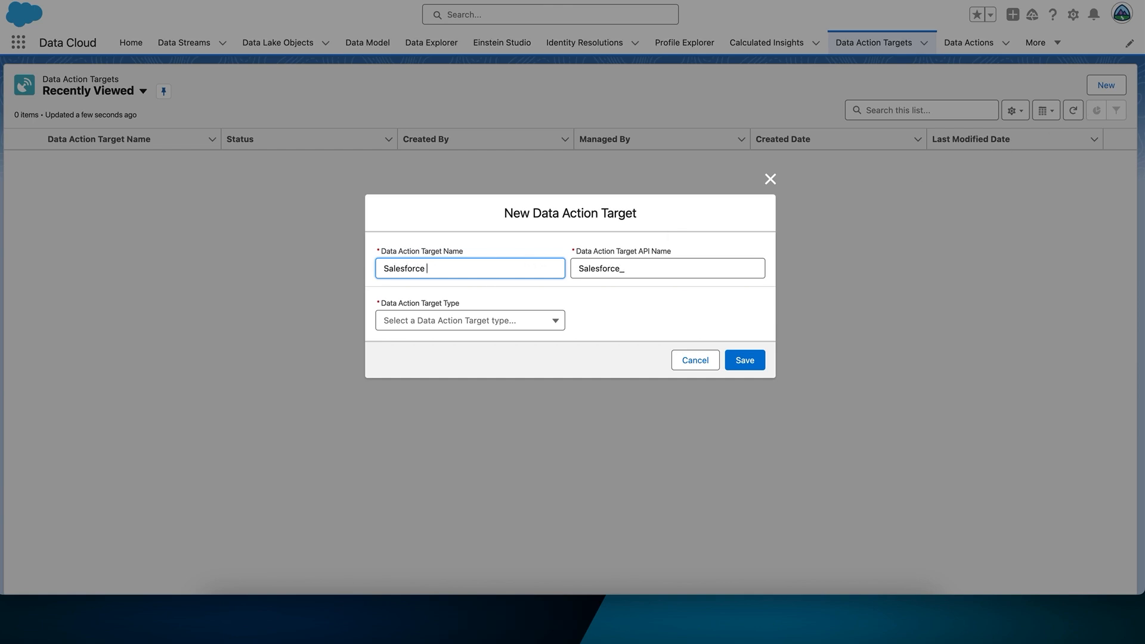
text(Platform Ev)
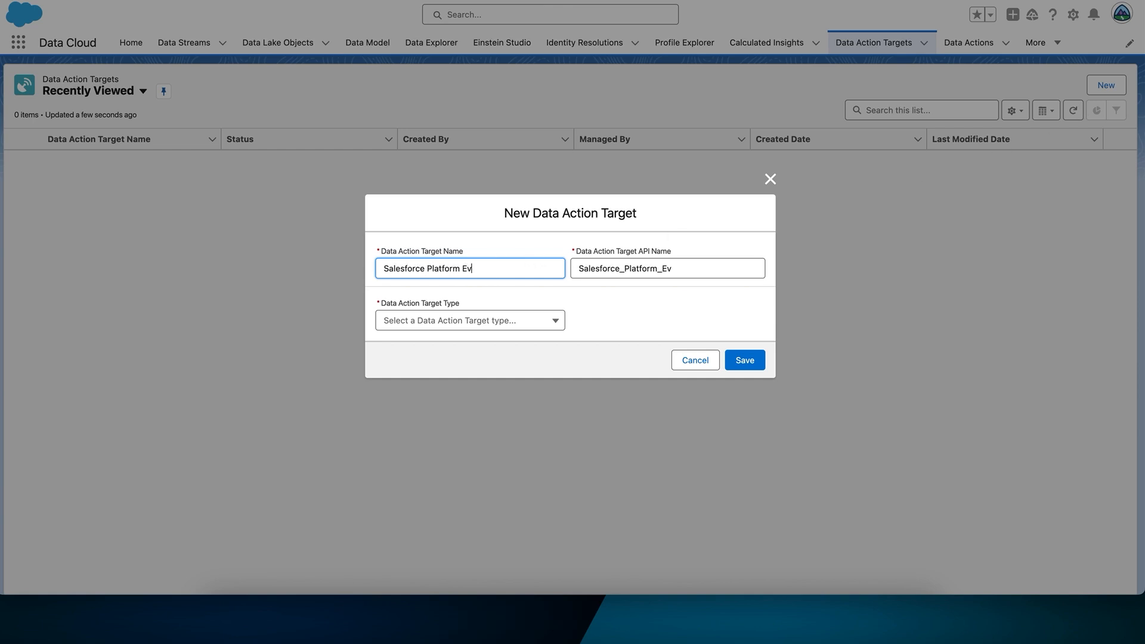
click(468, 319)
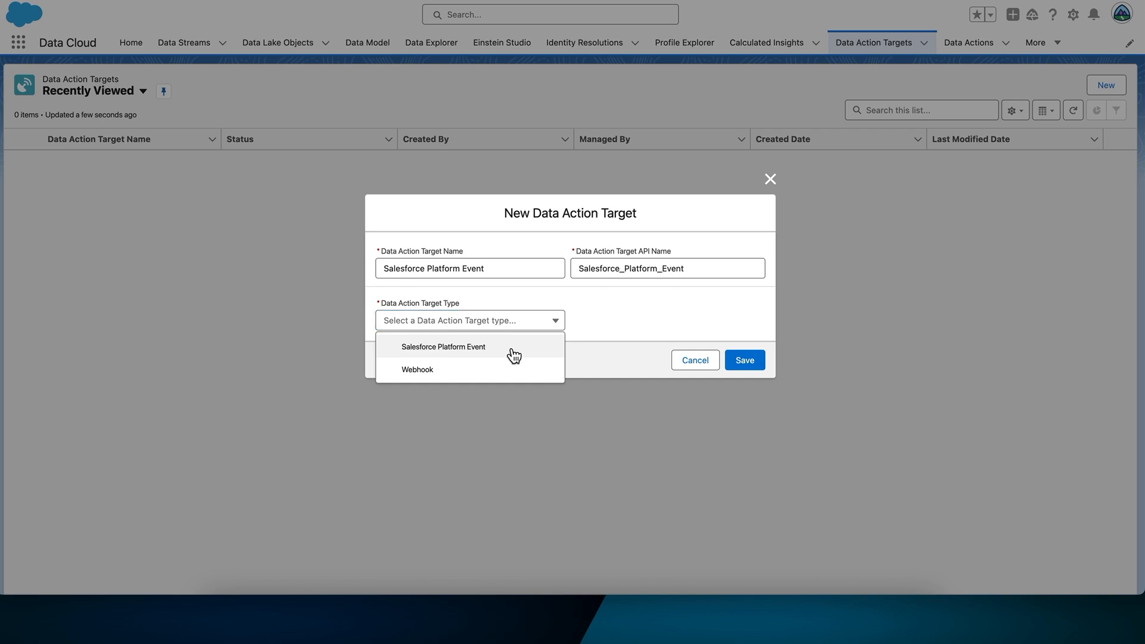
click(443, 346)
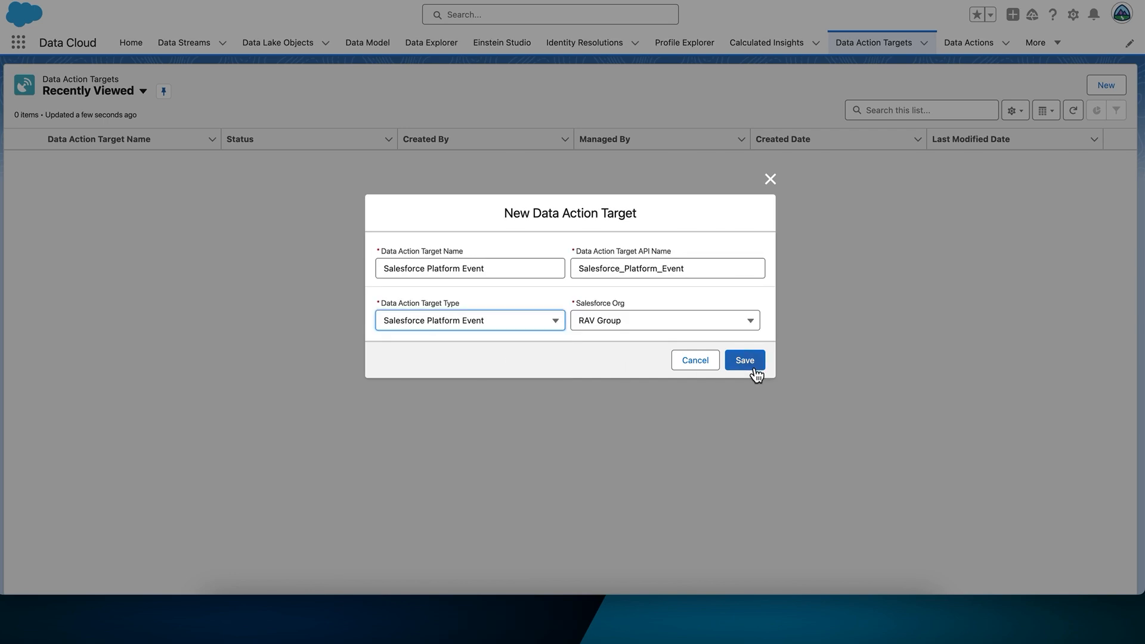
click(744, 360)
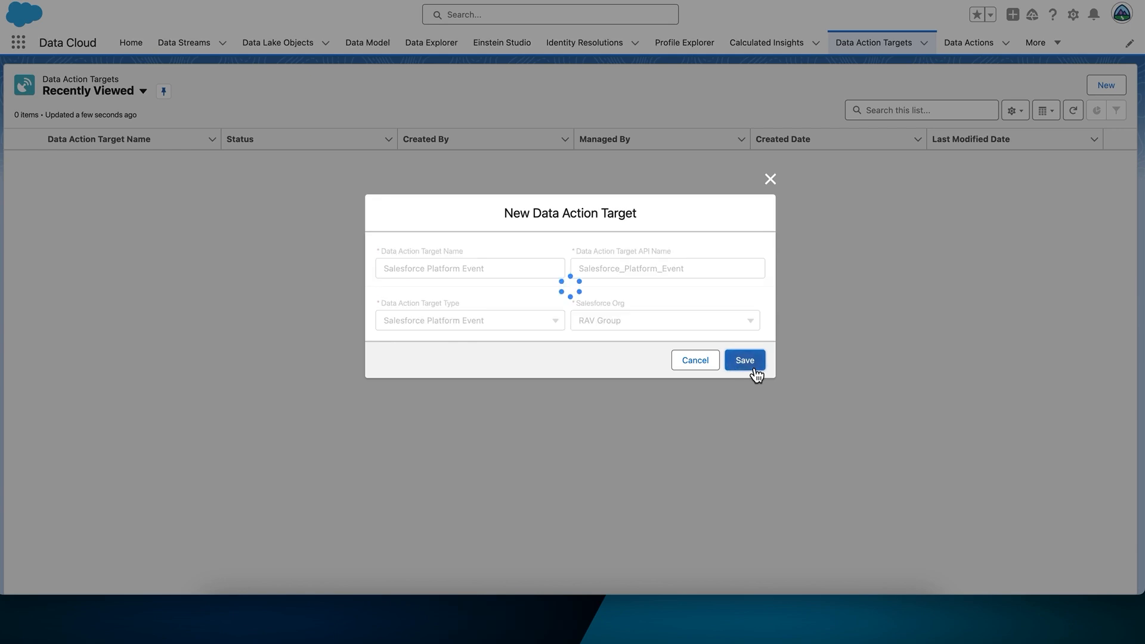
click(744, 361)
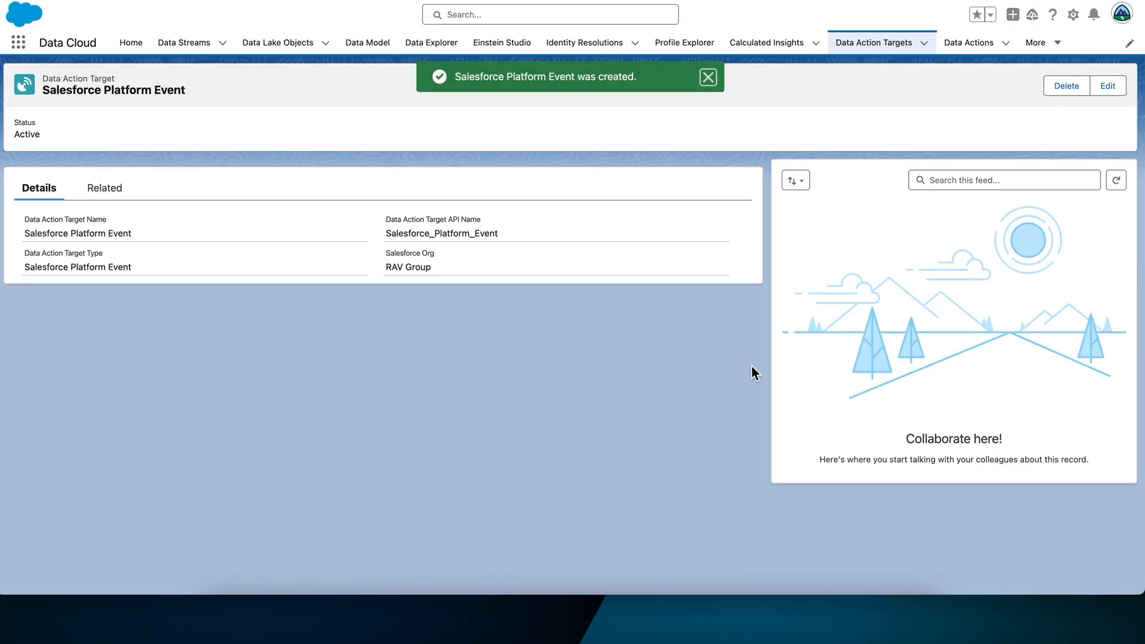
mouse_move(969, 42)
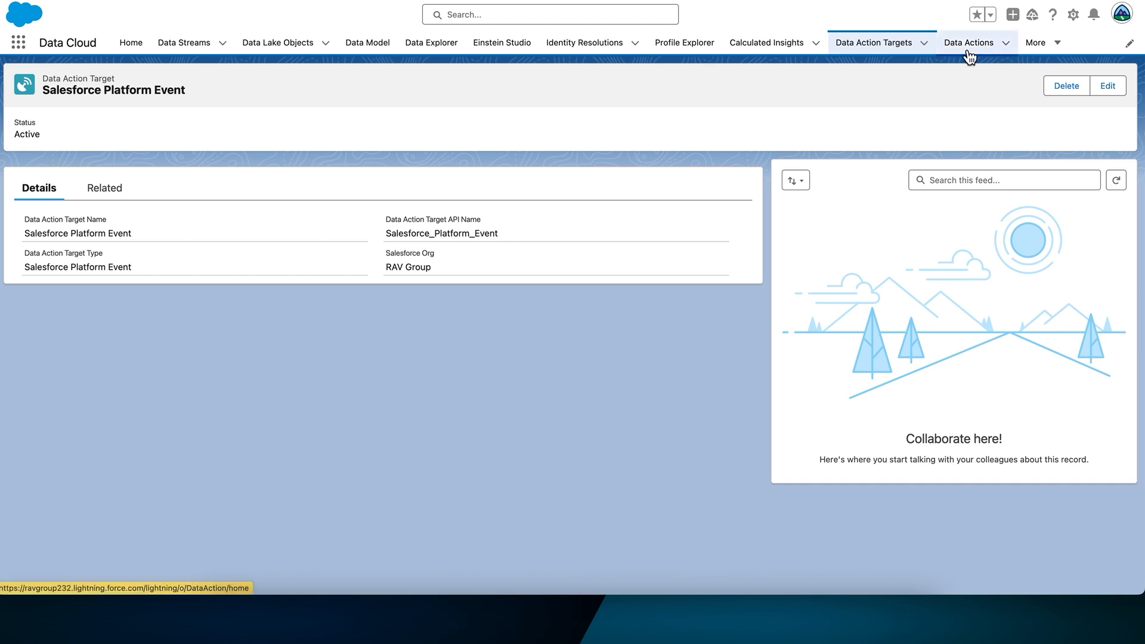
Start a new data action targeting Salesforce Platform Event and continue to data space and objects.
click(969, 43)
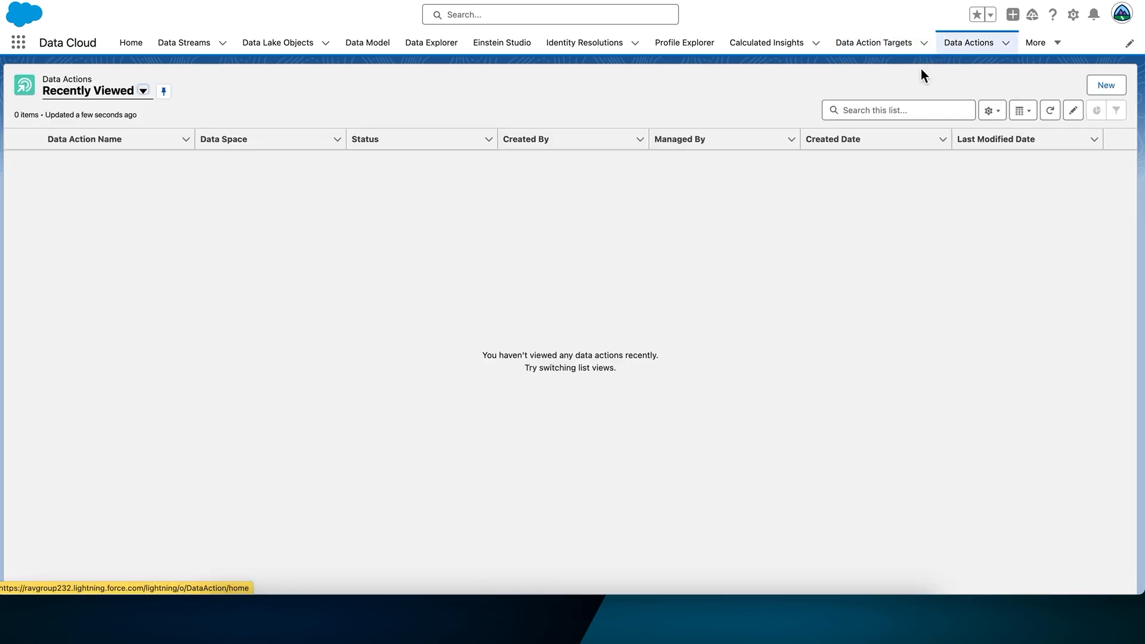
mouse_move(1106, 86)
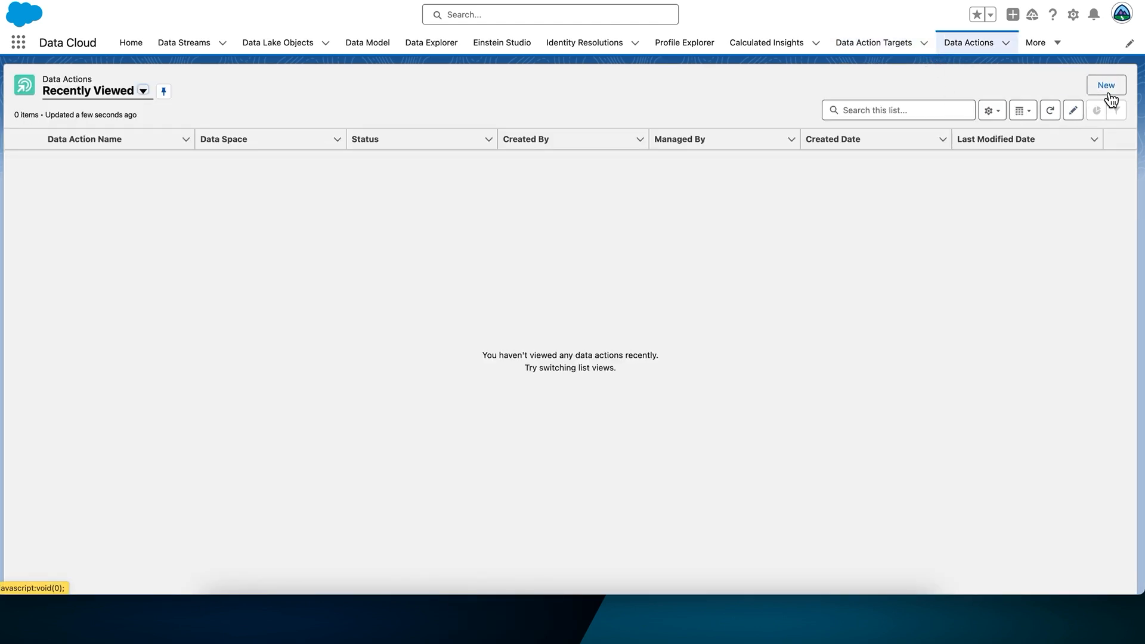
click(1106, 85)
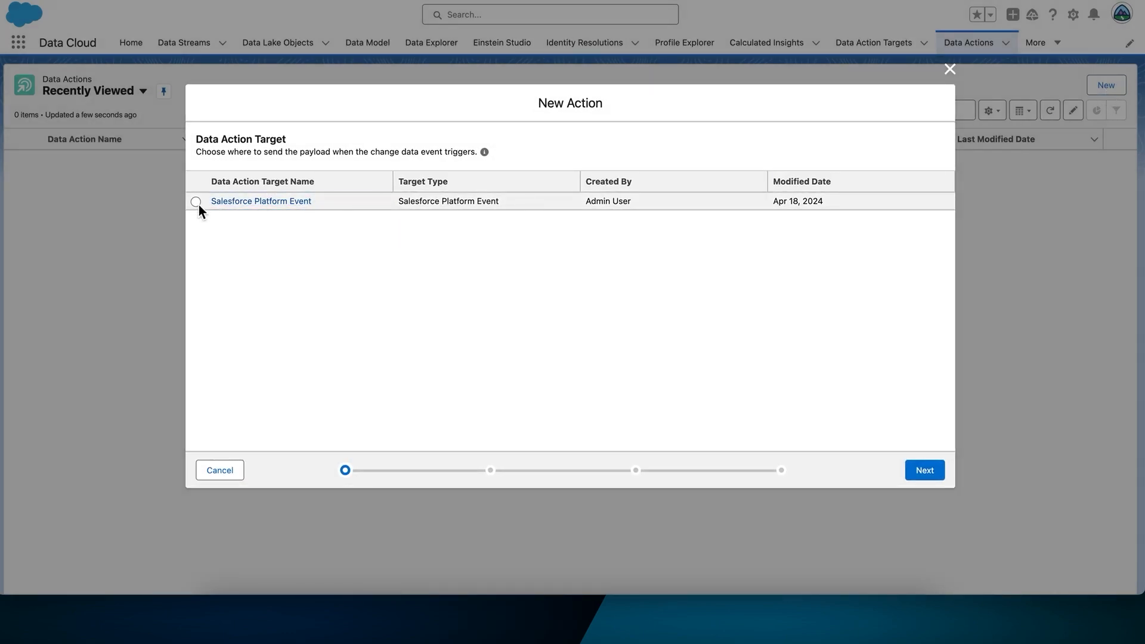
click(196, 201)
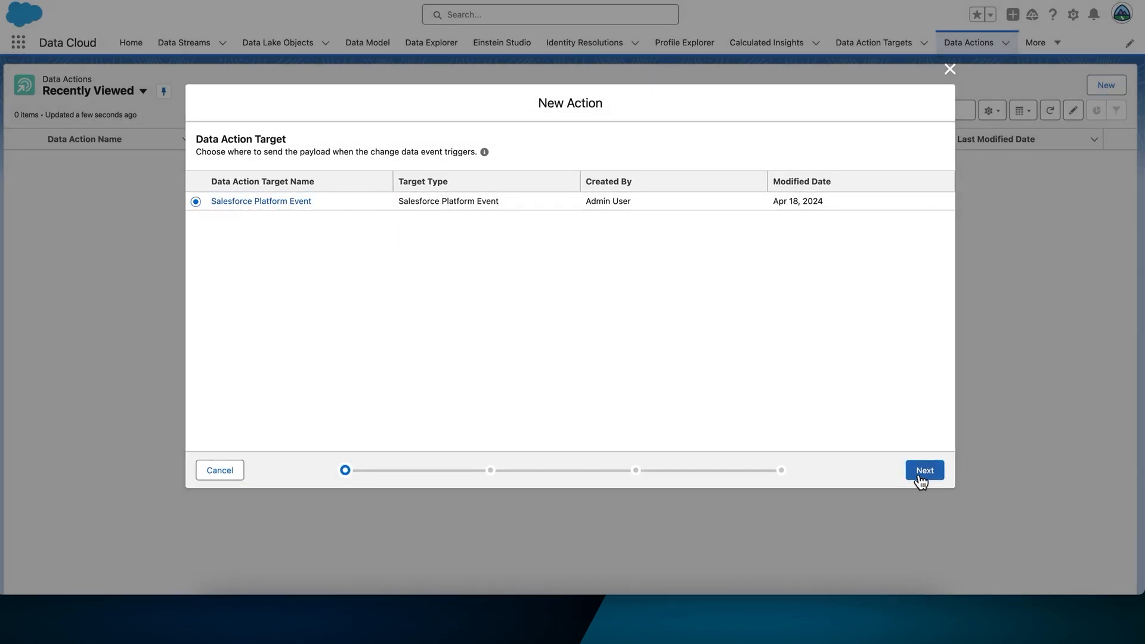
click(924, 469)
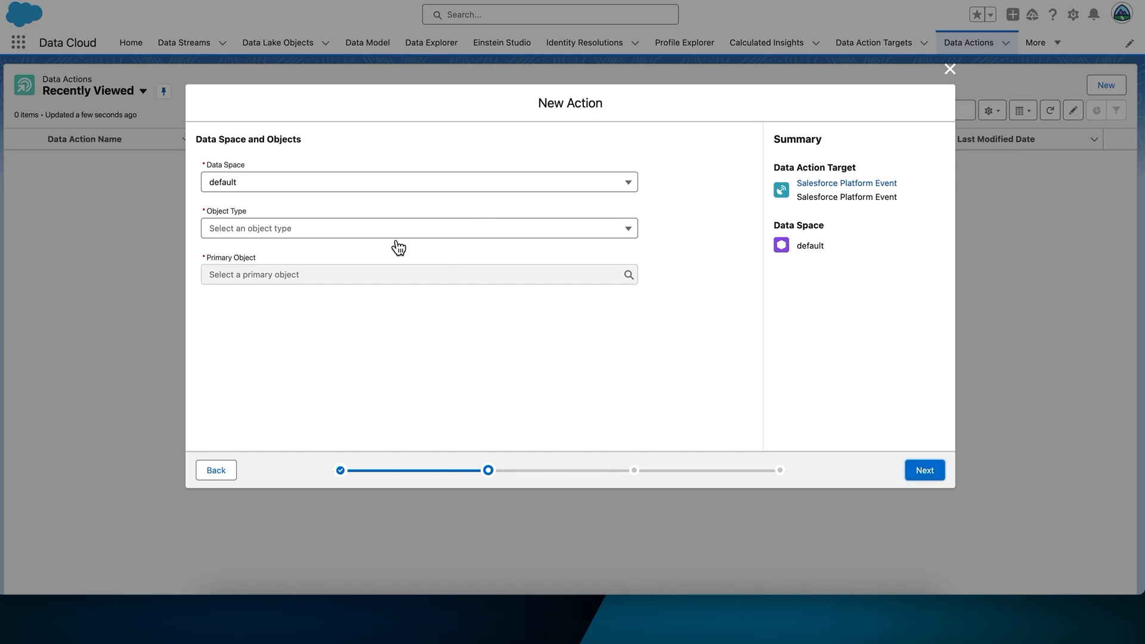
Use Calculated Insight Geo Fence Stream as primary object, with Unified Individual related.
click(419, 228)
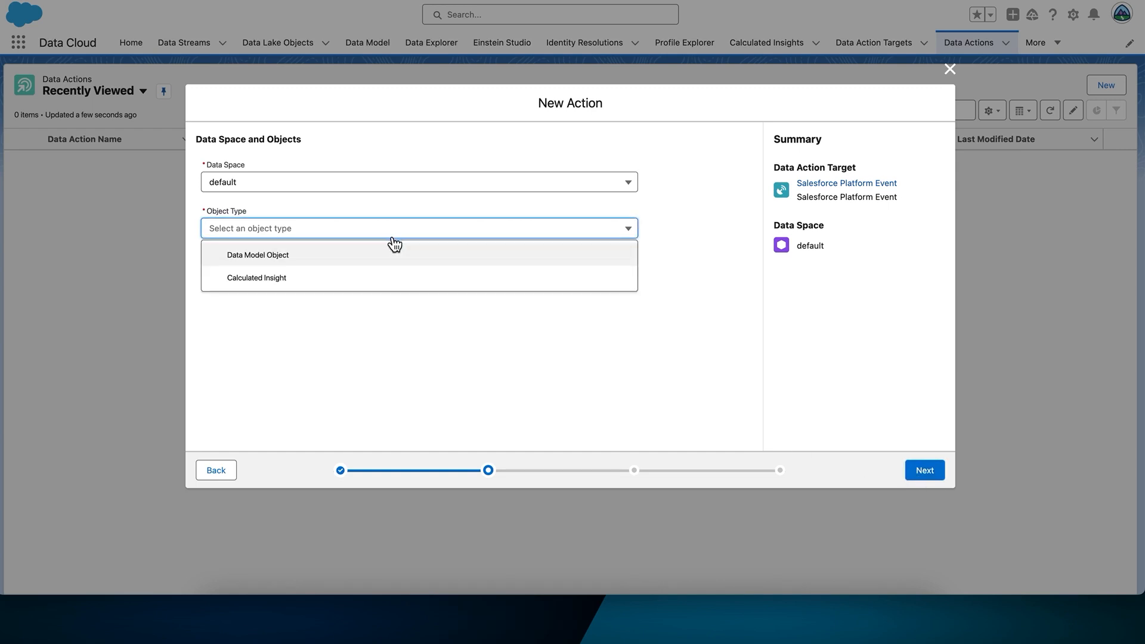
click(256, 277)
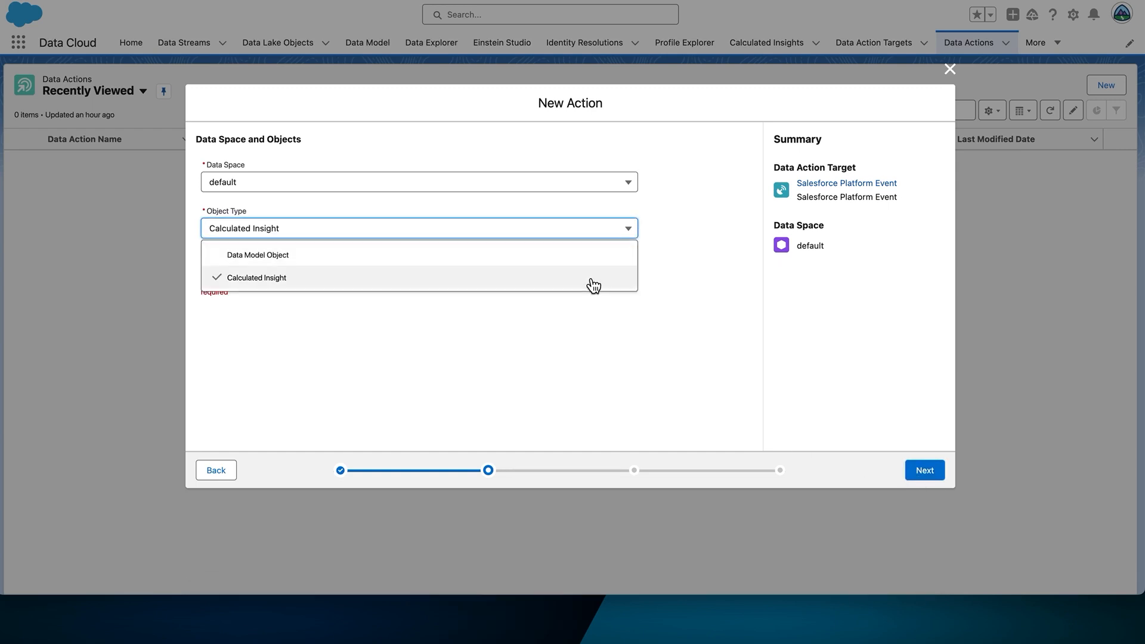
click(256, 277)
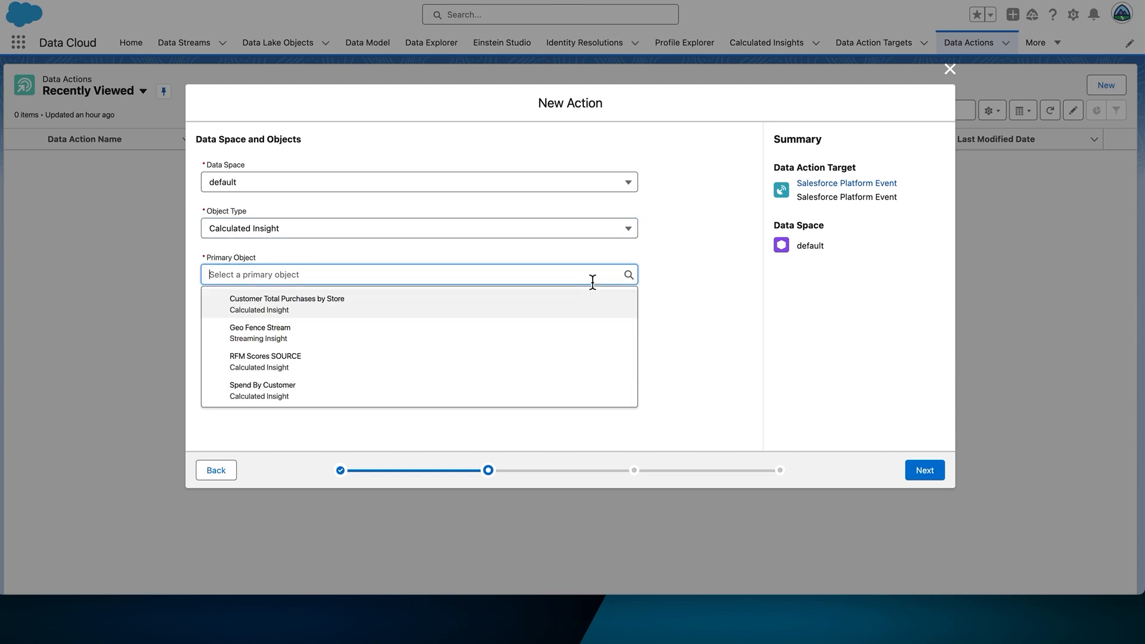
click(260, 332)
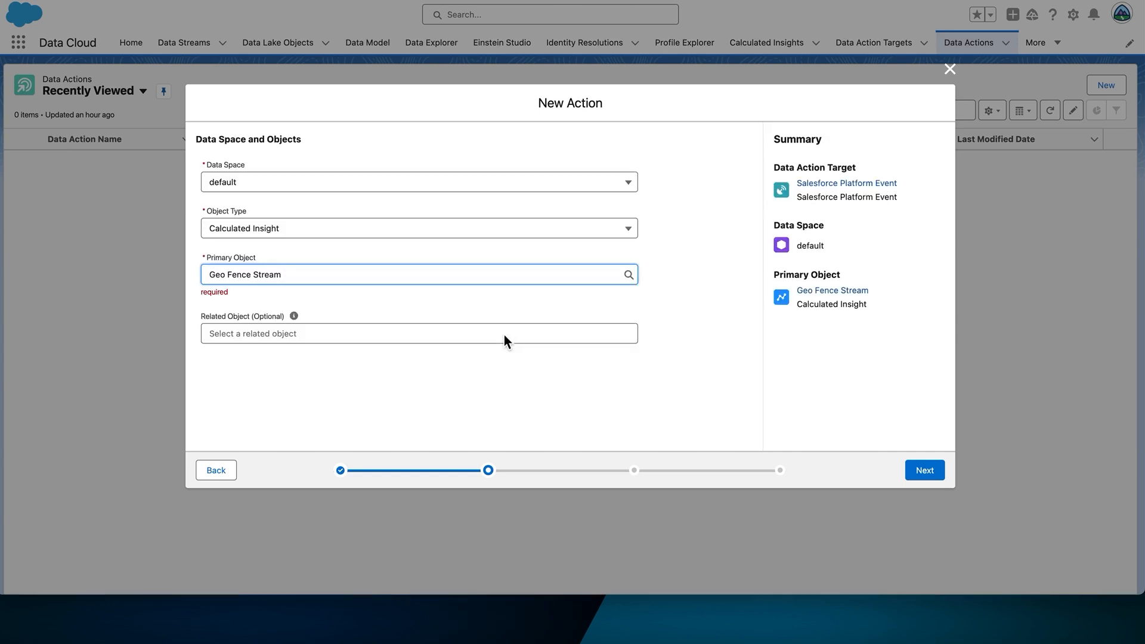
click(418, 333)
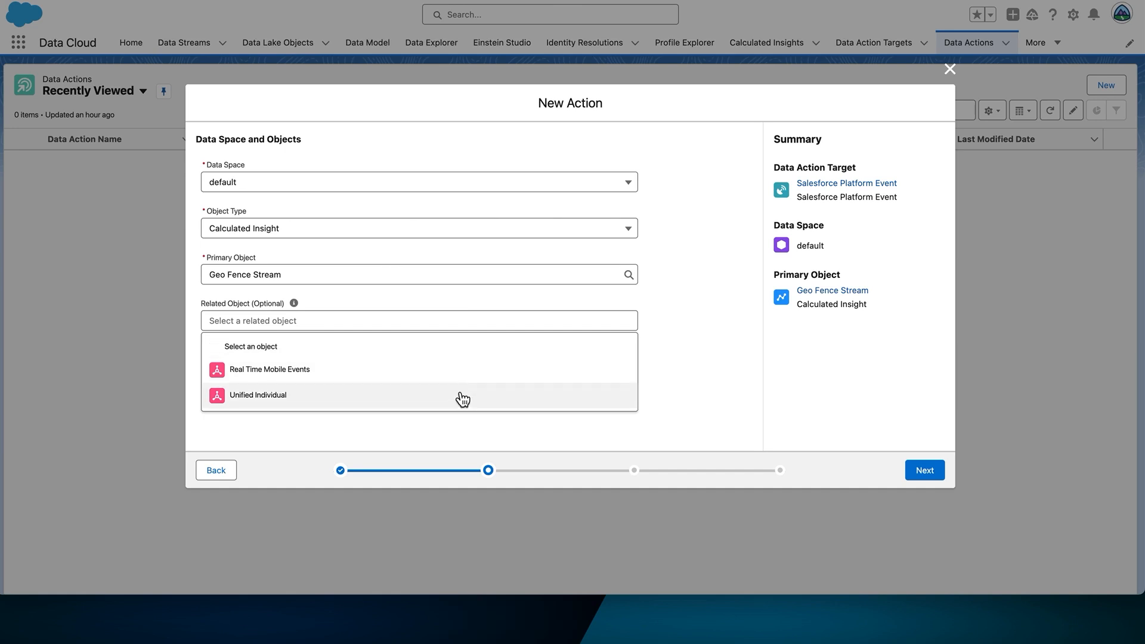
click(257, 394)
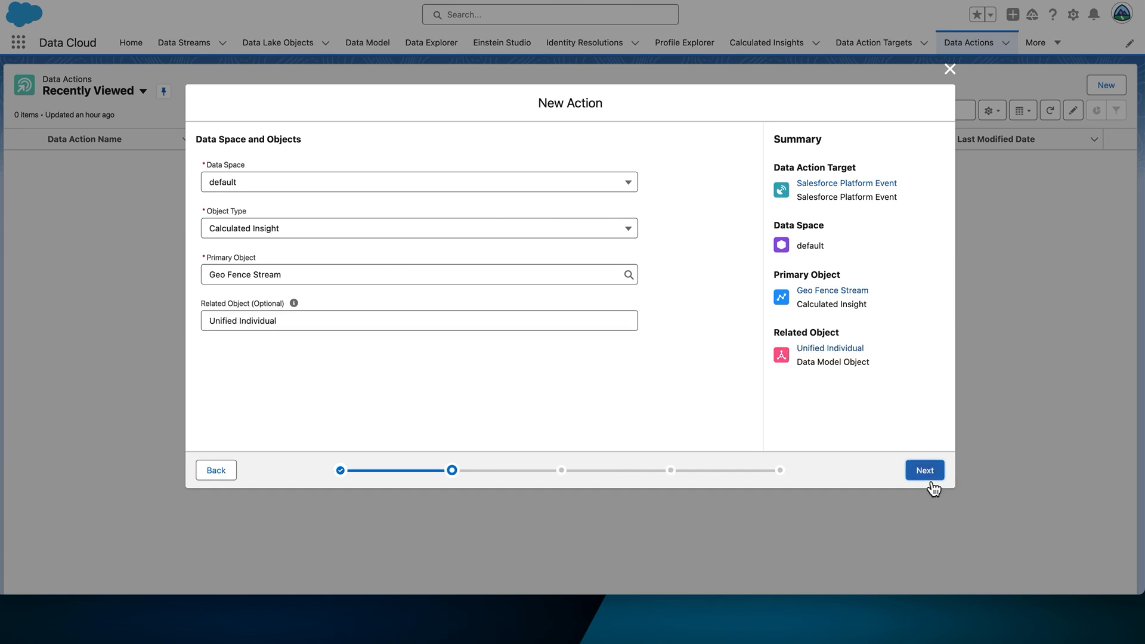
click(924, 470)
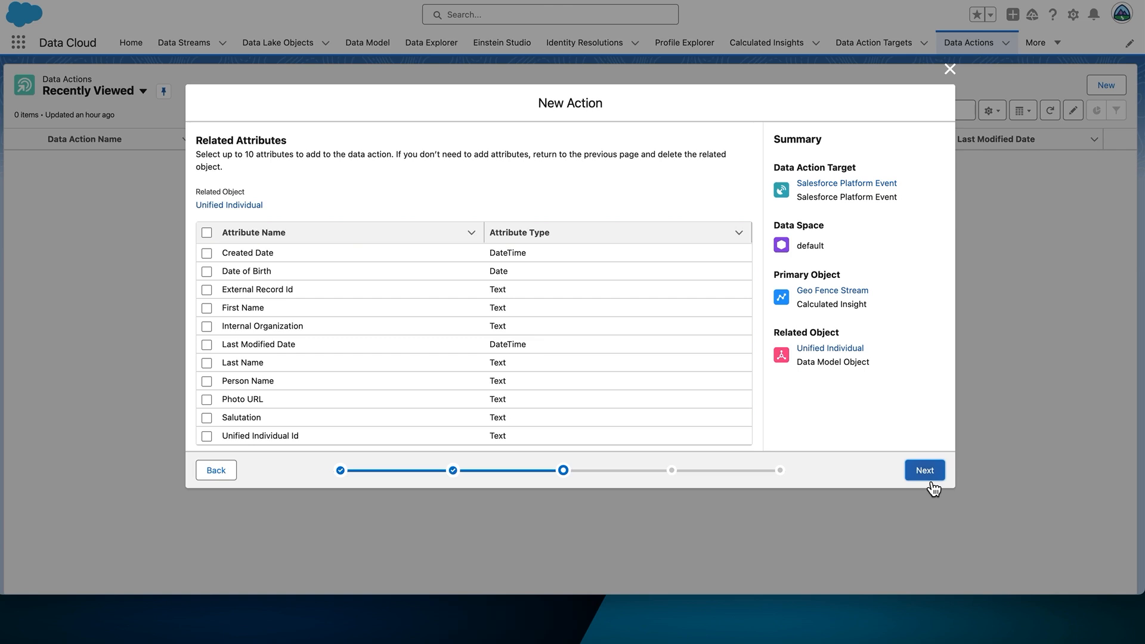
mouse_move(207, 312)
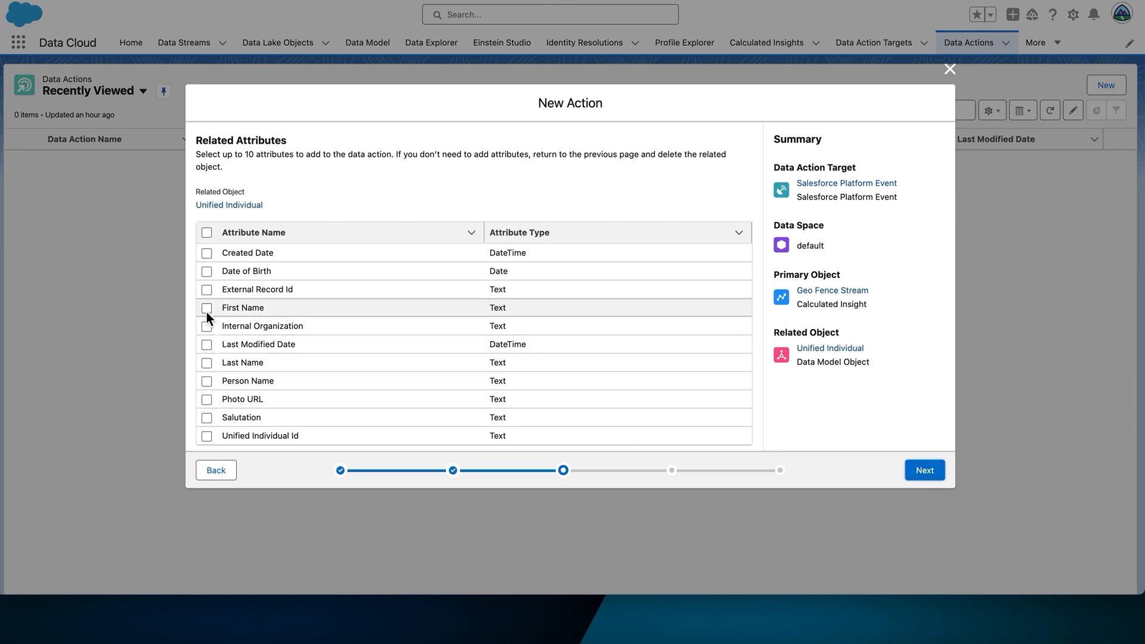
Select First Name, Last Name and Unified Individual Id as related attributes, then continue.
click(207, 308)
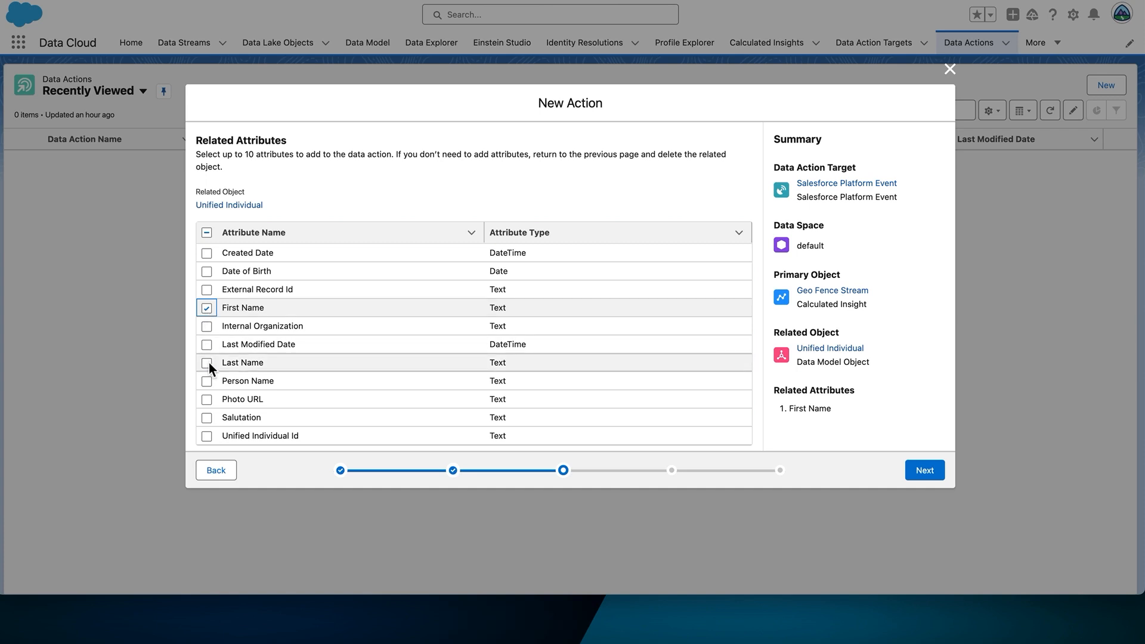
click(207, 362)
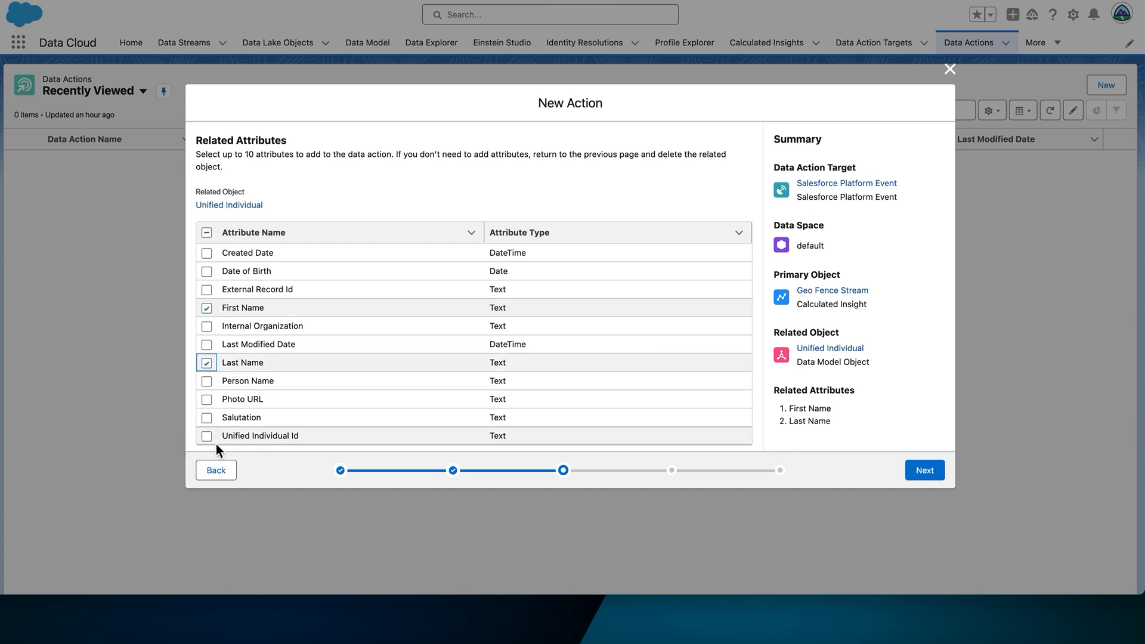
click(207, 435)
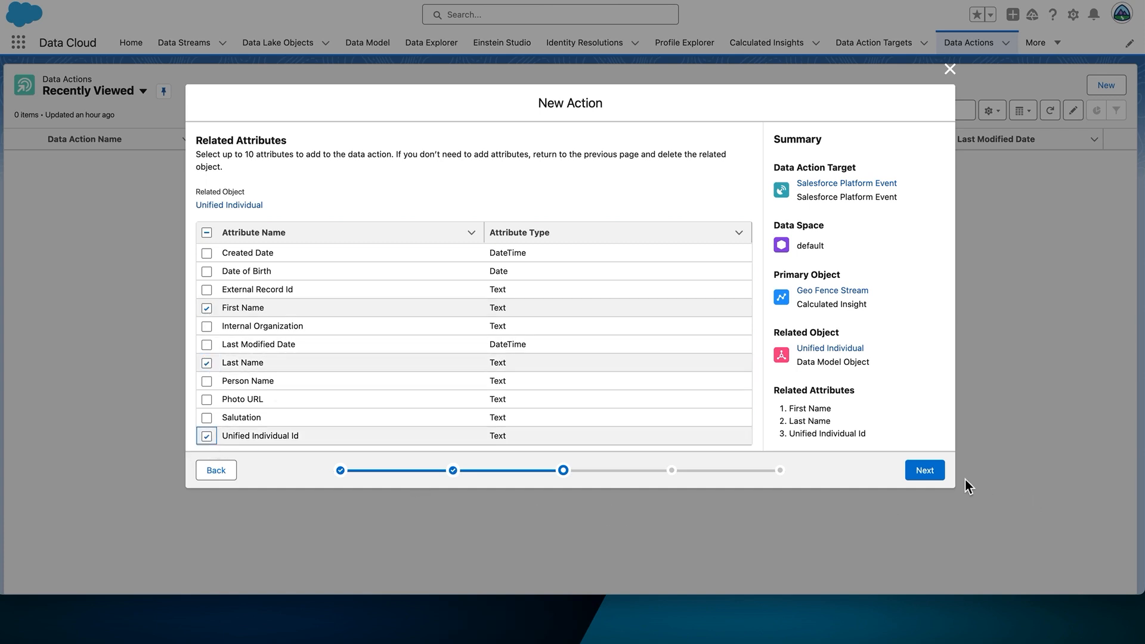
click(924, 469)
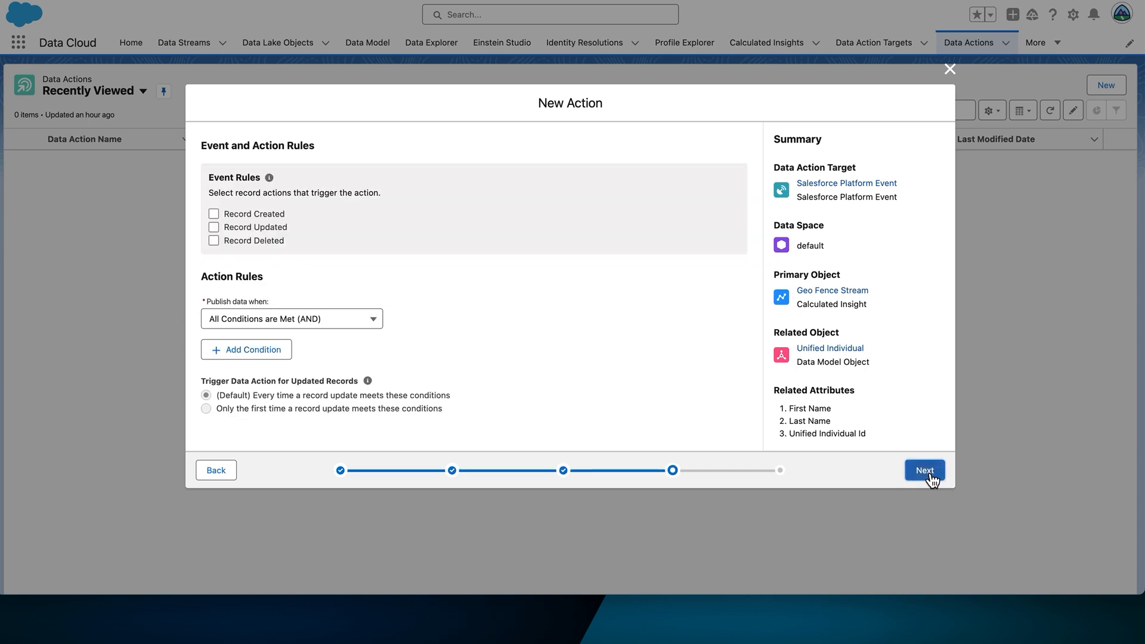
mouse_move(214, 228)
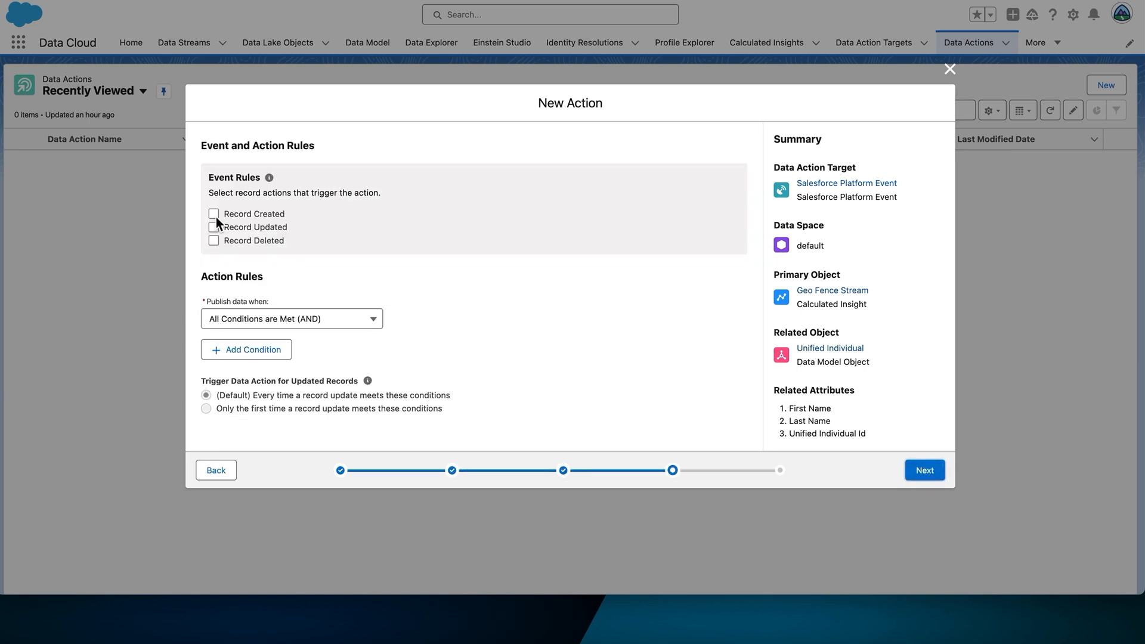
Trigger on Record Created and Record Updated, and add an empty action rule condition.
click(214, 214)
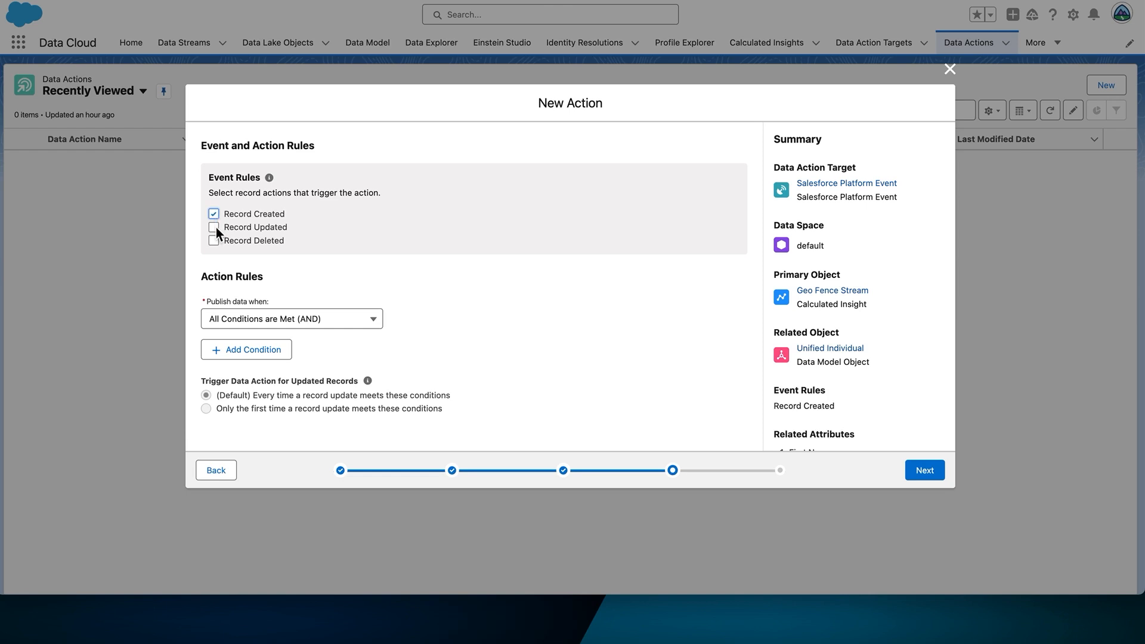
click(213, 227)
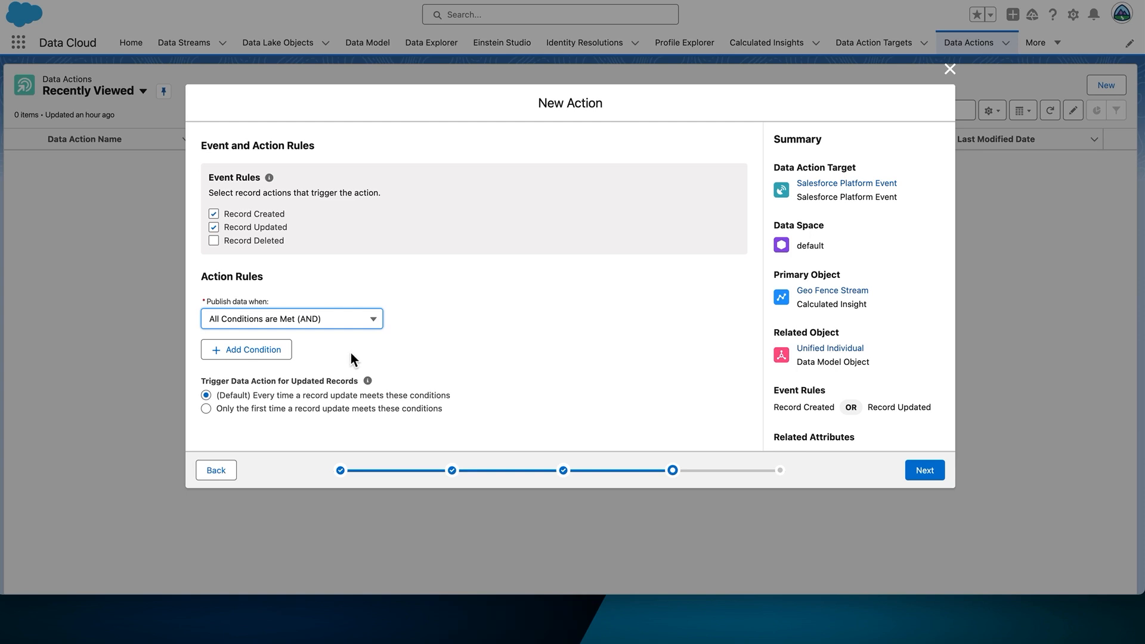
mouse_move(257, 361)
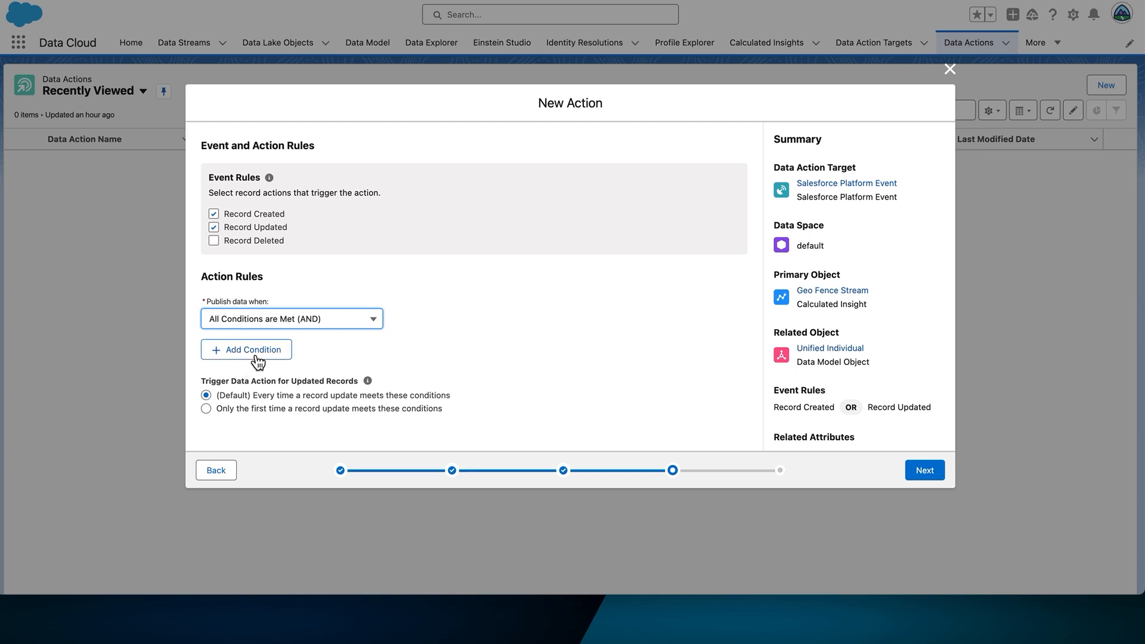
click(246, 349)
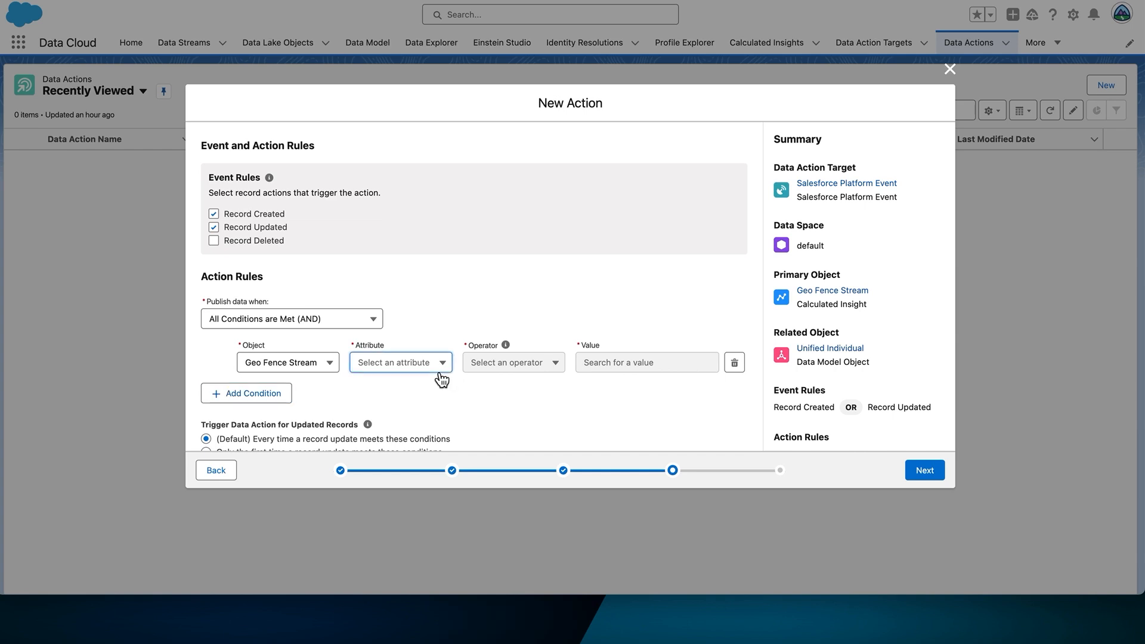
Set the condition to geofenceevent Is Equal To 'entered' and continue to properties.
click(400, 362)
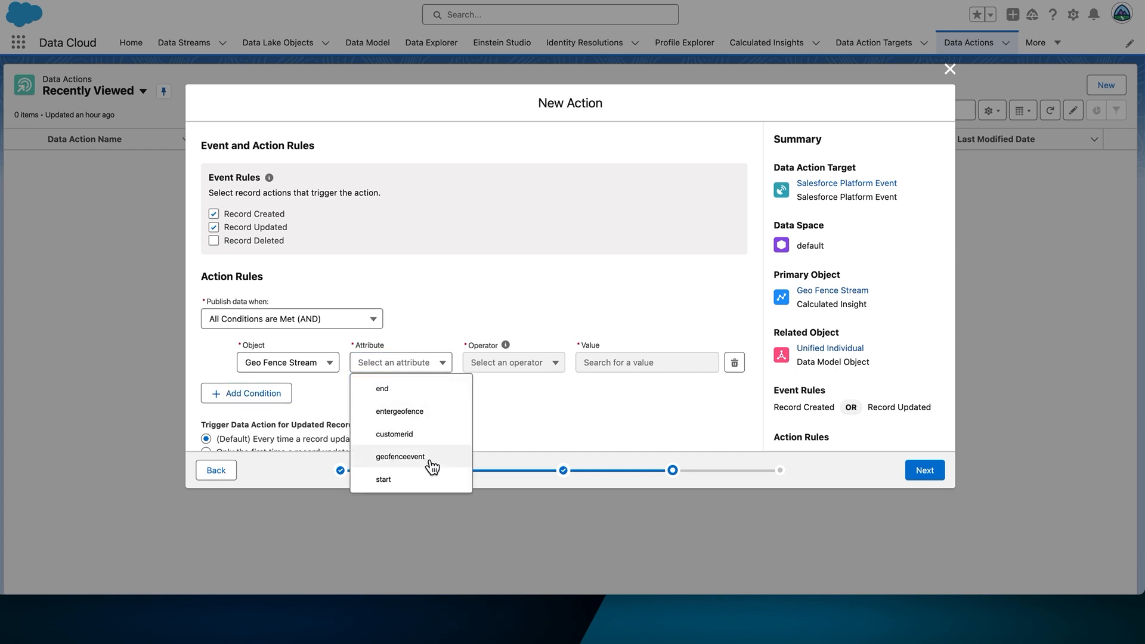
click(400, 457)
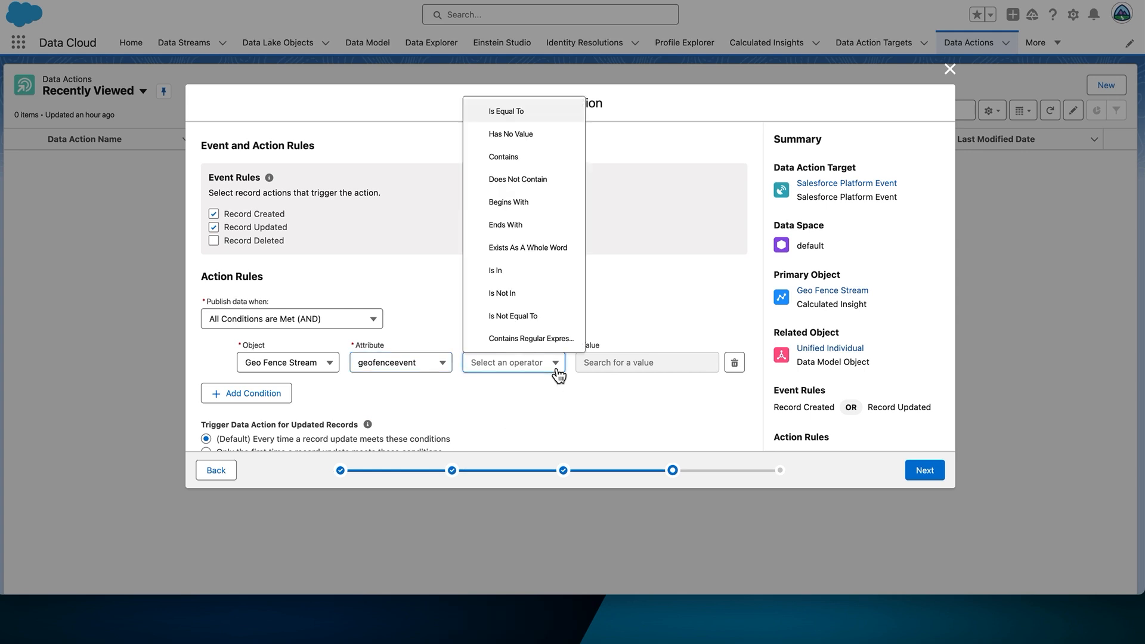
mouse_move(569, 123)
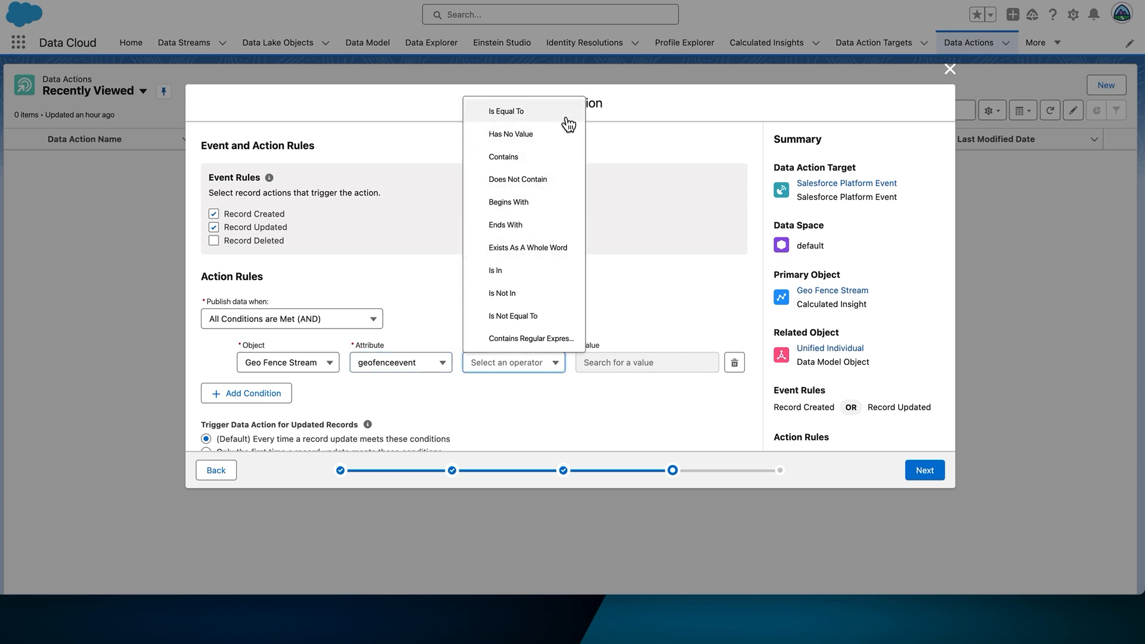
click(504, 110)
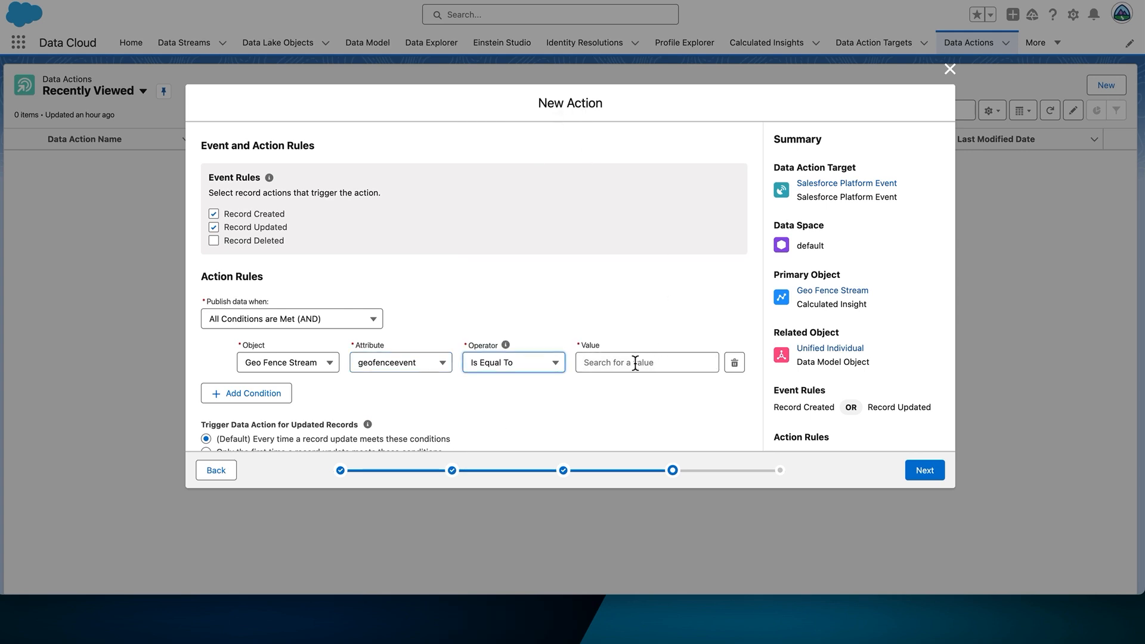
text(entered)
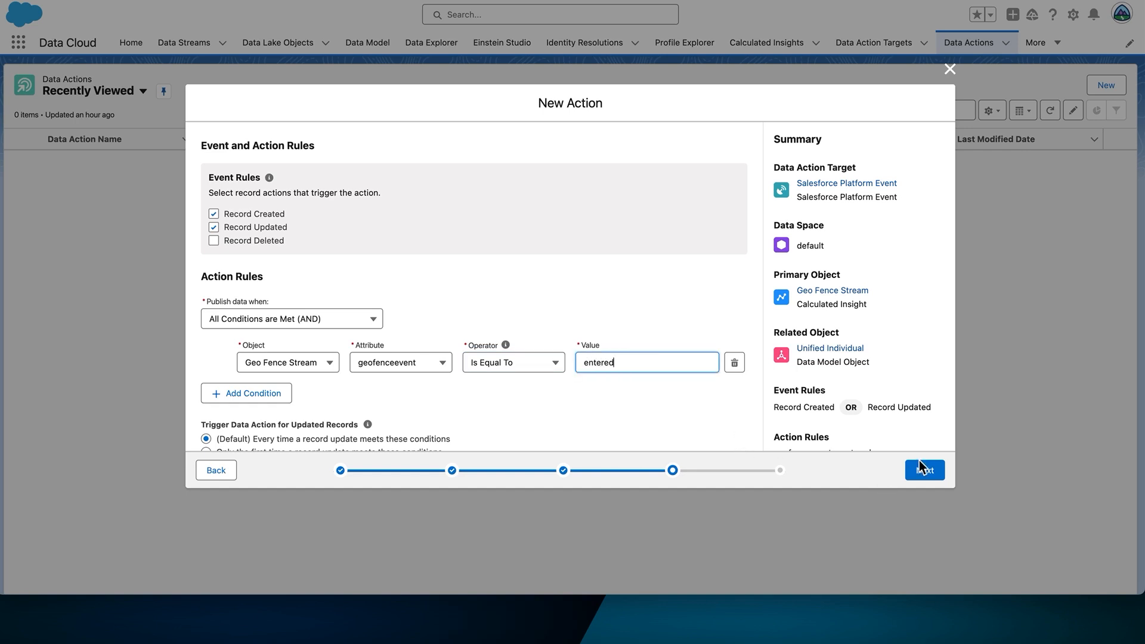
click(923, 469)
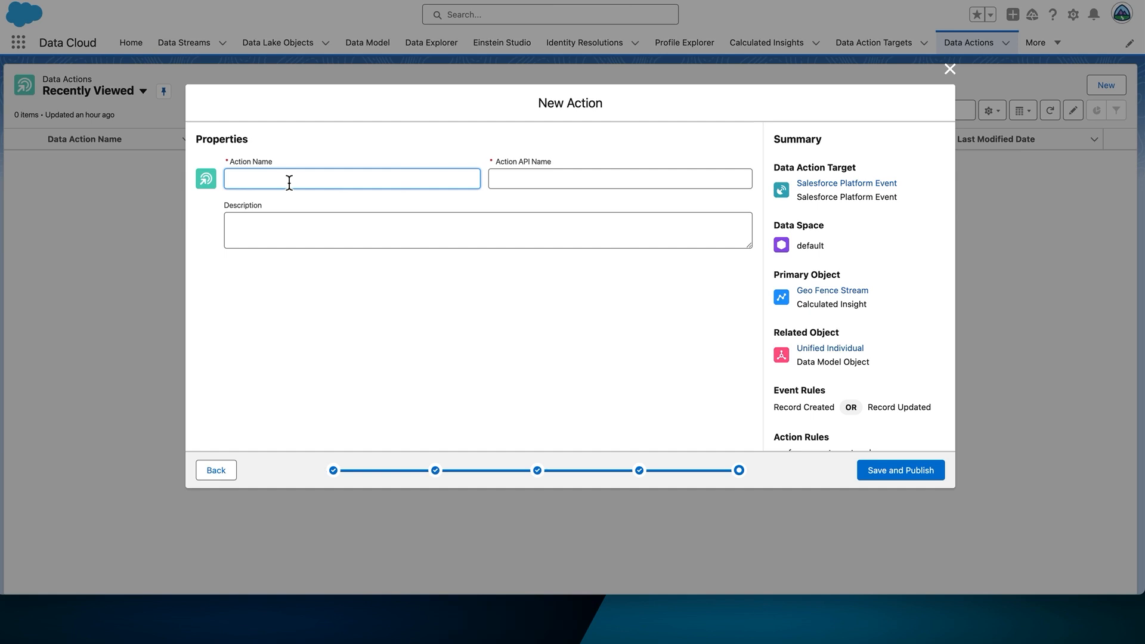
Name the action 'Customer Entering Store', then save and publish it.
text(Customer)
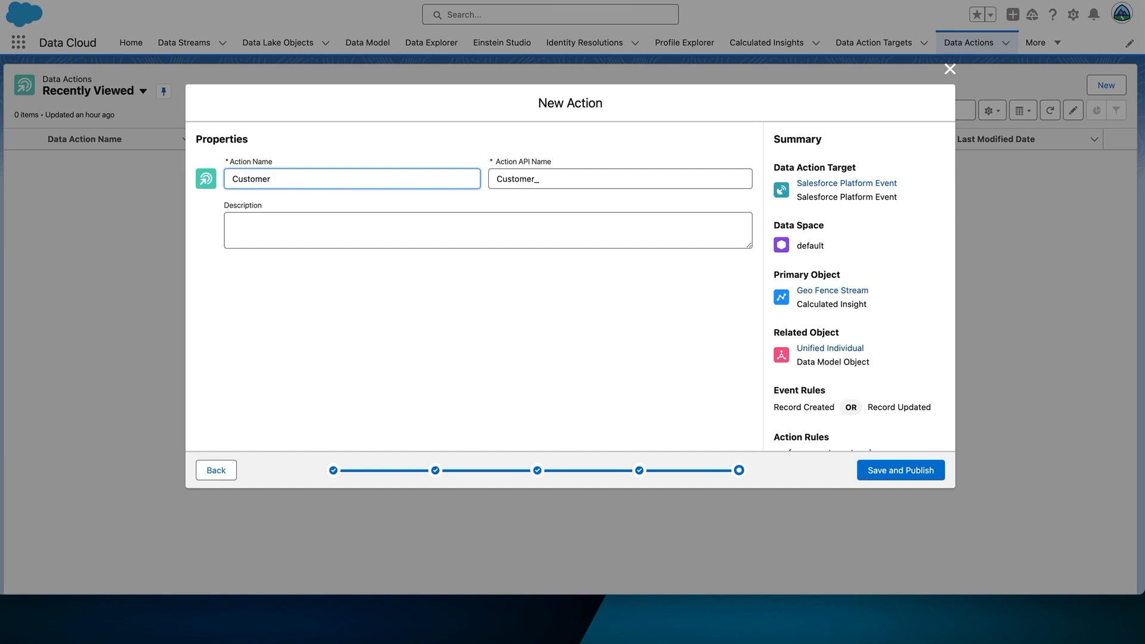
text(Entering Store)
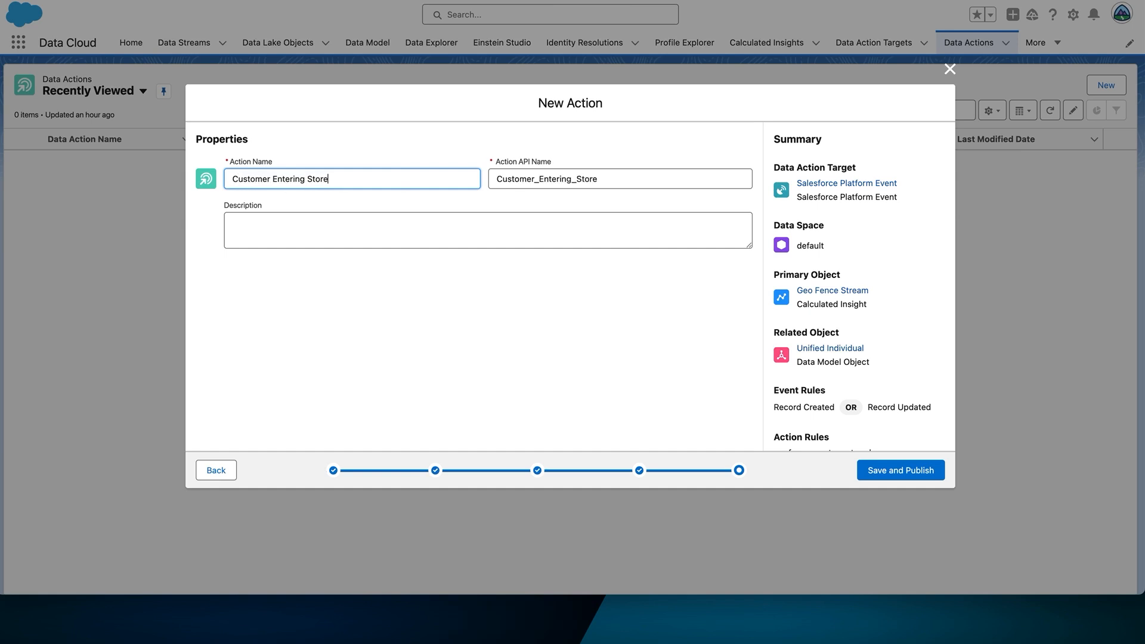
click(900, 470)
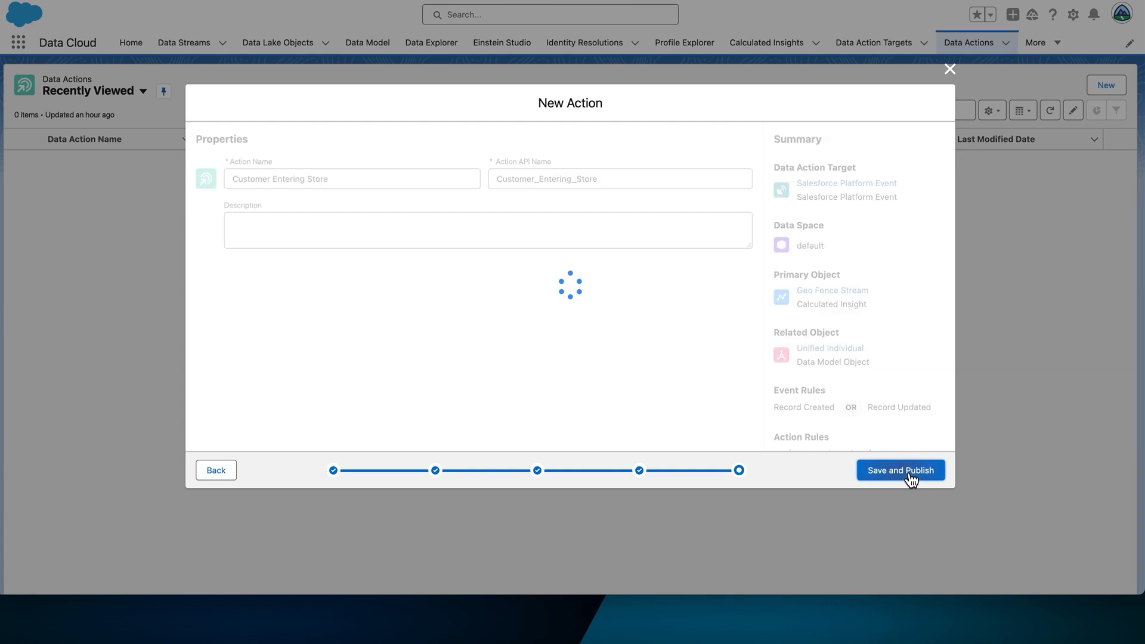
Close the success message and review the published Customer Entering Store data action.
click(900, 470)
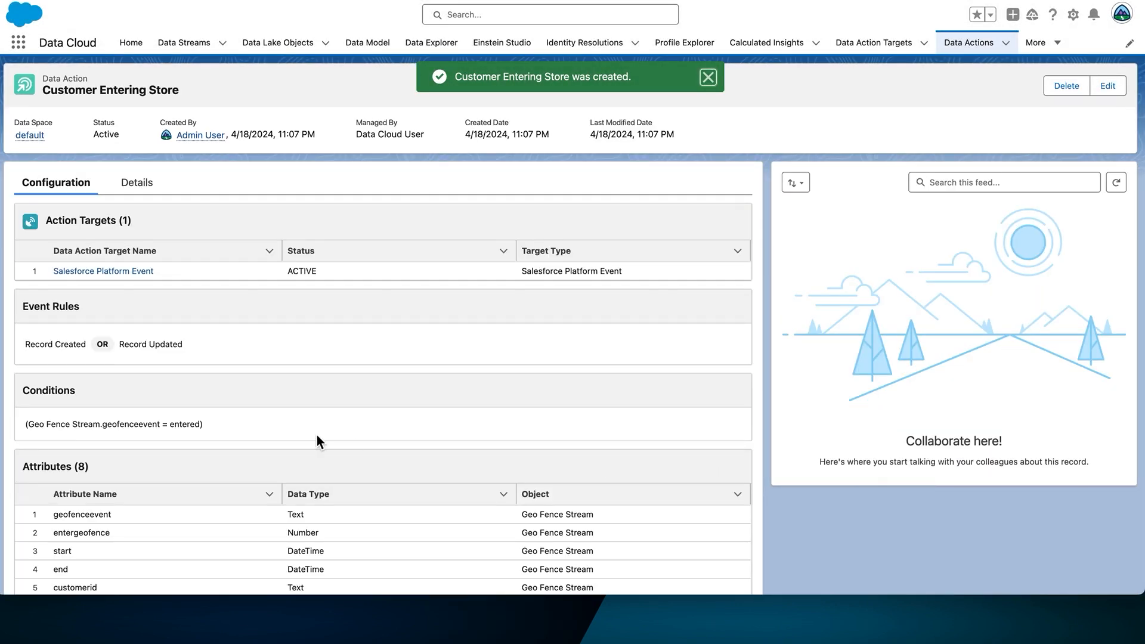
click(707, 77)
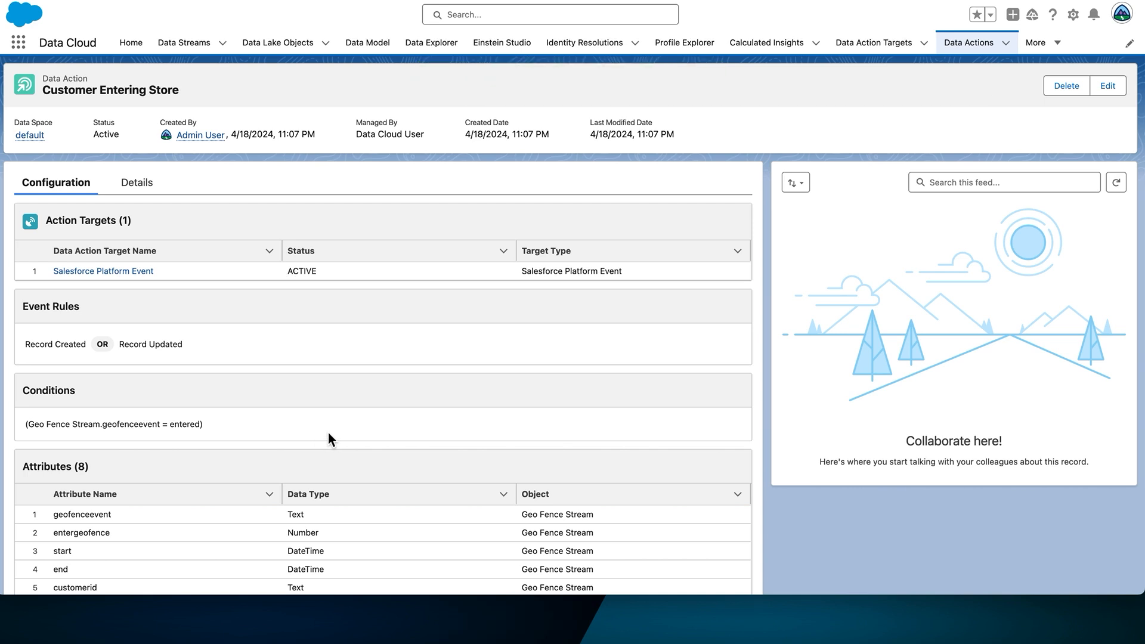
mouse_move(277, 432)
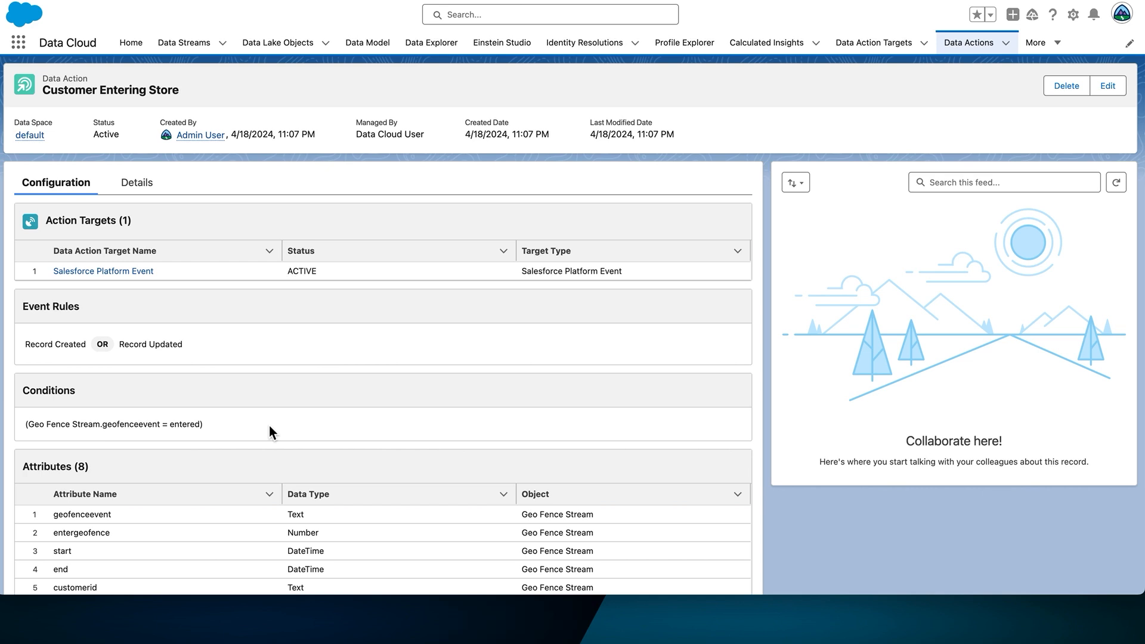
mouse_move(107, 580)
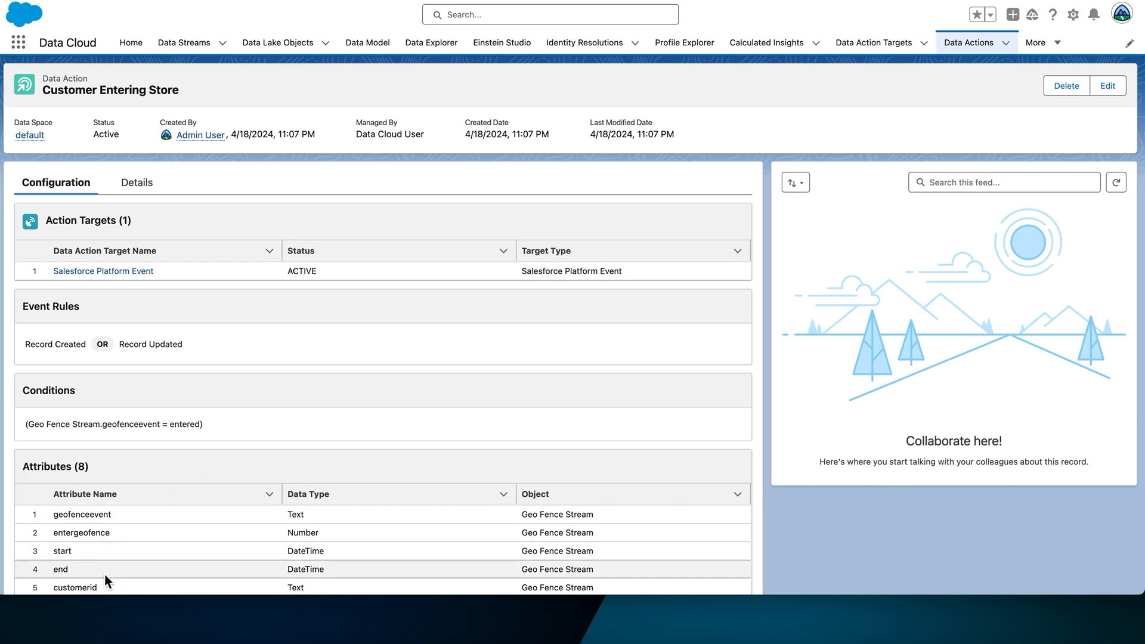